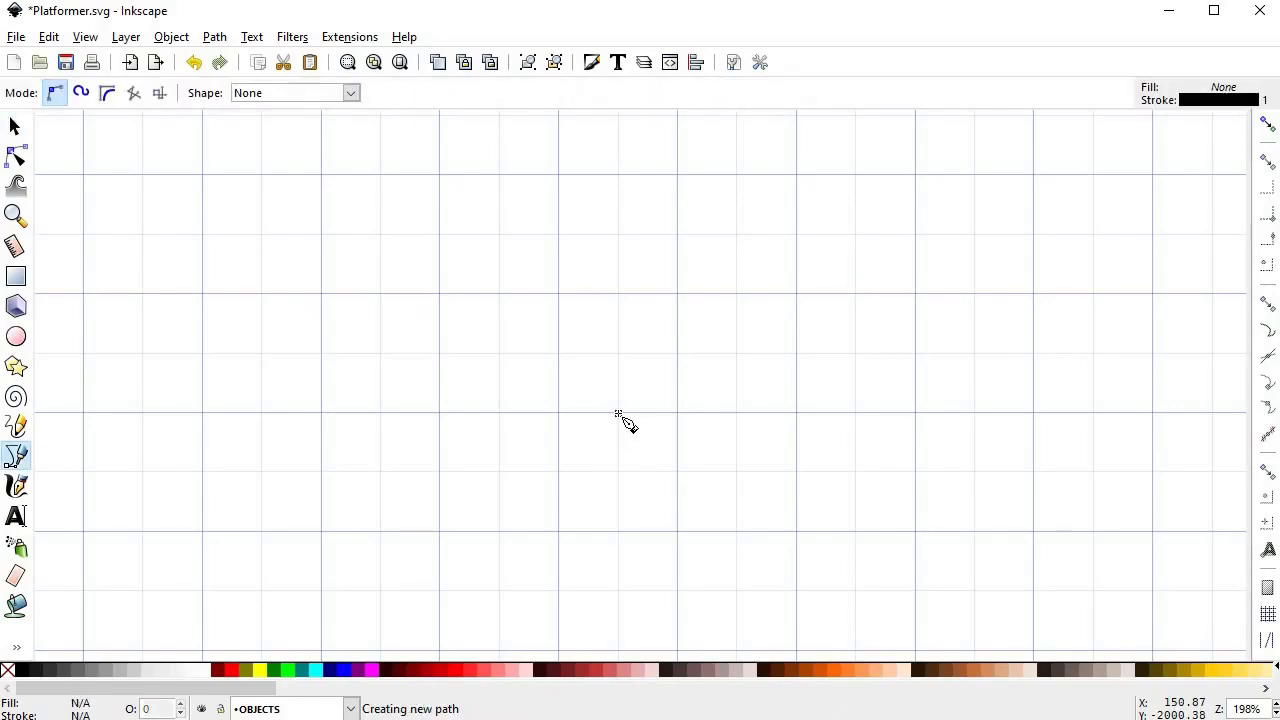
Draw a vertical stem line and bend it into a gentle S-curve
{"action": "left_click", "coordinate": [608, 507]}
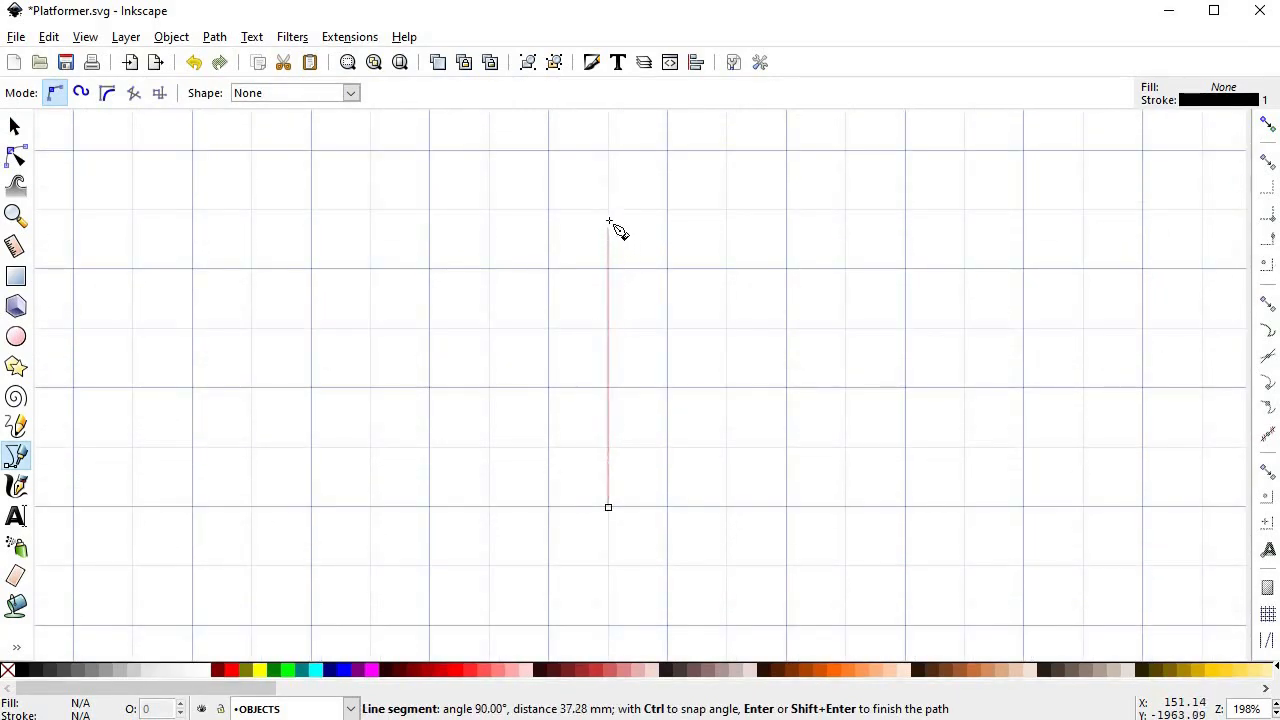
{"action": "key", "text": "Enter"}
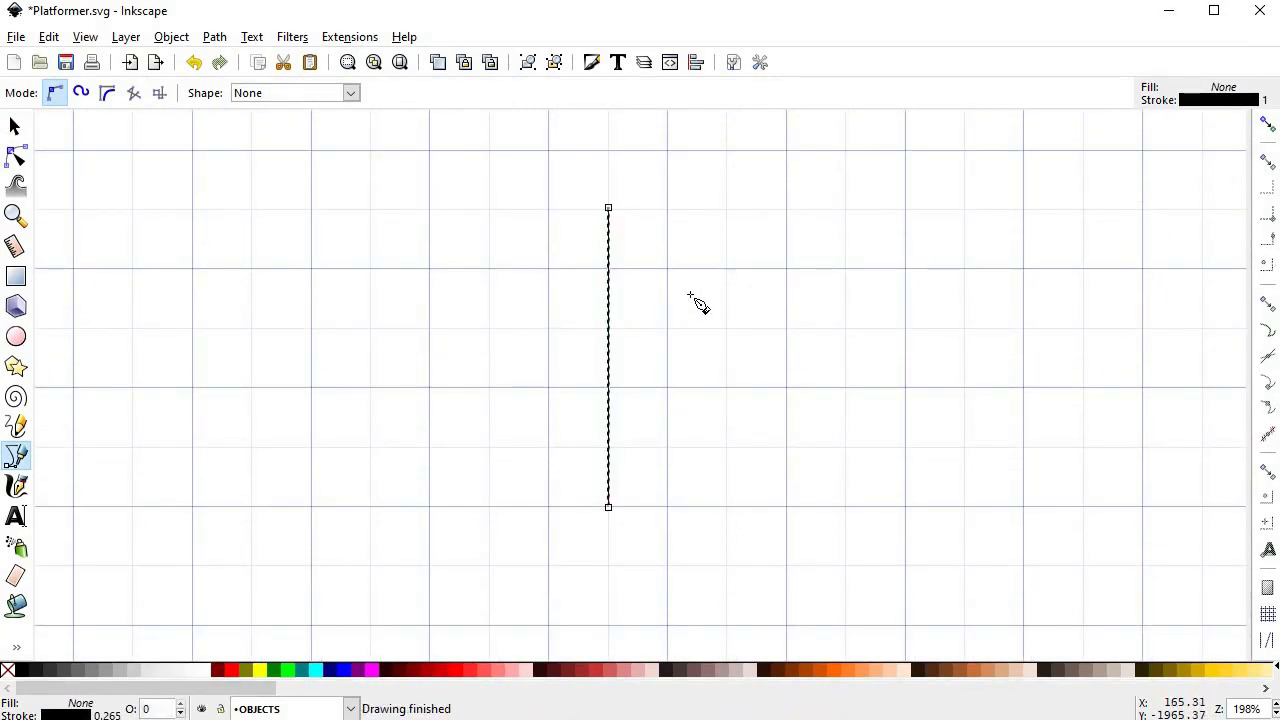
{"action": "left_click", "coordinate": [15, 156]}
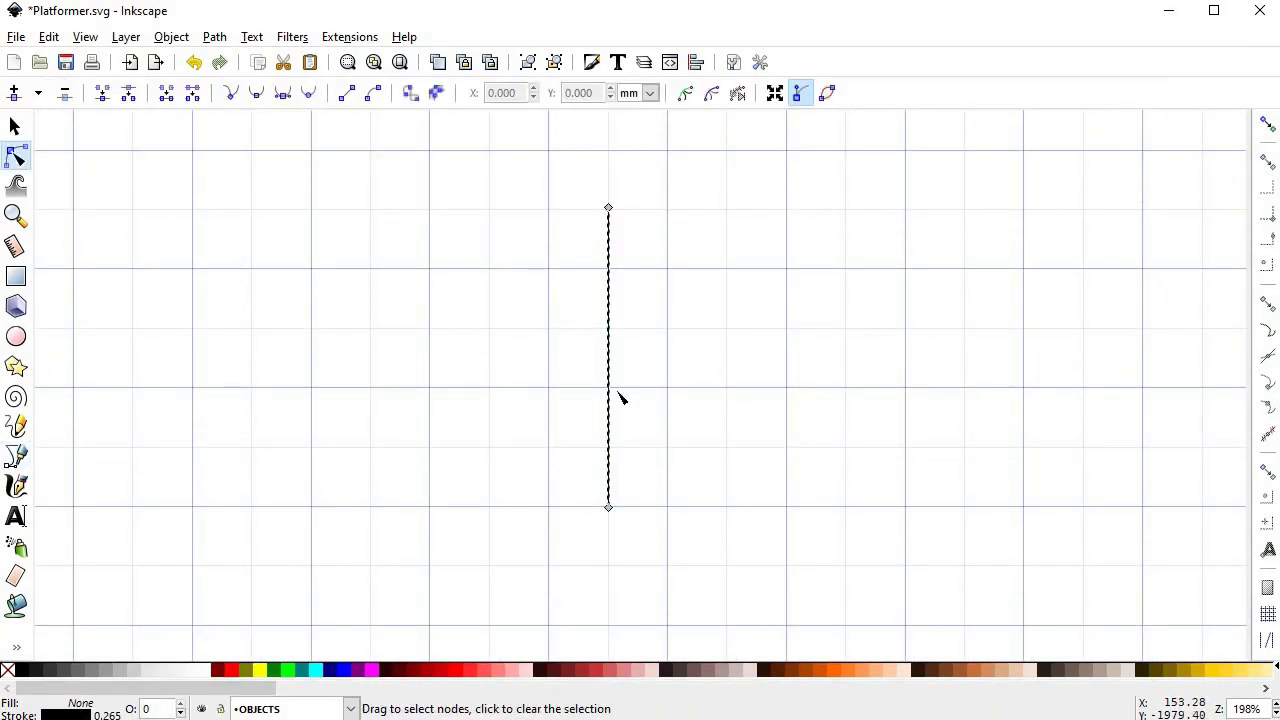
{"action": "left_click_drag", "start_coordinate": [608, 300], "coordinate": [600, 300]}
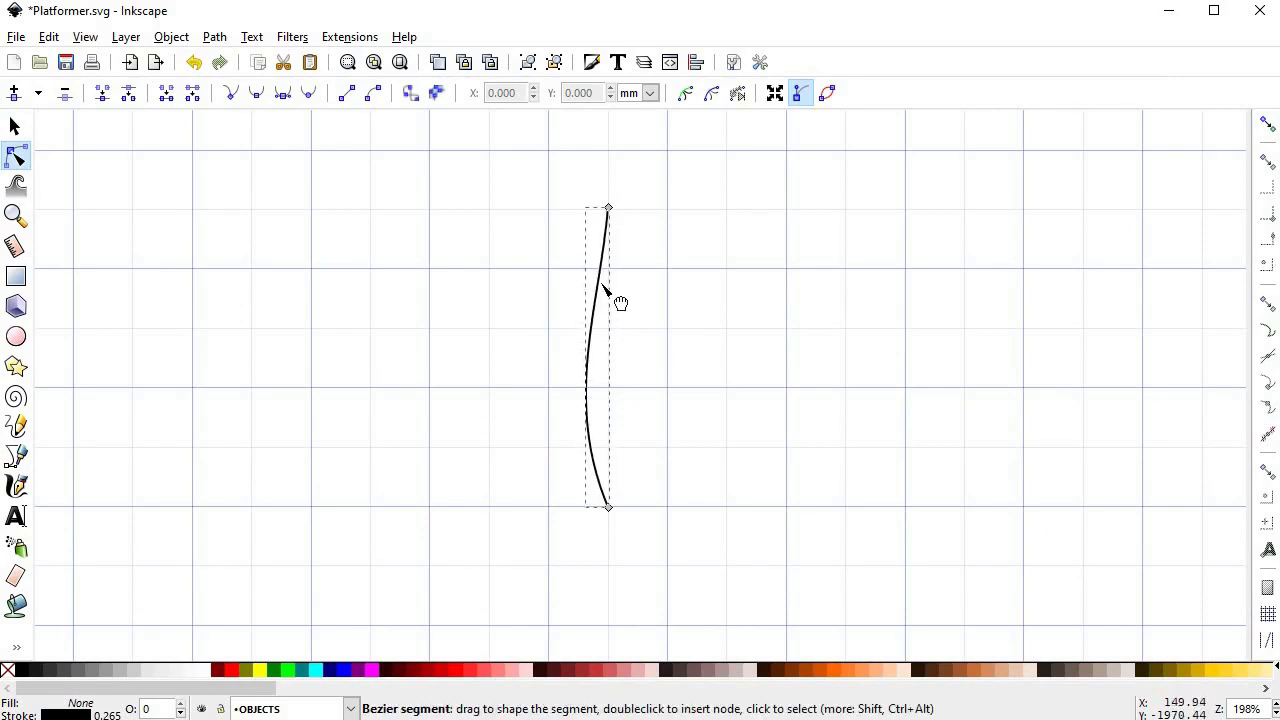
{"action": "left_click_drag", "start_coordinate": [607, 290], "coordinate": [645, 325]}
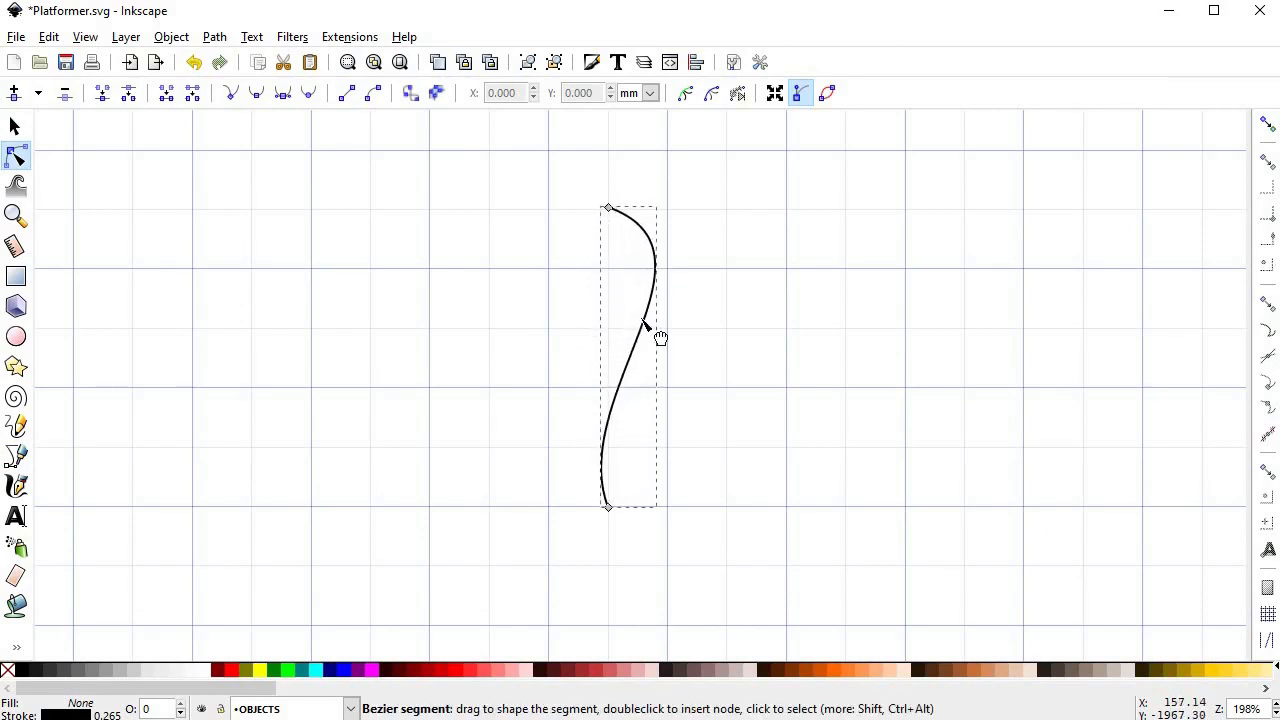
{"action": "left_click_drag", "start_coordinate": [645, 322], "coordinate": [632, 345]}
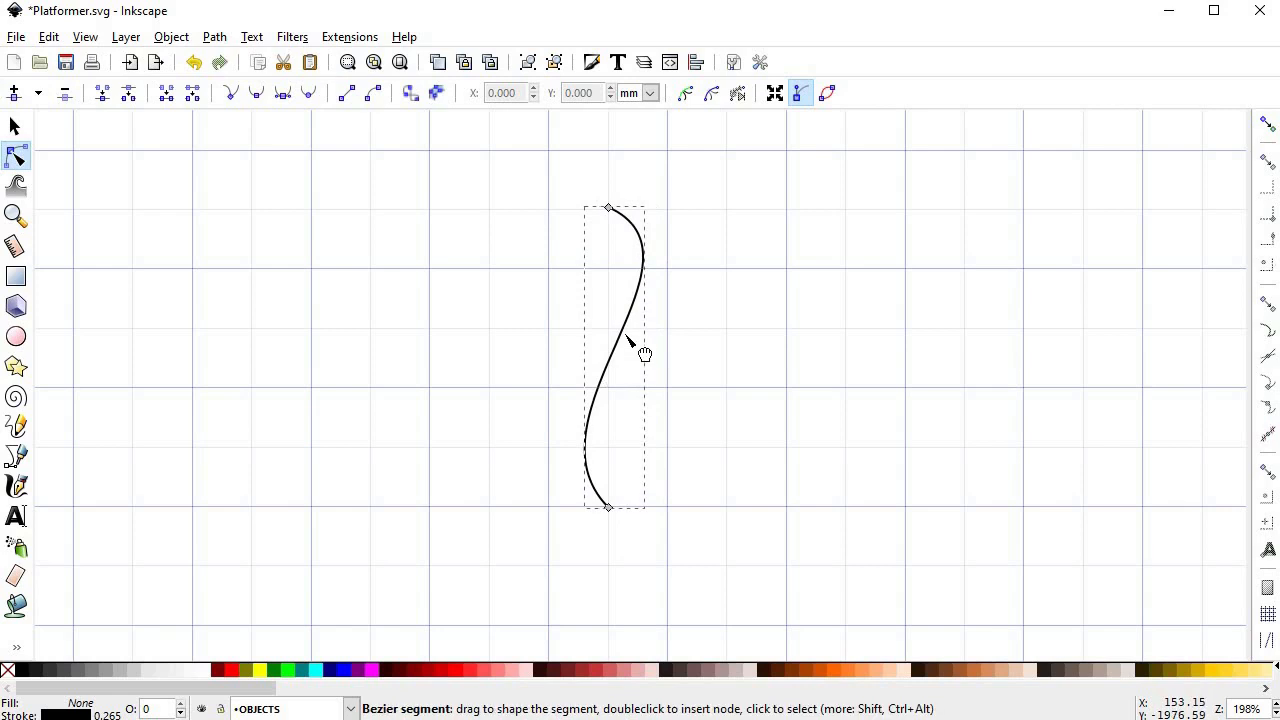
{"action": "left_click_drag", "start_coordinate": [643, 354], "coordinate": [630, 391]}
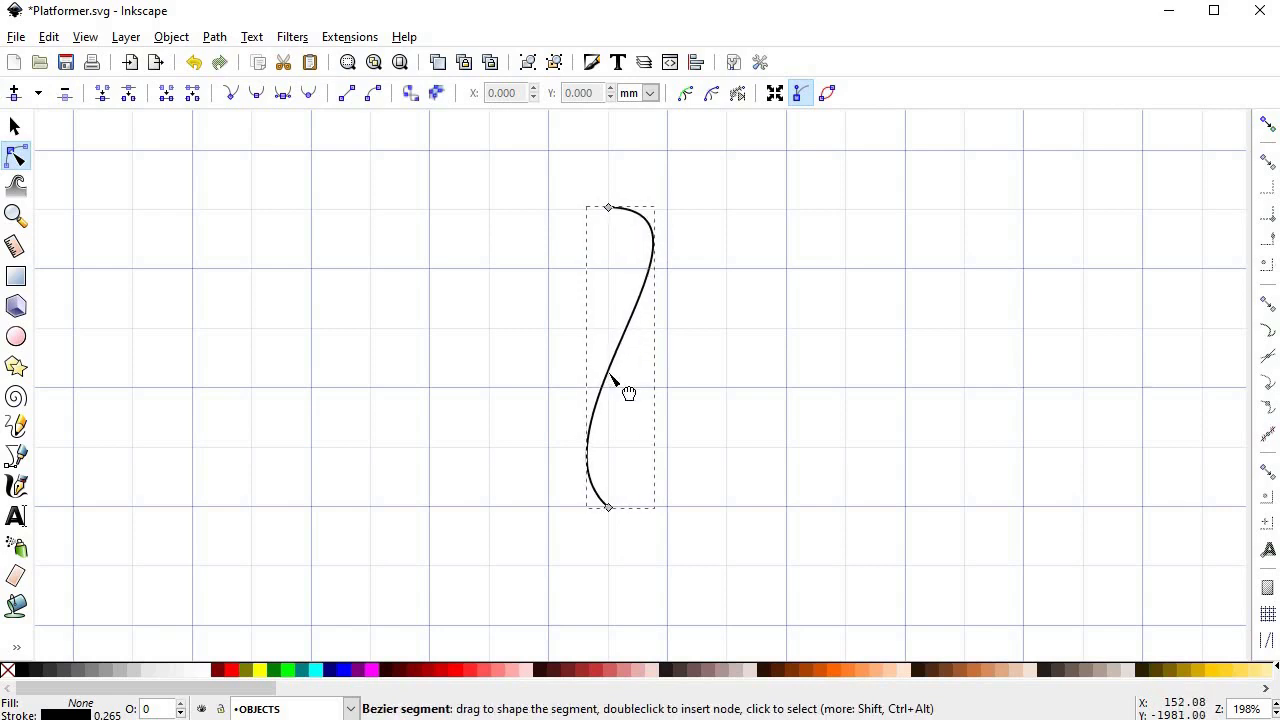
{"action": "left_click_drag", "start_coordinate": [628, 390], "coordinate": [655, 262]}
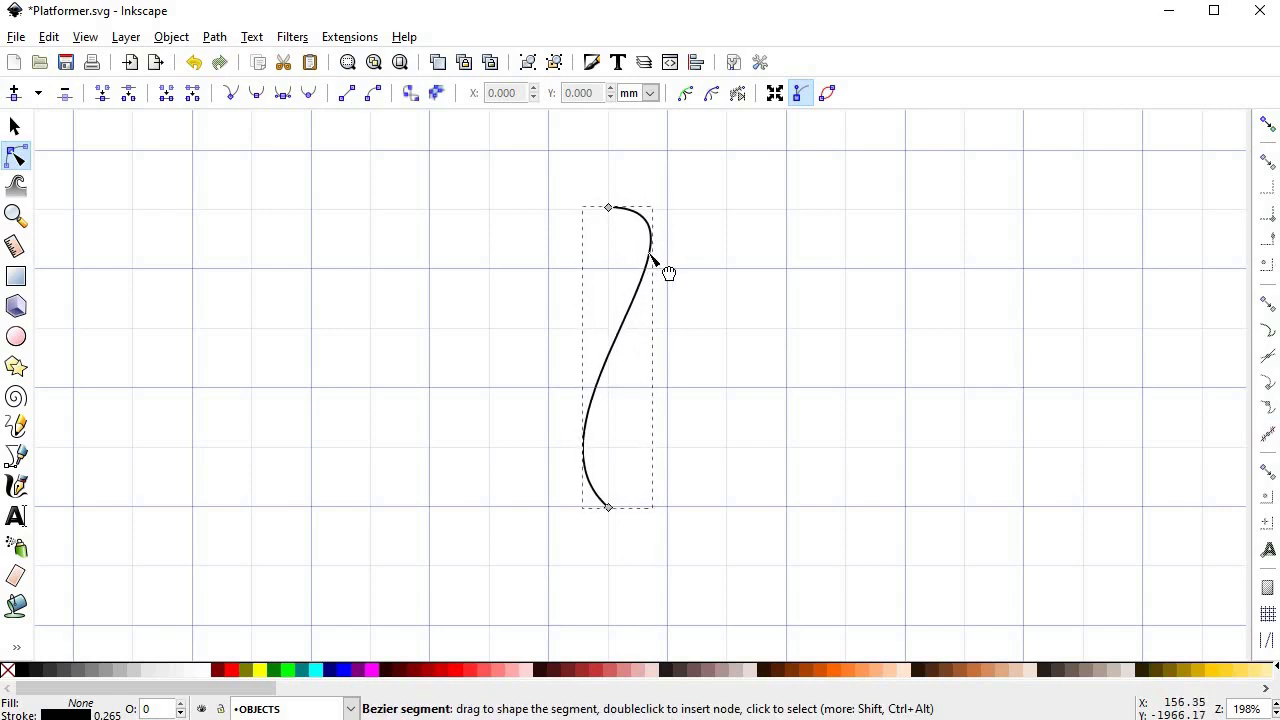
{"action": "left_click_drag", "start_coordinate": [655, 255], "coordinate": [648, 240]}
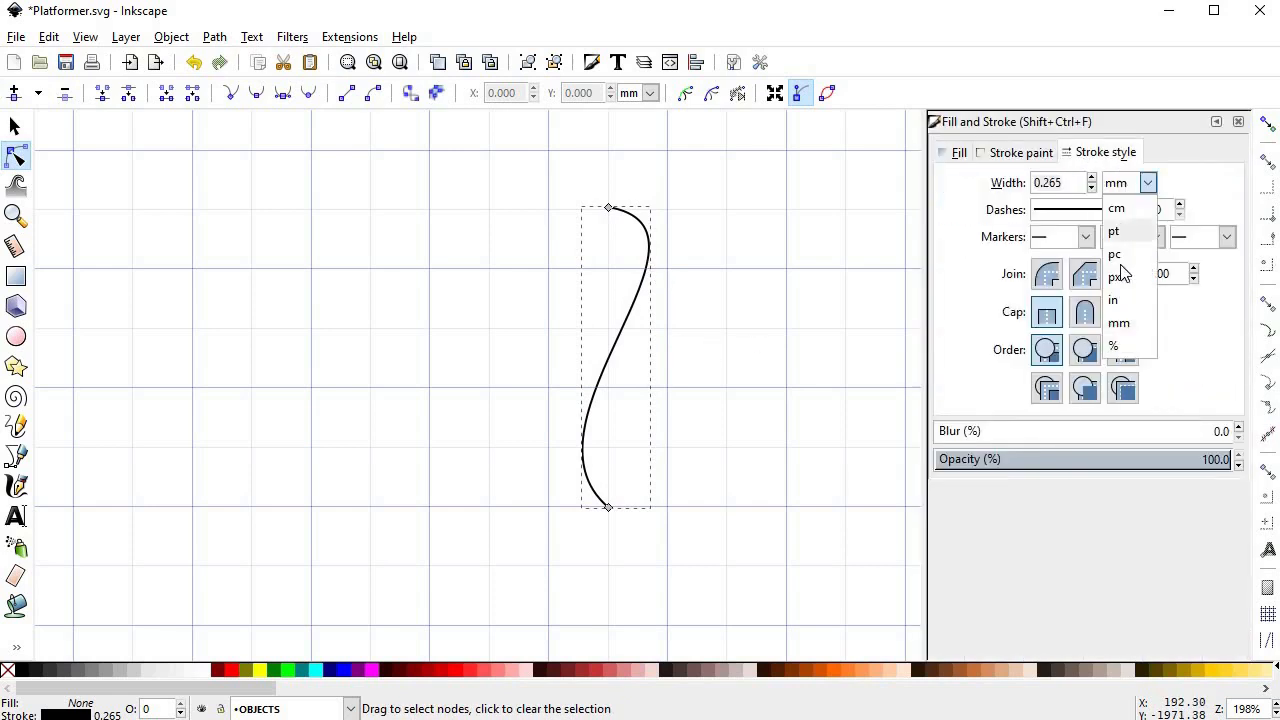
Set the stem's stroke width in px and tune its stroke colour to bright green
{"action": "left_click", "coordinate": [1113, 277]}
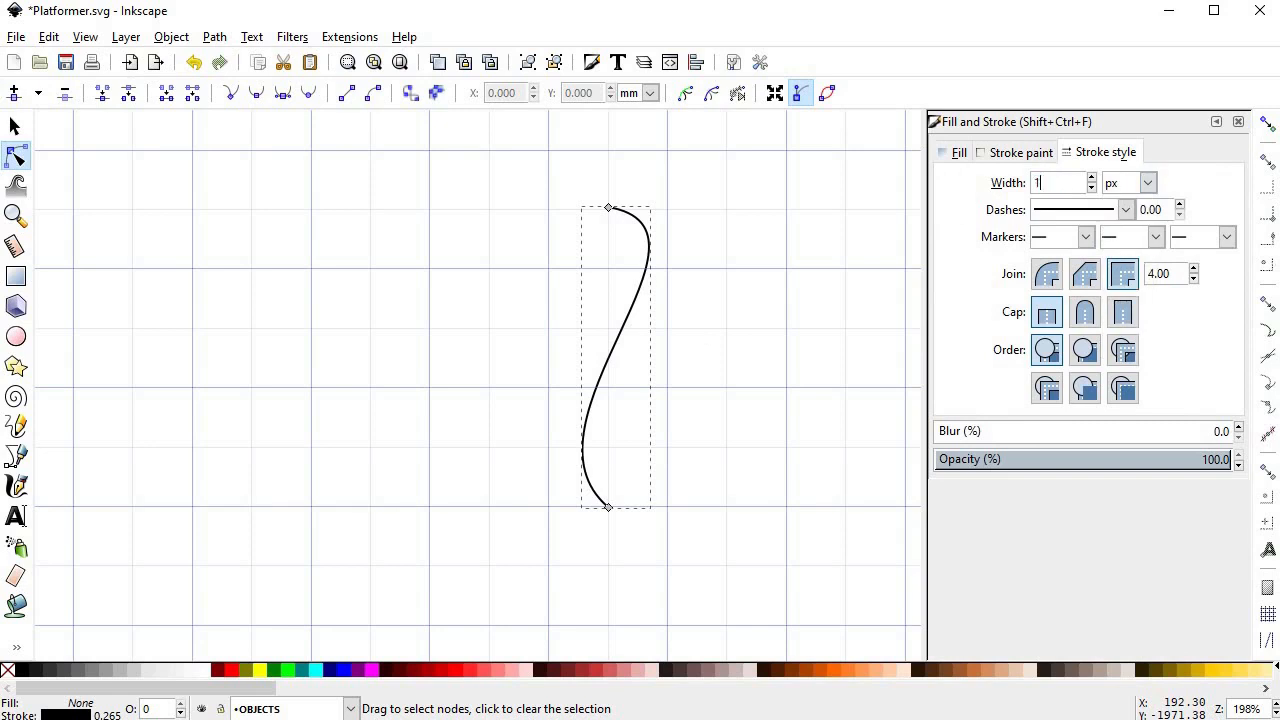
{"action": "left_click", "coordinate": [1020, 152]}
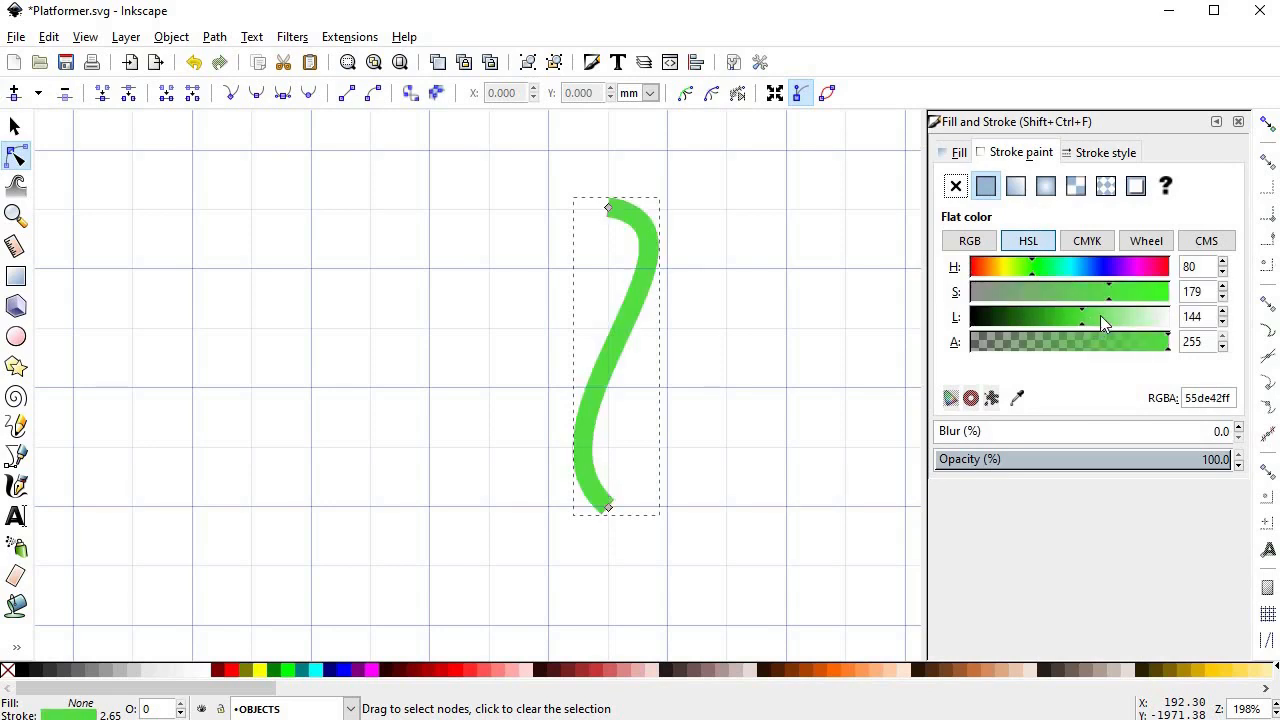
{"action": "left_click_drag", "start_coordinate": [1080, 317], "coordinate": [1110, 317]}
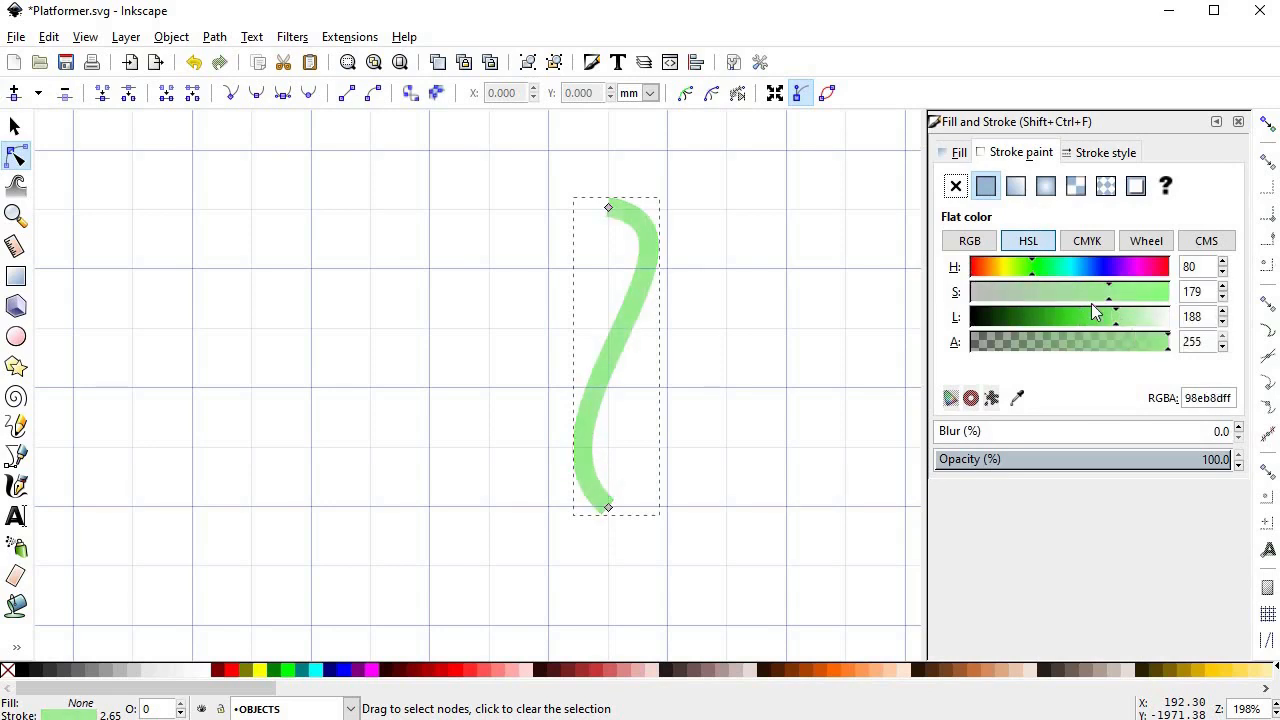
{"action": "left_click_drag", "start_coordinate": [1110, 316], "coordinate": [1072, 316]}
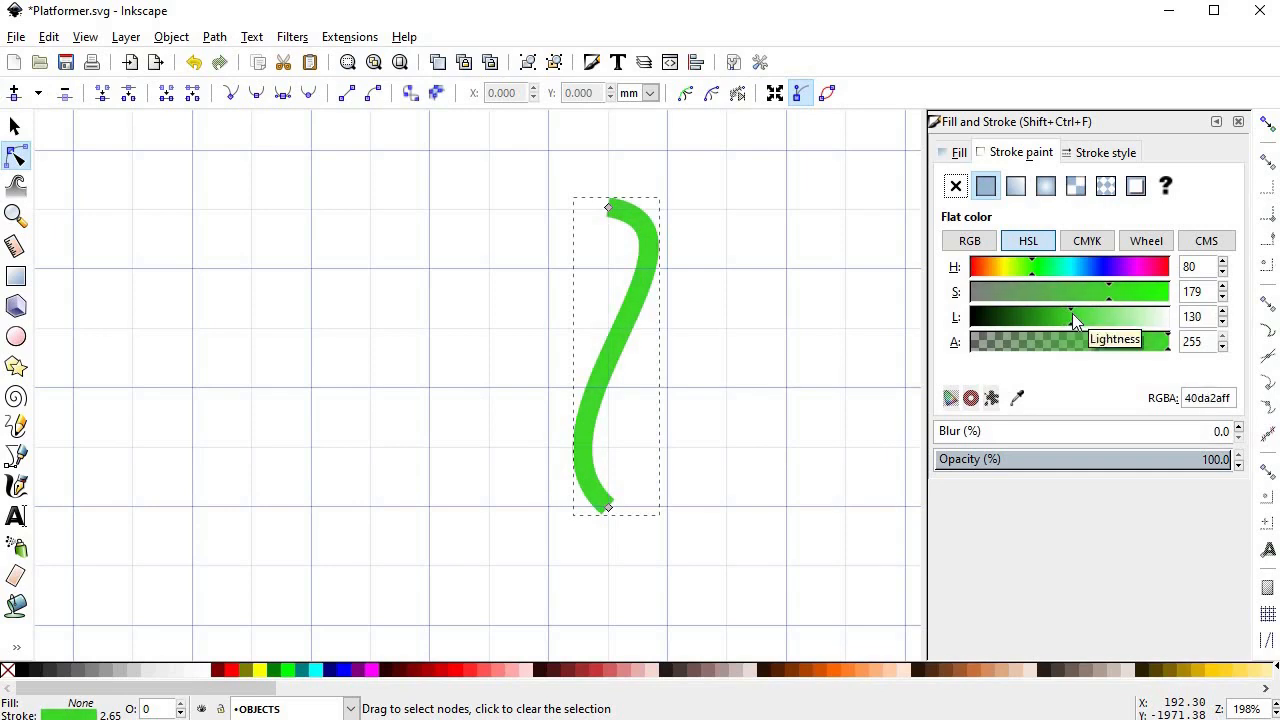
{"action": "left_click_drag", "start_coordinate": [1071, 317], "coordinate": [1064, 317]}
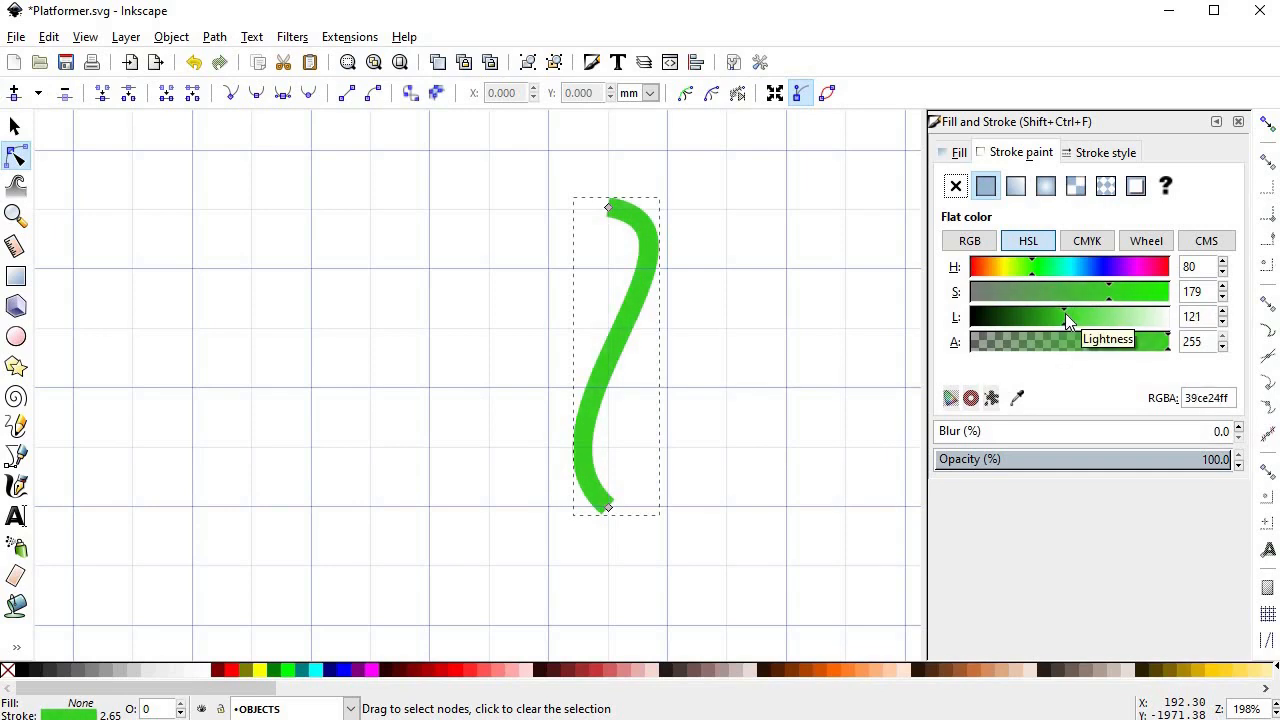
{"action": "left_click_drag", "start_coordinate": [1065, 291], "coordinate": [1135, 291]}
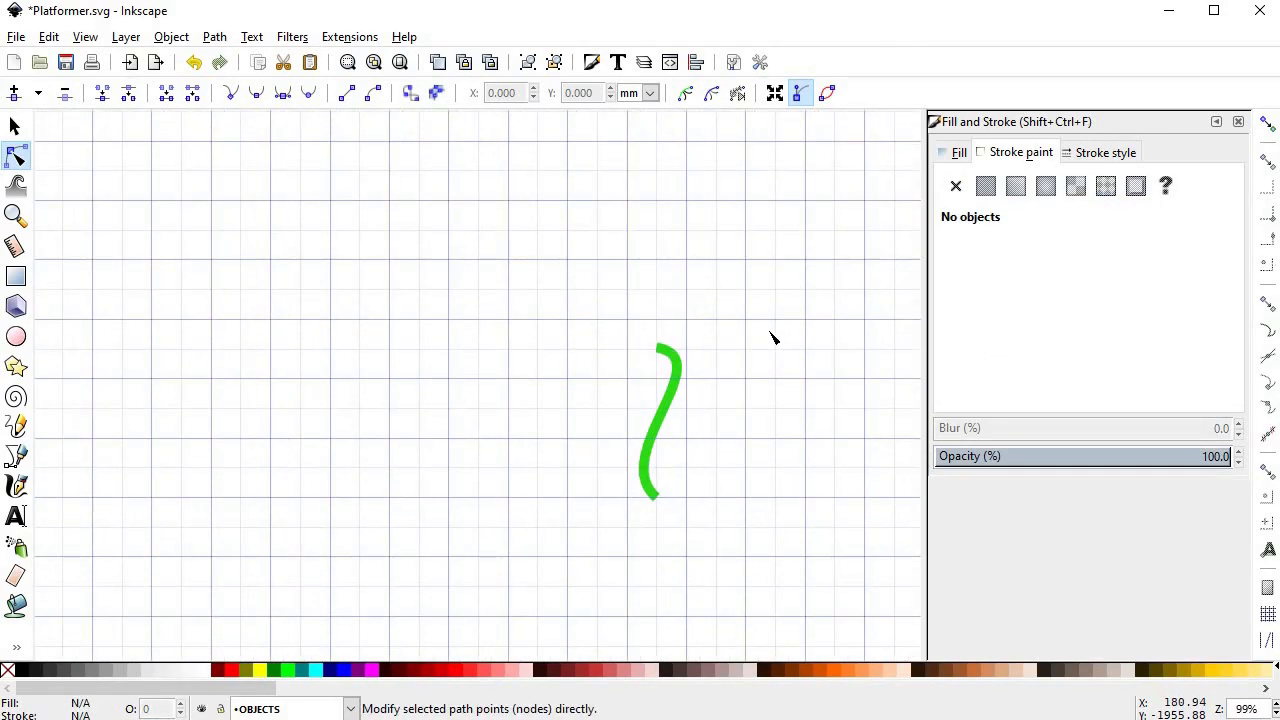
{"action": "mouse_move", "coordinate": [17, 337]}
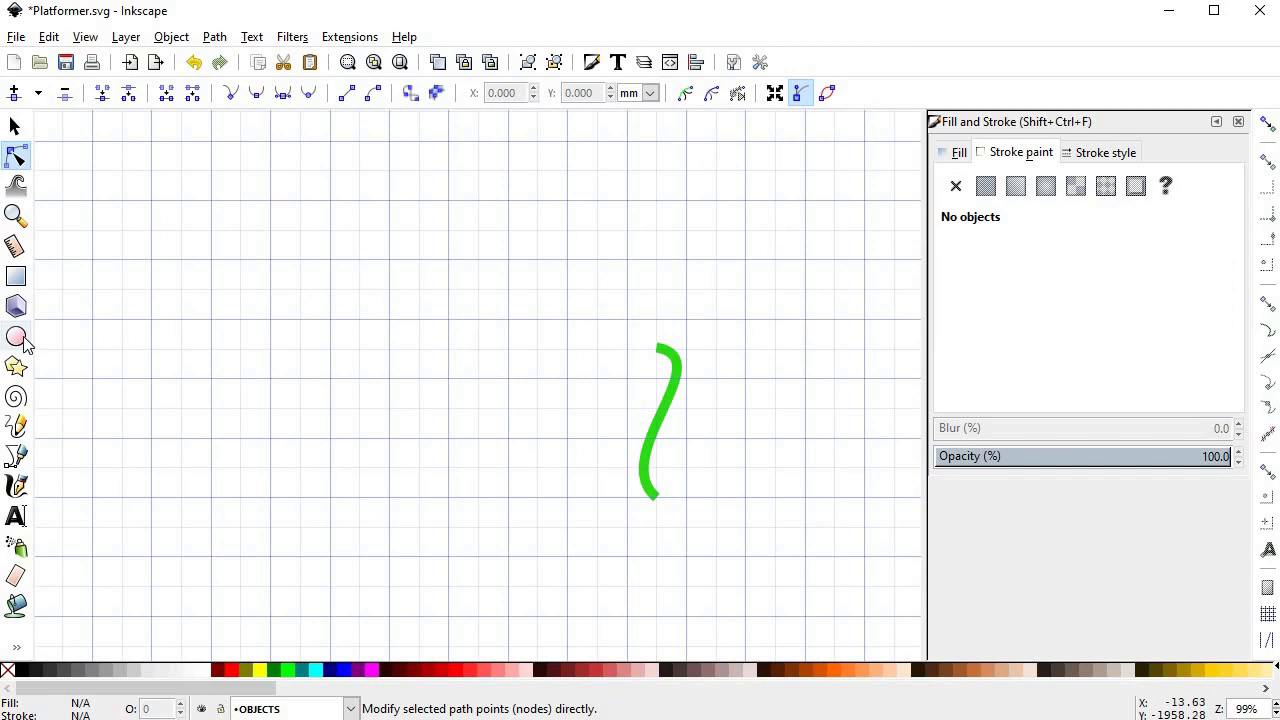
Draw a circle for the head, squash it into an oval, and set it on the stem top
{"action": "left_click", "coordinate": [16, 336]}
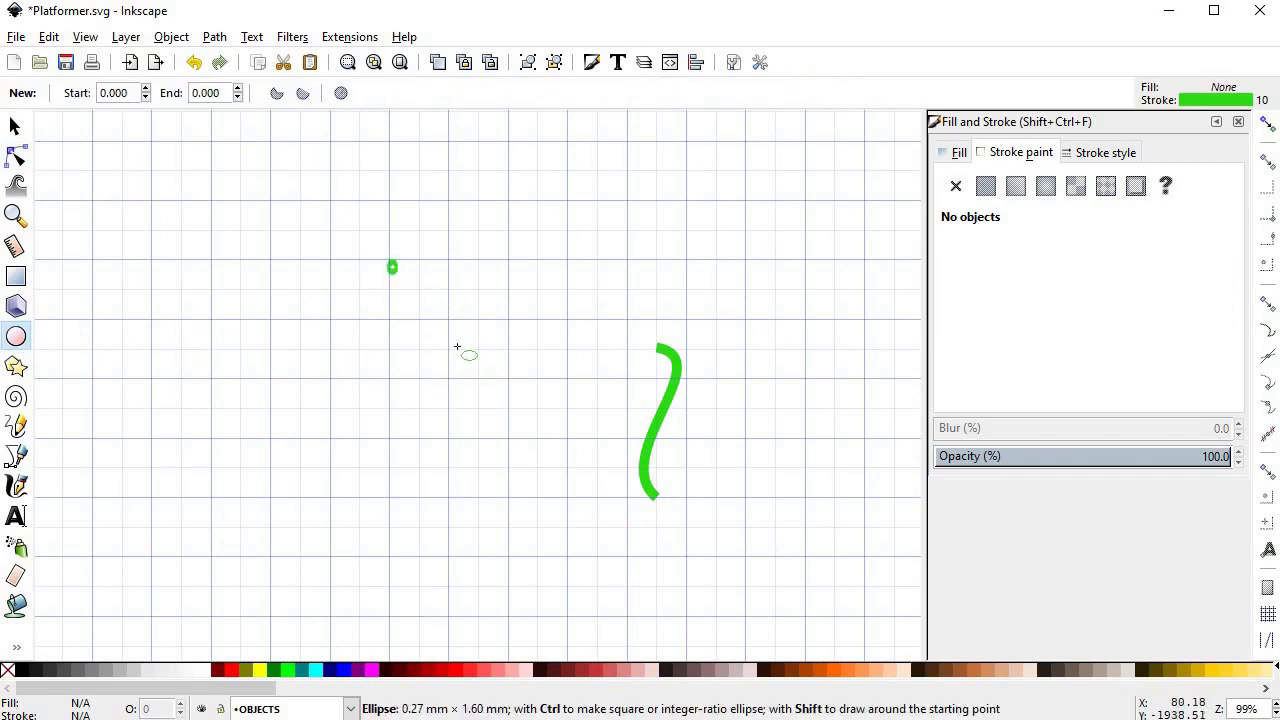
{"action": "left_click_drag", "start_coordinate": [392, 267], "coordinate": [503, 373]}
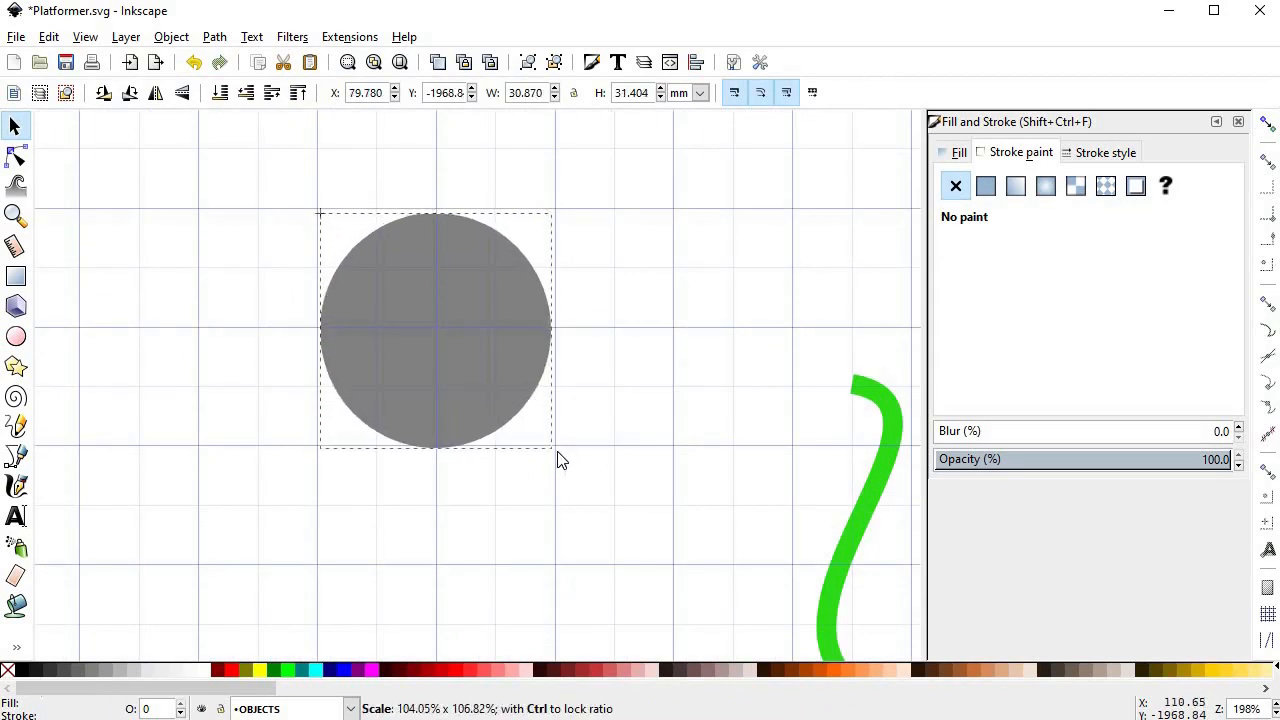
{"action": "left_click_drag", "start_coordinate": [435, 447], "coordinate": [436, 411]}
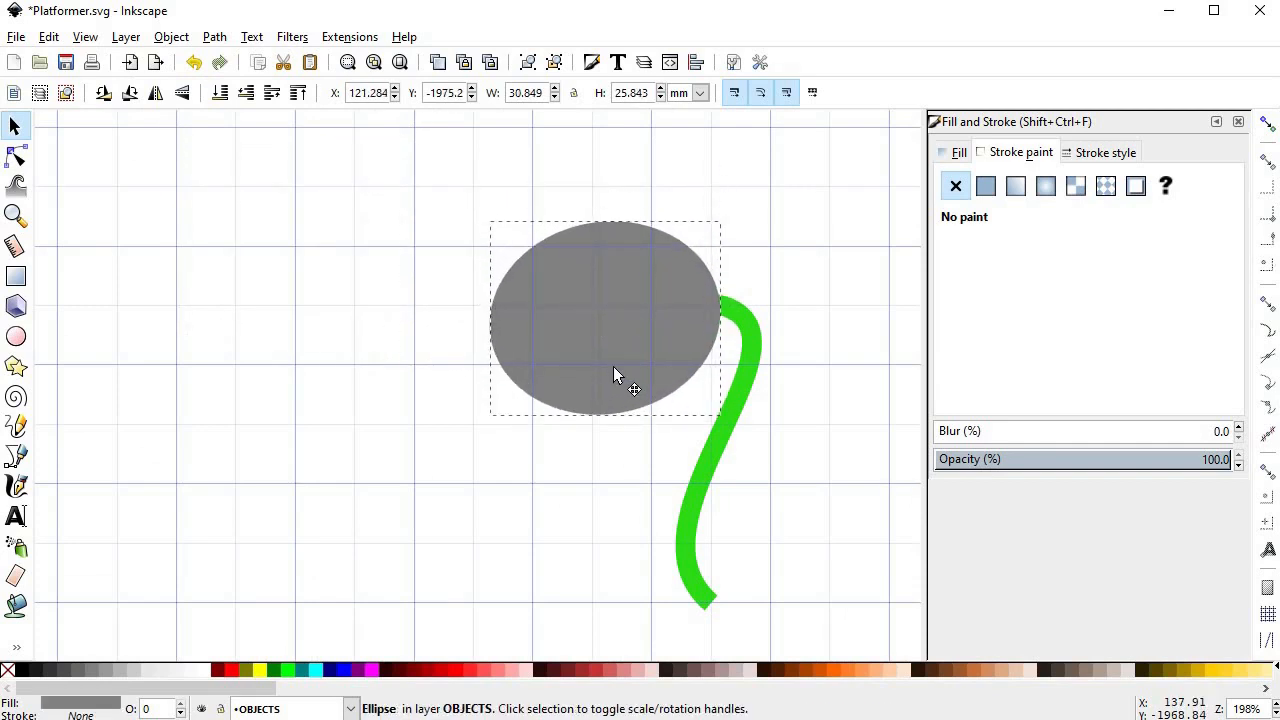
{"action": "left_click", "coordinate": [605, 375]}
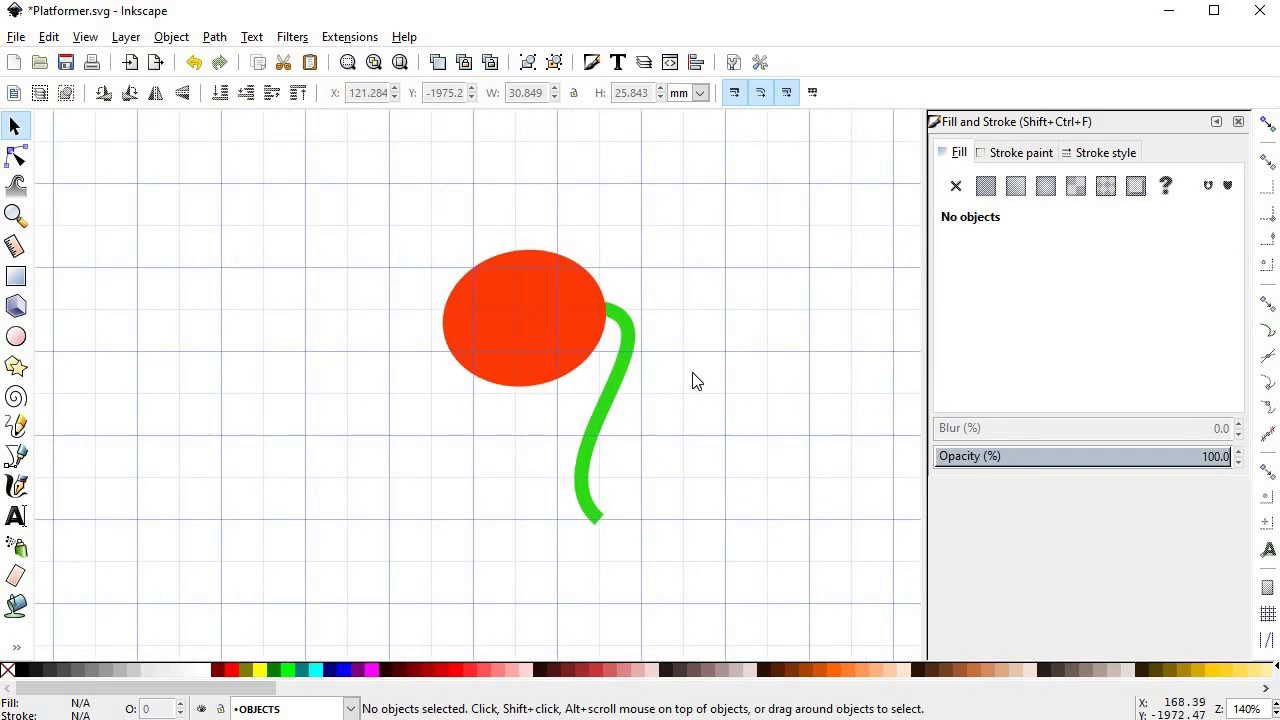
Reshape the red head's edges near the stem and upper right to form the mouth
{"action": "left_click", "coordinate": [16, 457]}
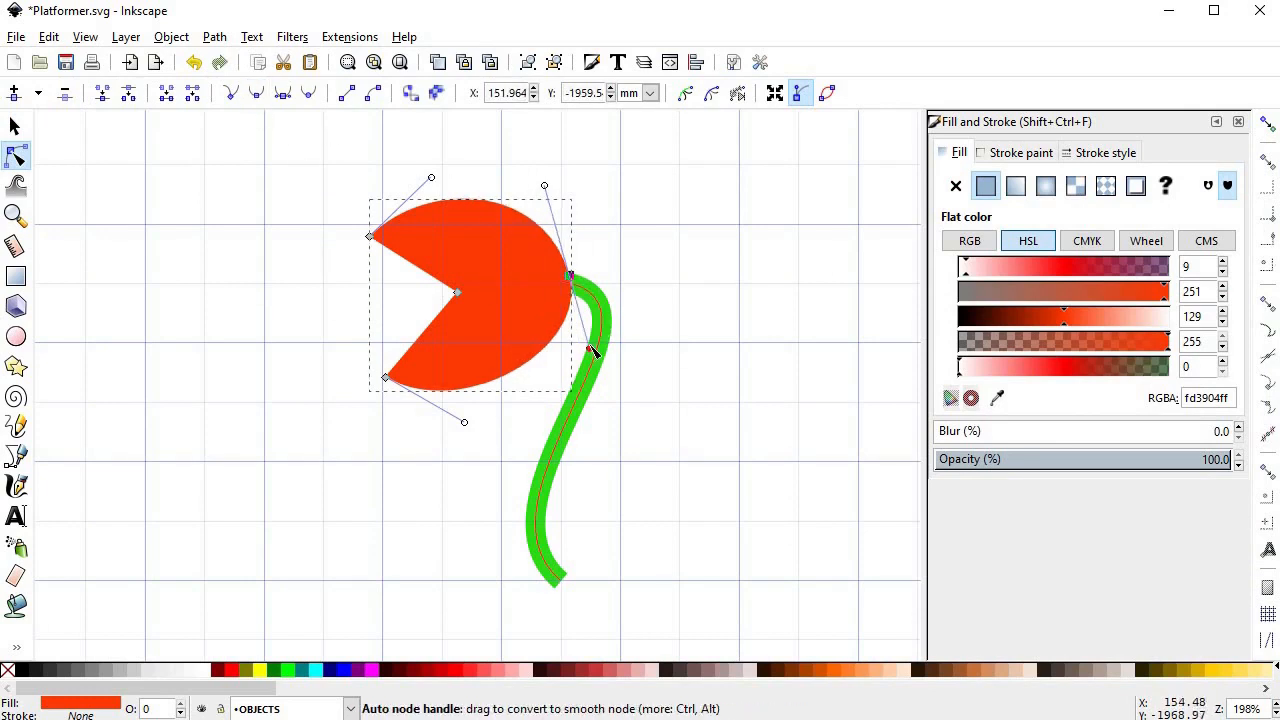
{"action": "left_click_drag", "start_coordinate": [595, 350], "coordinate": [580, 358]}
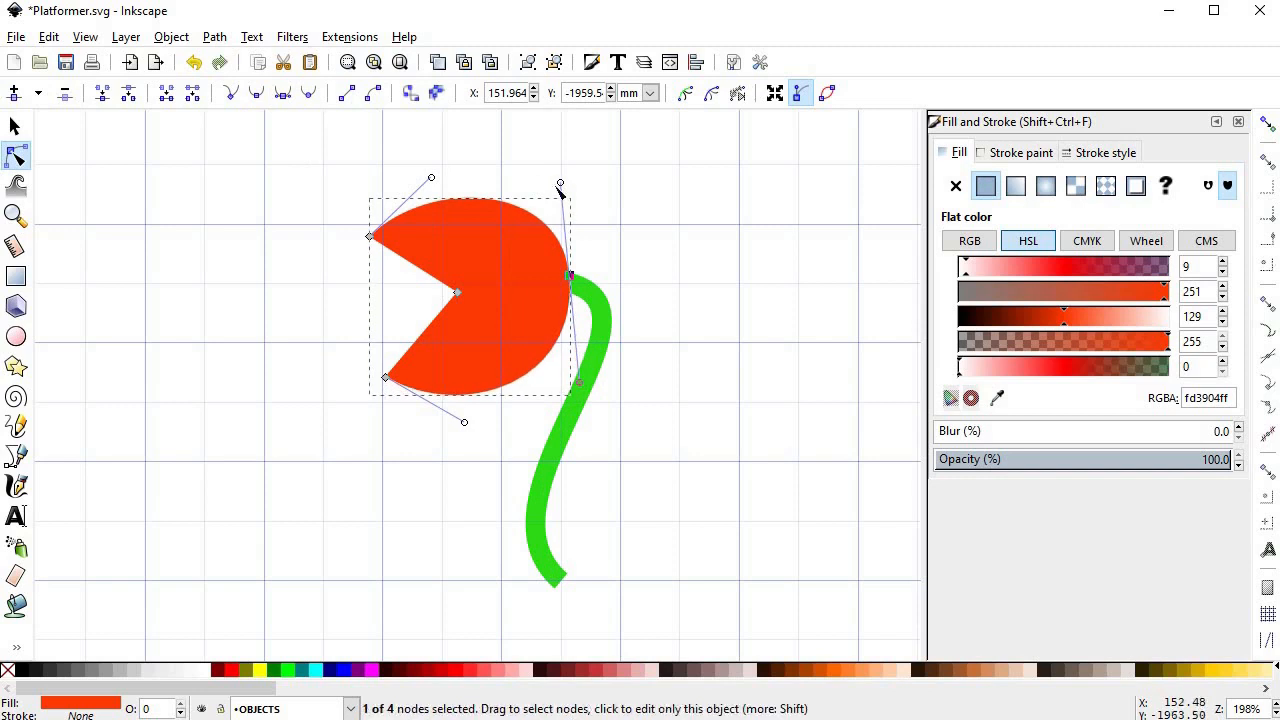
{"action": "left_click_drag", "start_coordinate": [560, 185], "coordinate": [558, 158]}
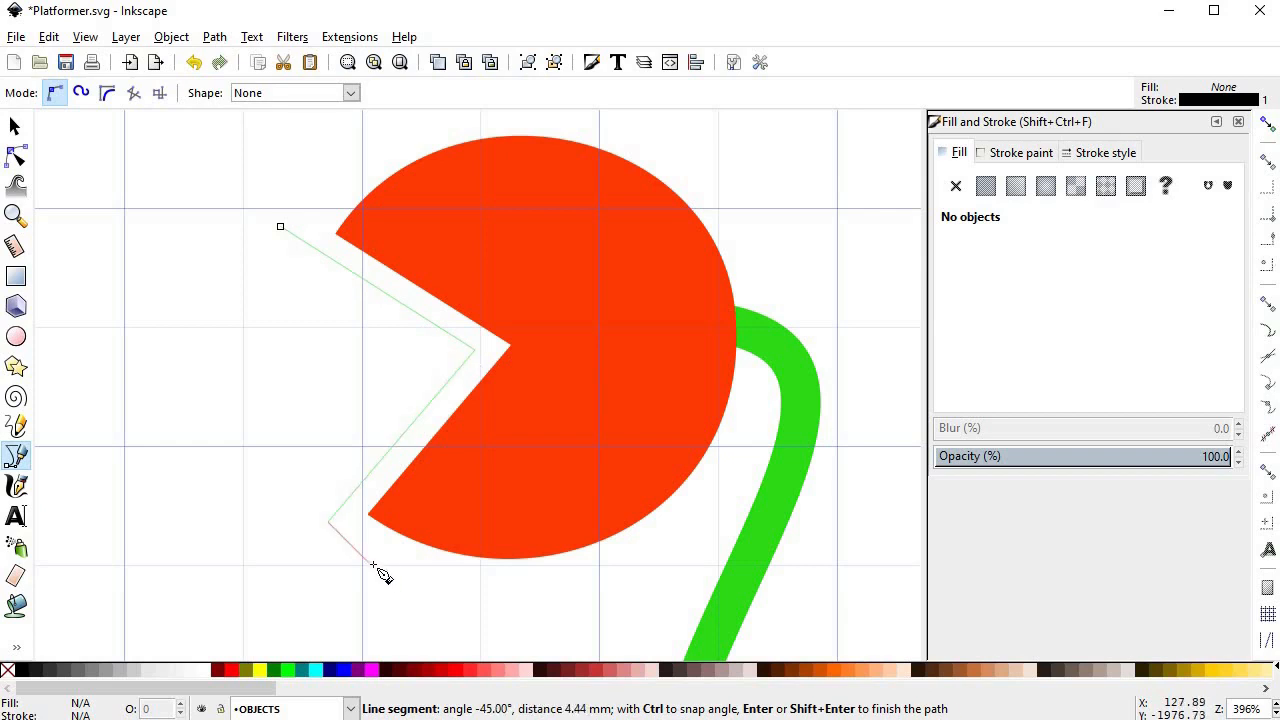
{"action": "mouse_move", "coordinate": [540, 355]}
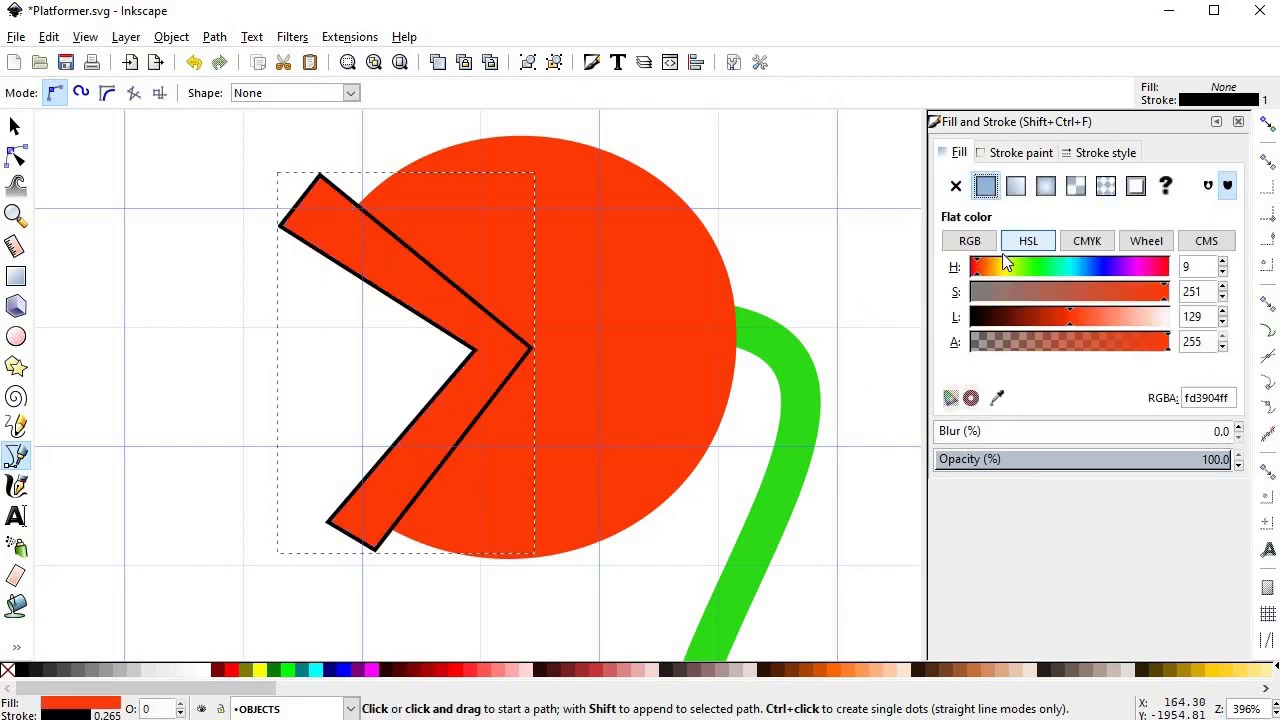
Lighten and desaturate the teeth piece's fill to a pale grey
{"action": "left_click", "coordinate": [980, 265]}
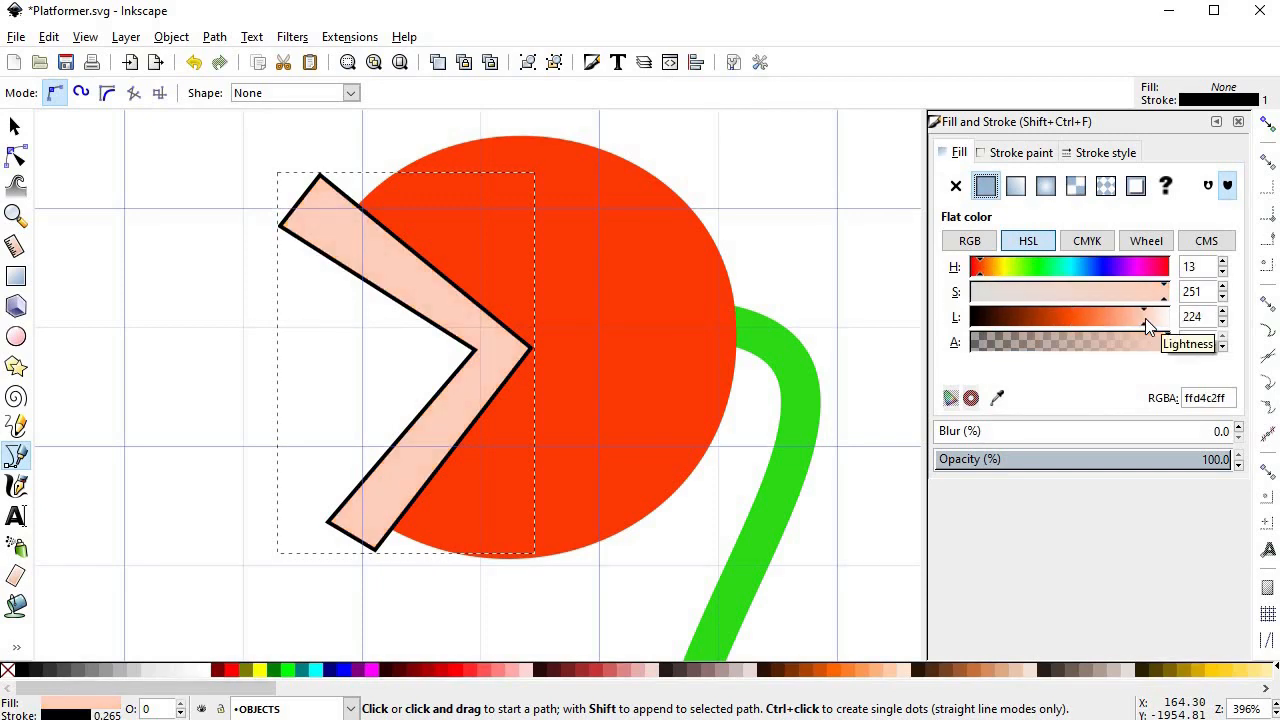
{"action": "left_click_drag", "start_coordinate": [1150, 317], "coordinate": [1115, 317]}
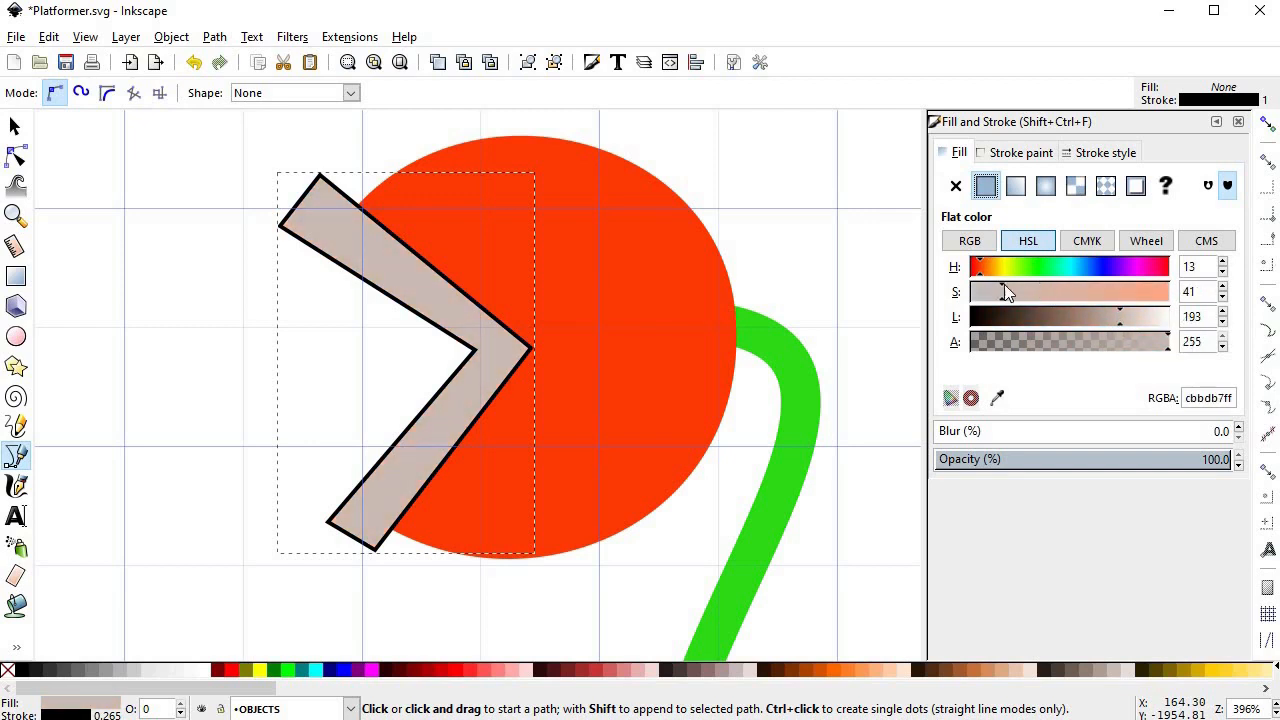
{"action": "left_click_drag", "start_coordinate": [1000, 291], "coordinate": [1018, 291]}
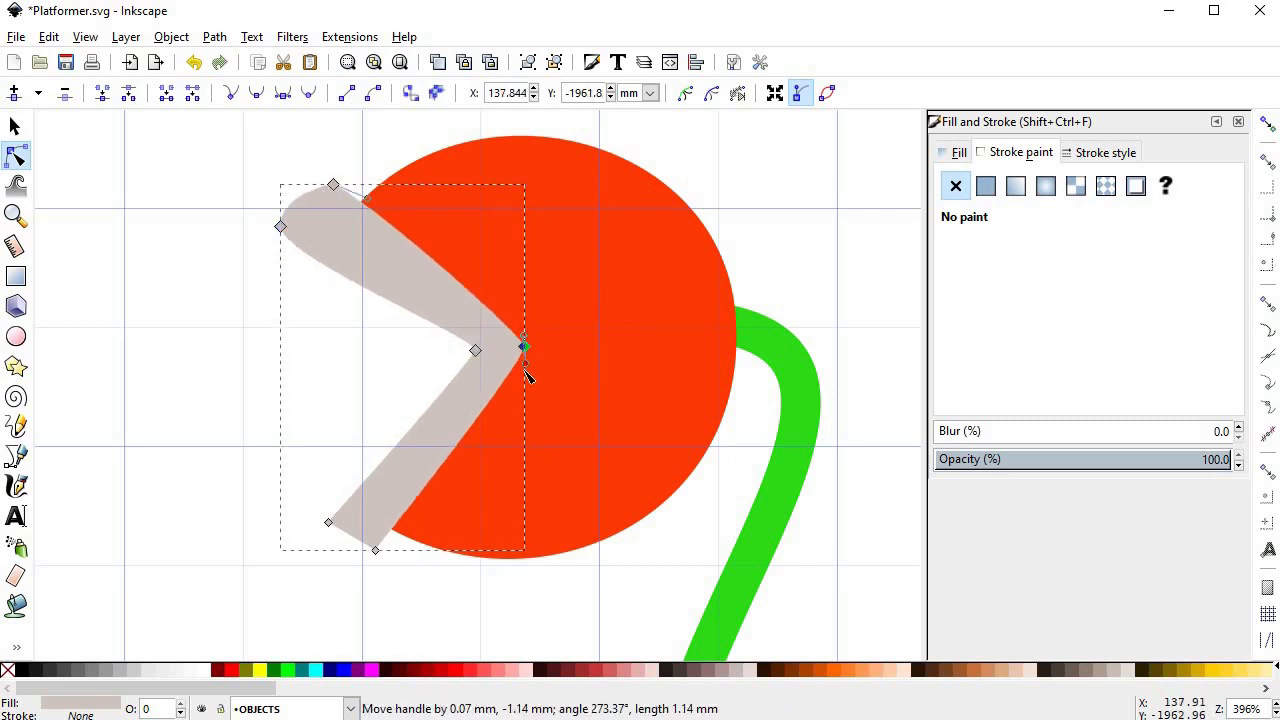
Drag the teeth piece's inner corner nodes to curve the jaws
{"action": "left_click_drag", "start_coordinate": [375, 550], "coordinate": [385, 542]}
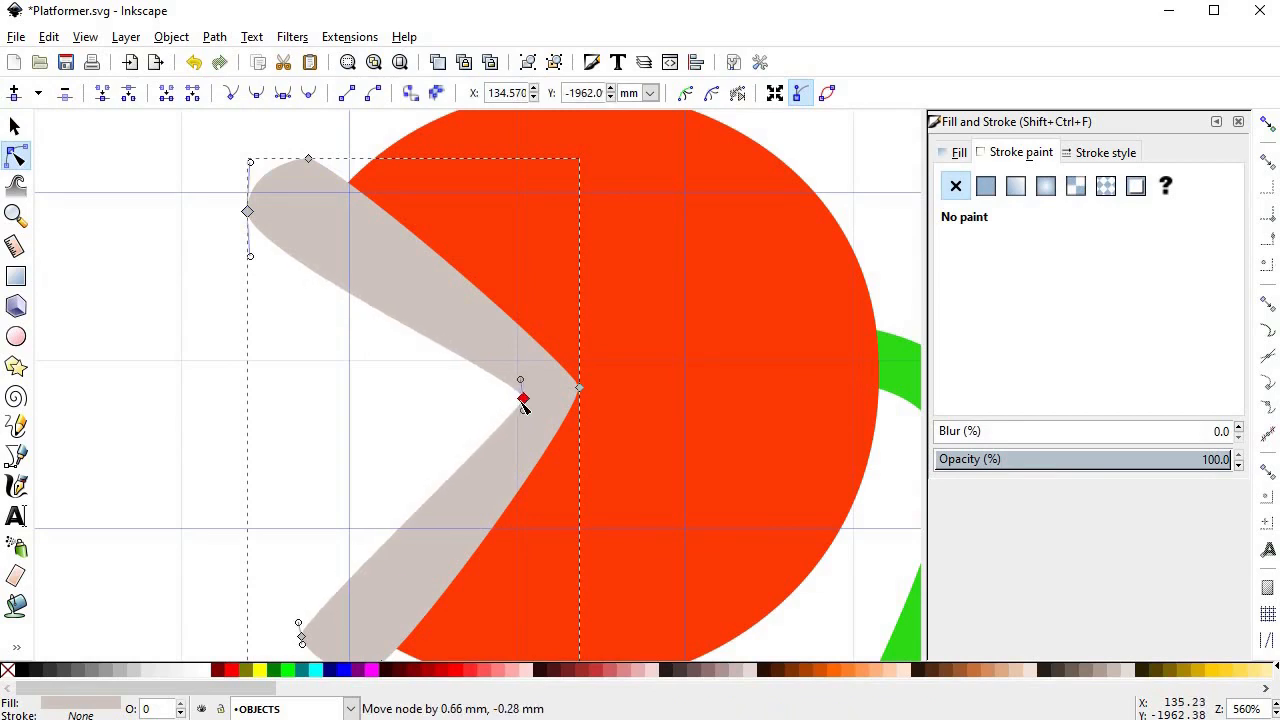
{"action": "left_click_drag", "start_coordinate": [523, 400], "coordinate": [315, 163]}
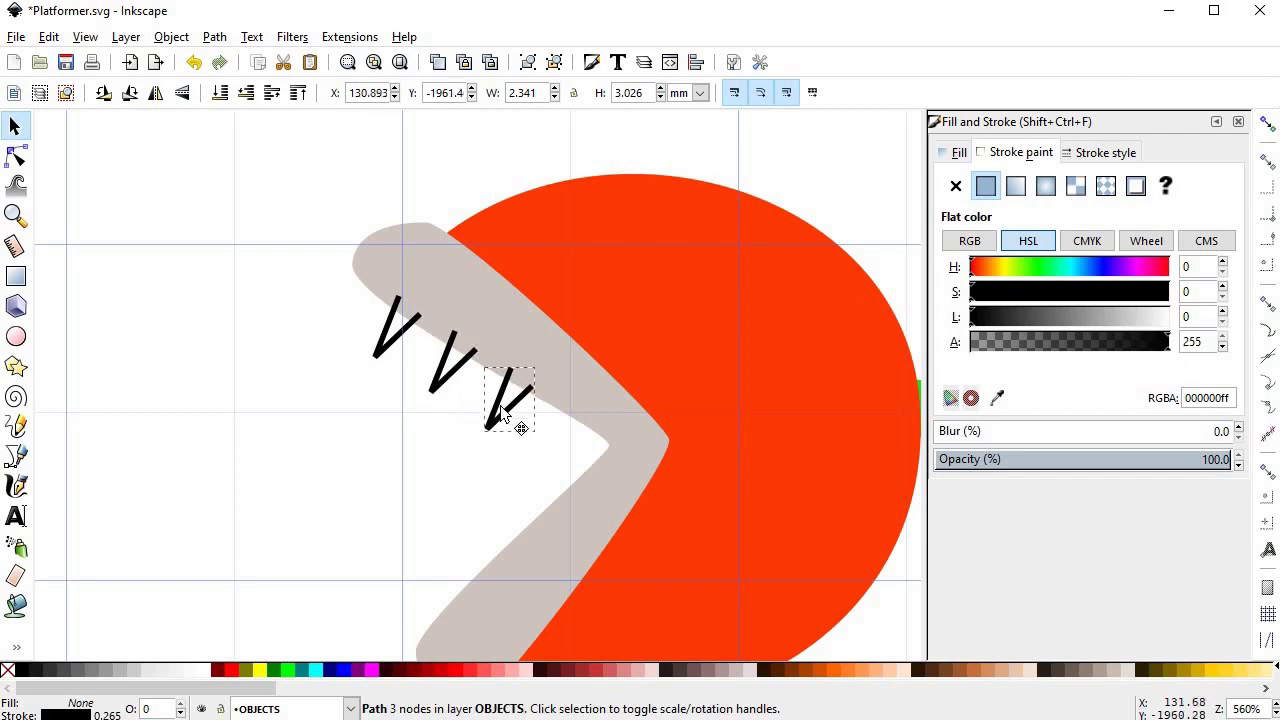
Move tooth copies along the jaw and place the flipped tooth on the lower jaw
{"action": "left_click_drag", "start_coordinate": [510, 400], "coordinate": [510, 475]}
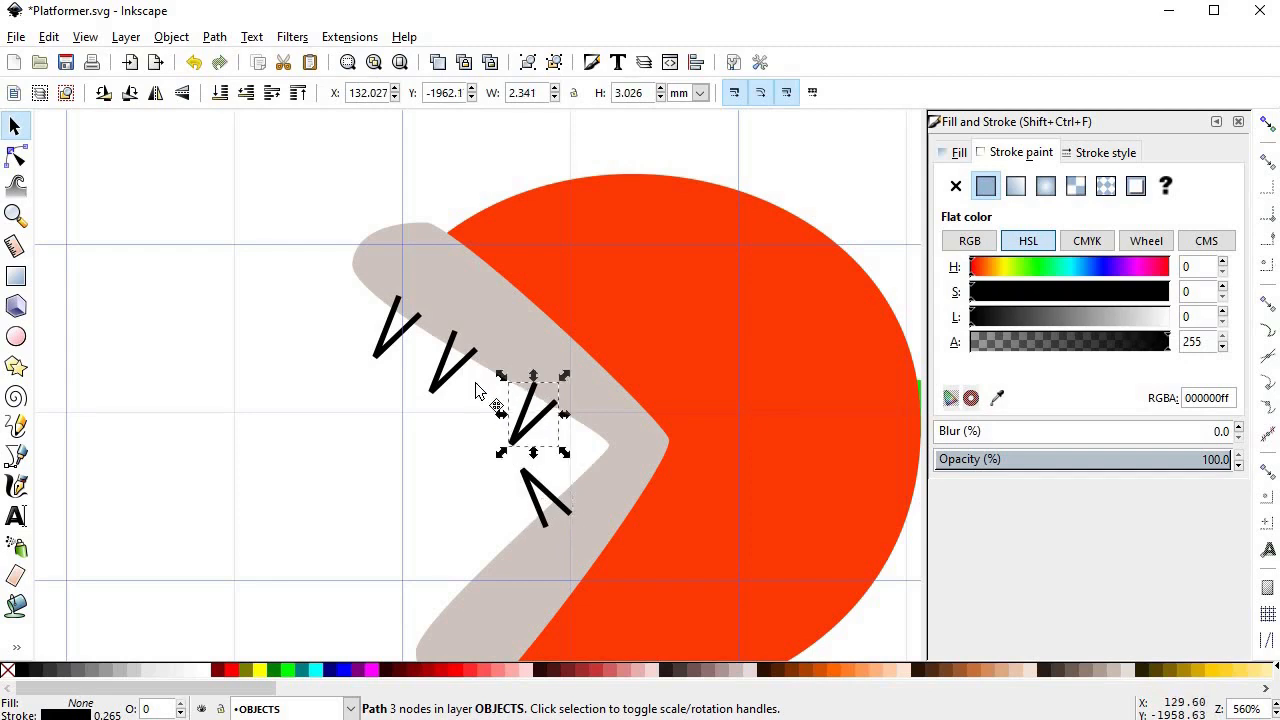
{"action": "left_click_drag", "start_coordinate": [535, 415], "coordinate": [410, 330]}
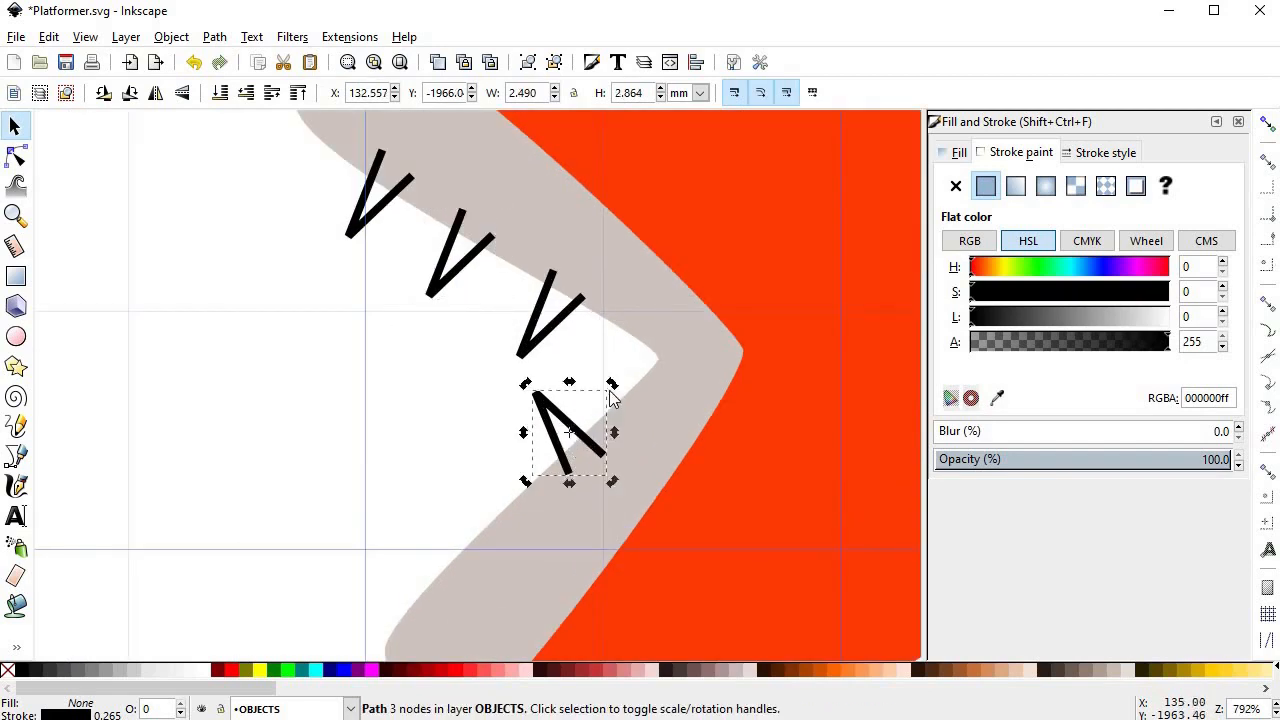
{"action": "left_click_drag", "start_coordinate": [568, 430], "coordinate": [497, 505]}
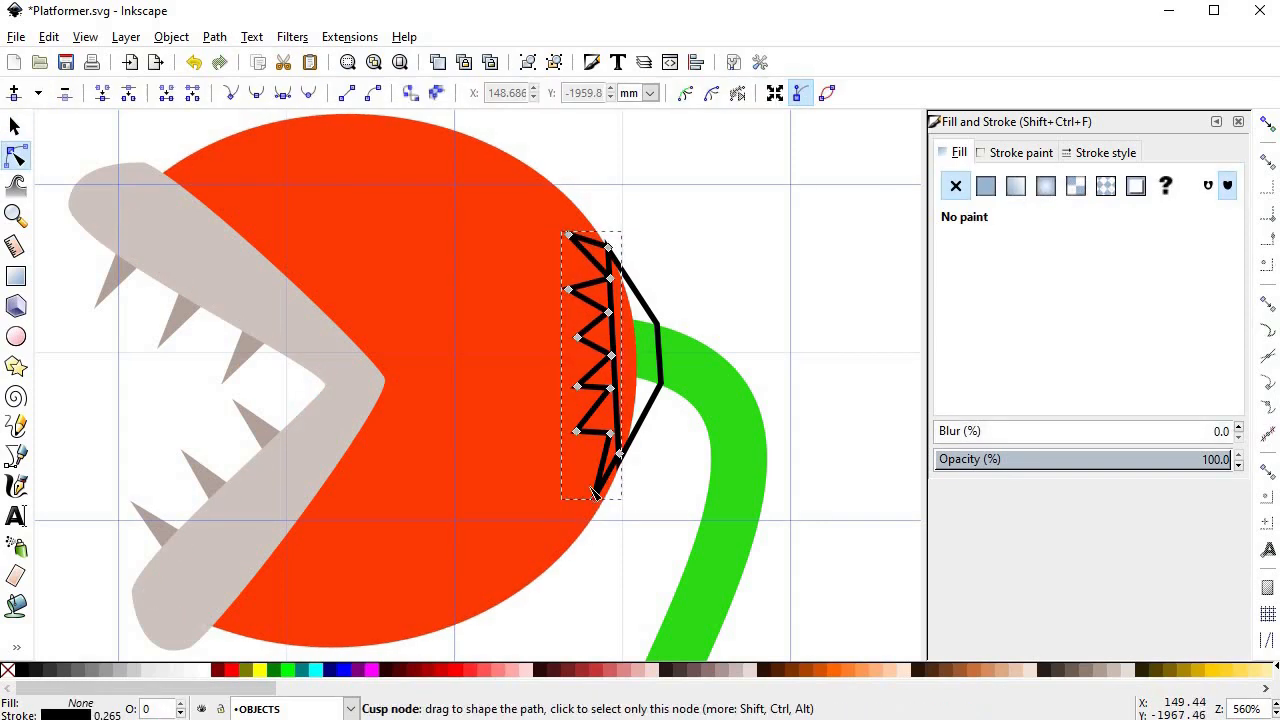
Reshape a corner of the zigzag outline at the back of the head
{"action": "left_click_drag", "start_coordinate": [593, 490], "coordinate": [605, 510]}
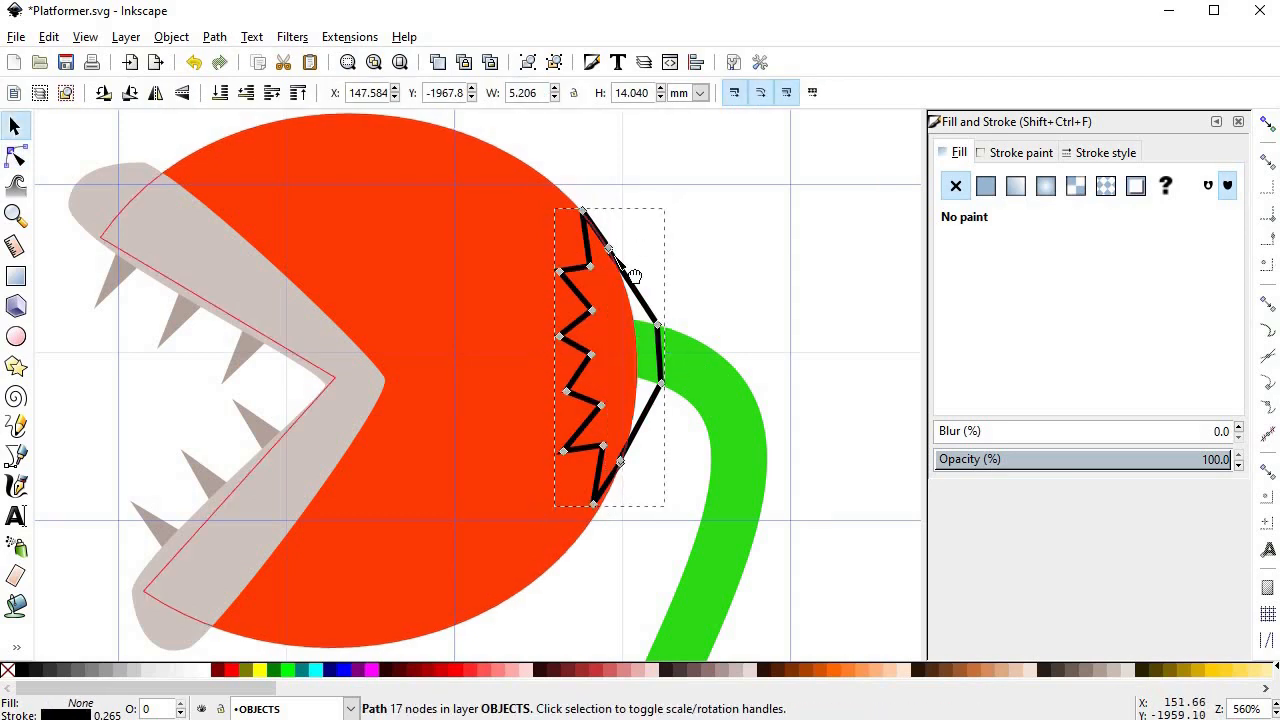
Select the zigzag outline with the Node tool to smooth it into a scalloped collar
{"action": "left_click", "coordinate": [15, 156]}
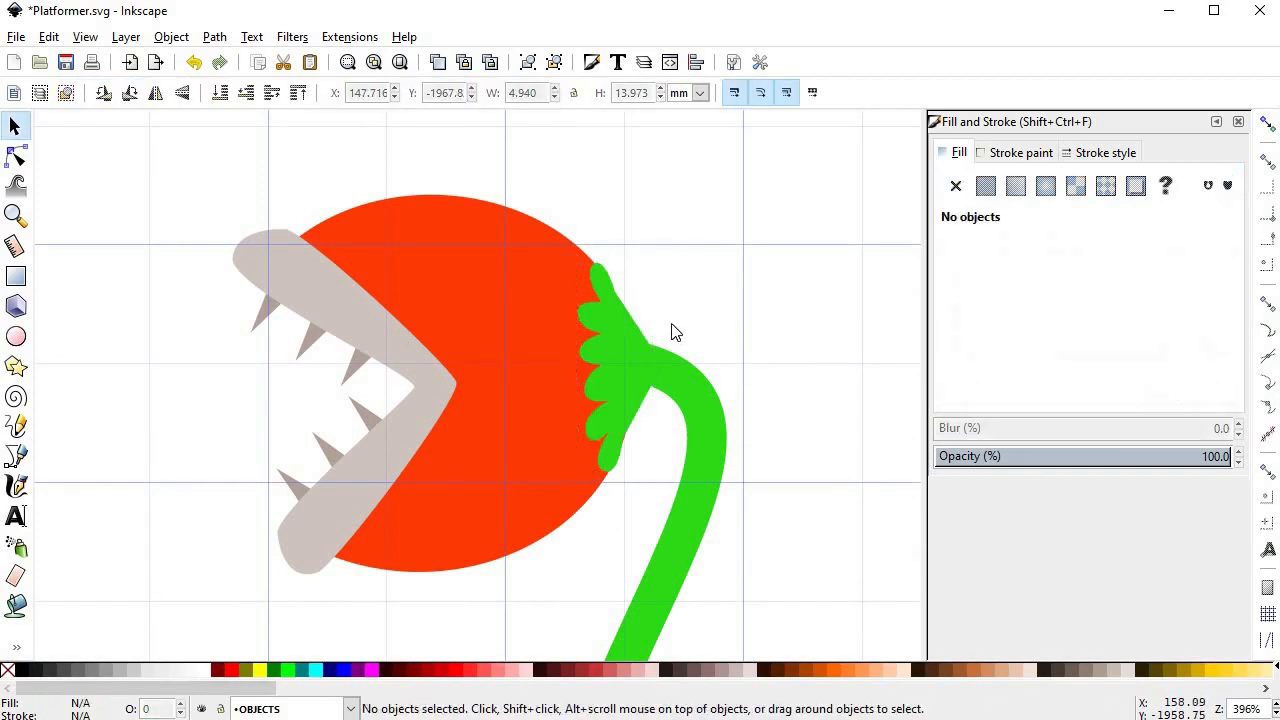
{"action": "scroll", "scroll_direction": "down", "scroll_amount": 3}
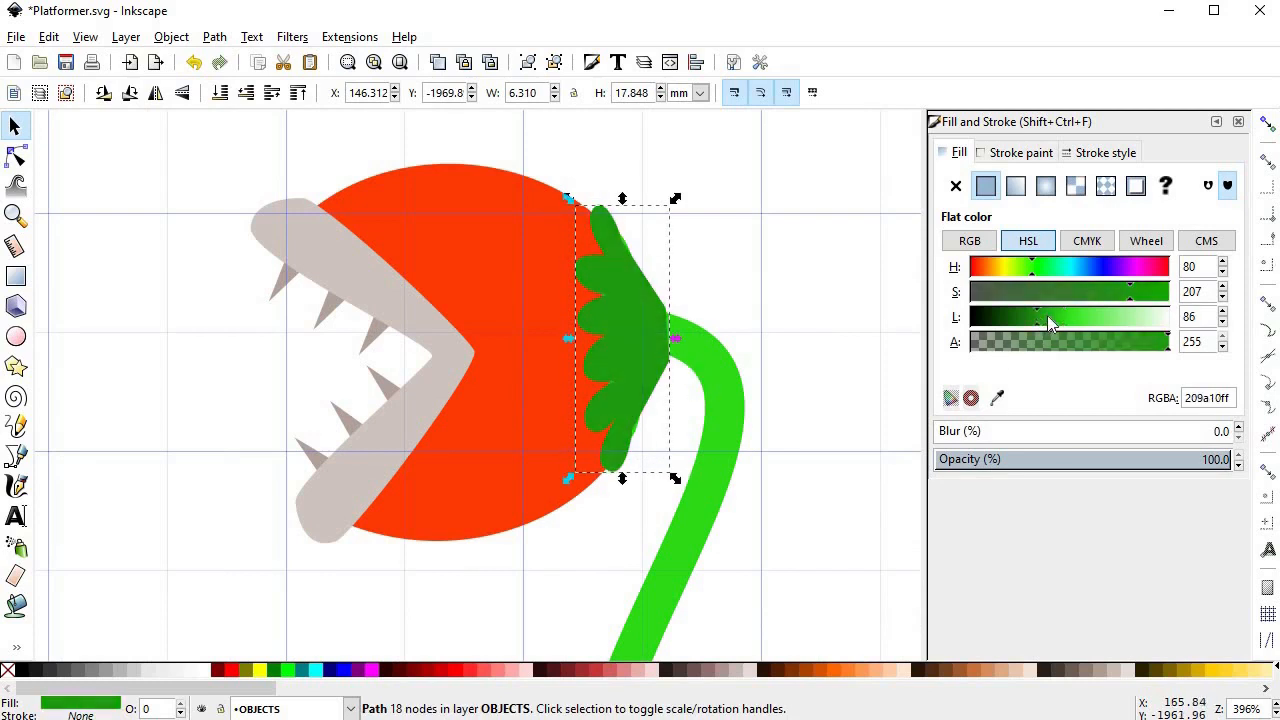
Darken the copied collar to a deeper green, then select the lighter collar
{"action": "left_click_drag", "start_coordinate": [1045, 316], "coordinate": [1085, 316]}
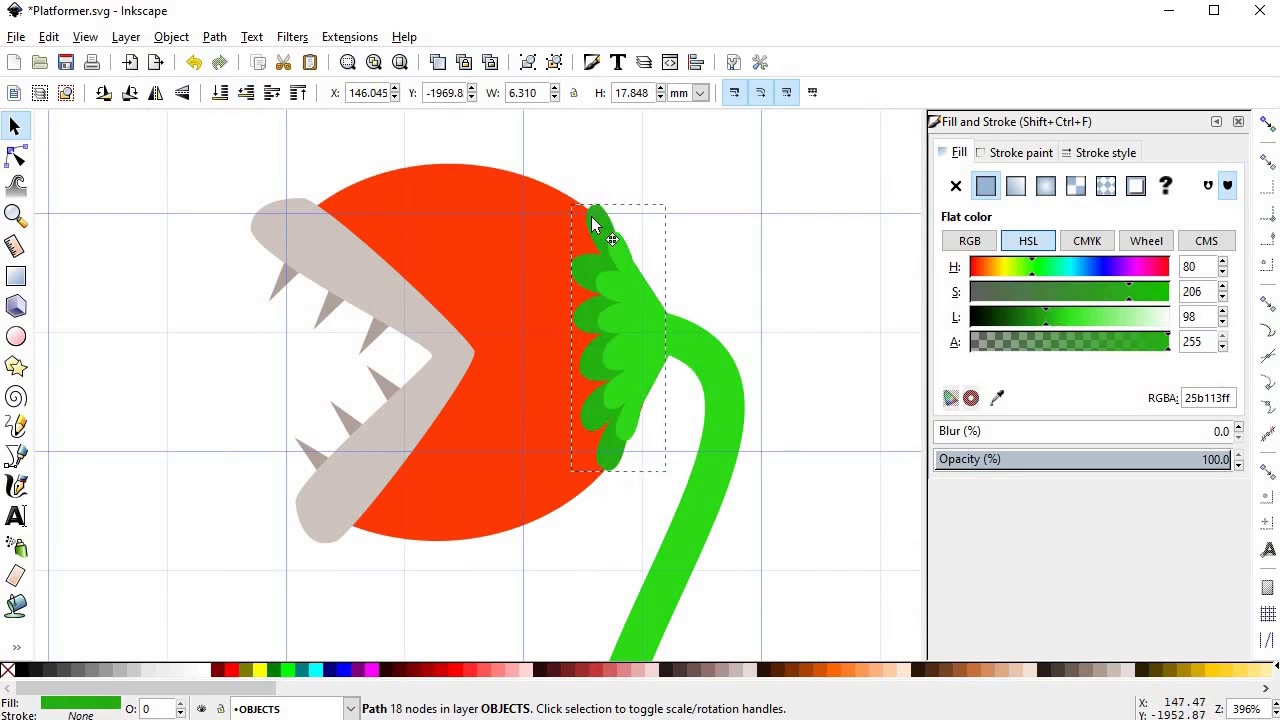
{"action": "left_click", "coordinate": [15, 157]}
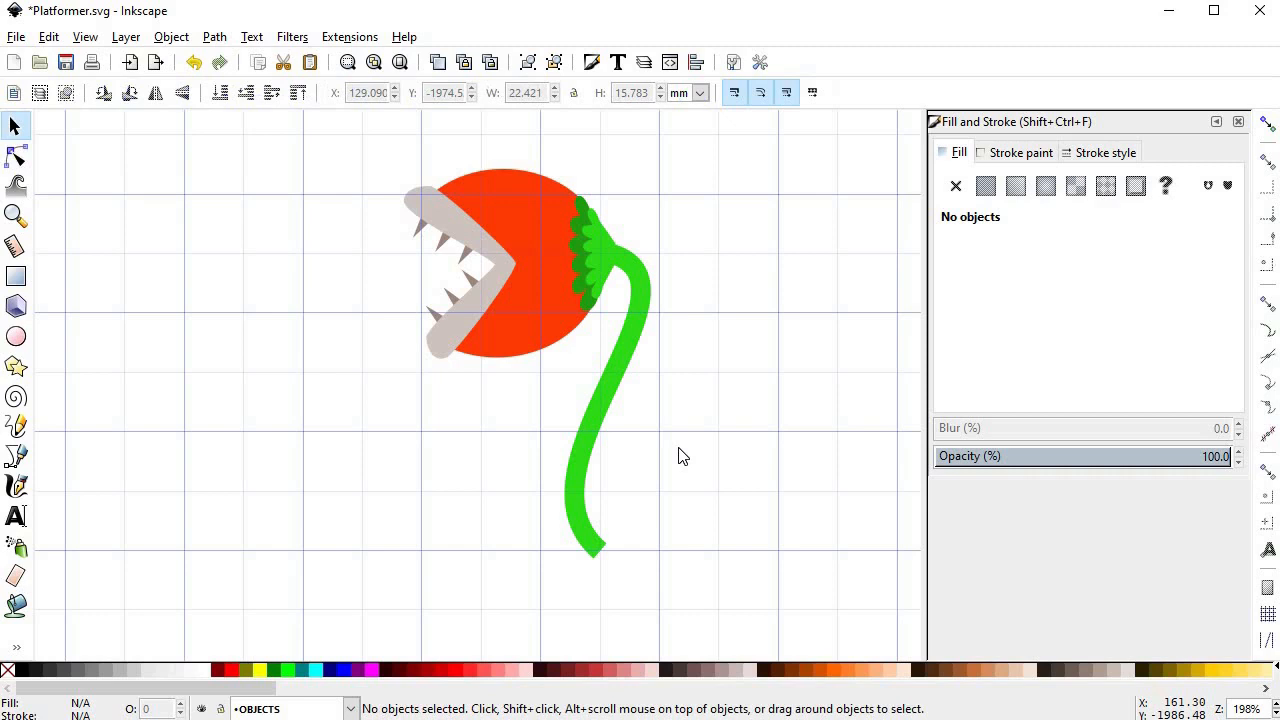
Outline a leaf on each side of the lower stem and curve their edges with node handles
{"action": "left_click", "coordinate": [16, 456]}
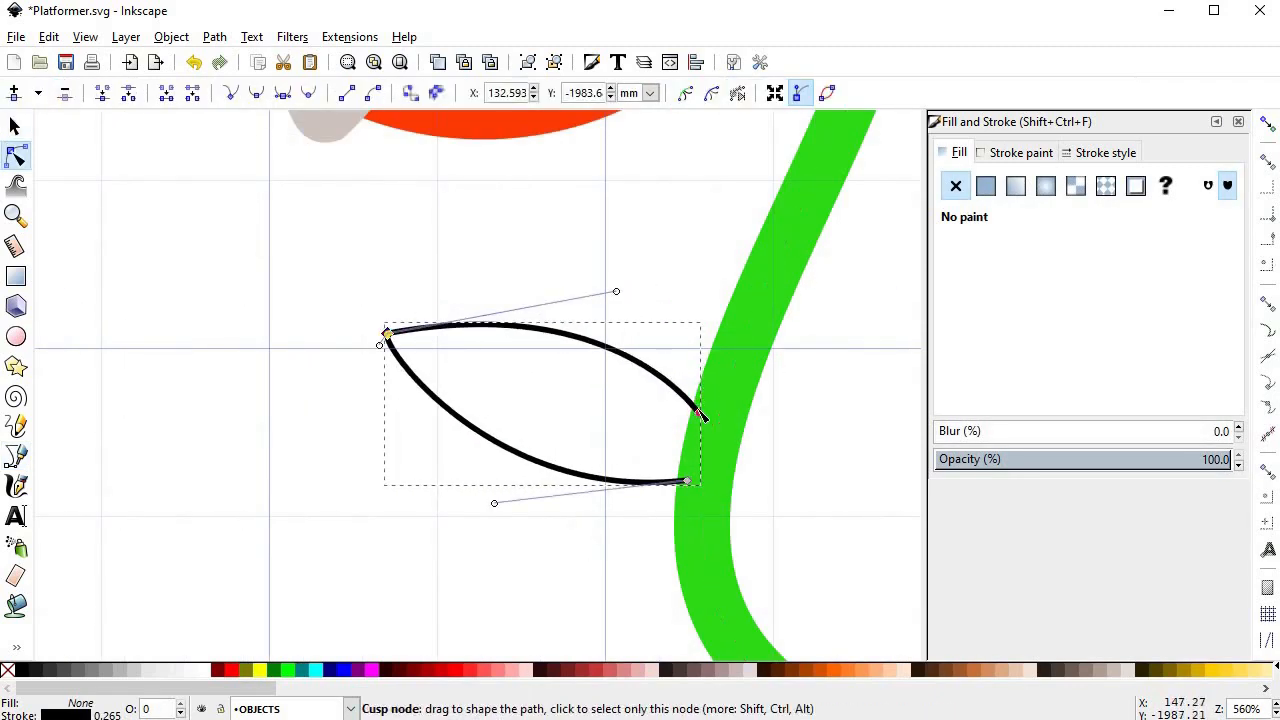
{"action": "left_click_drag", "start_coordinate": [700, 415], "coordinate": [698, 412]}
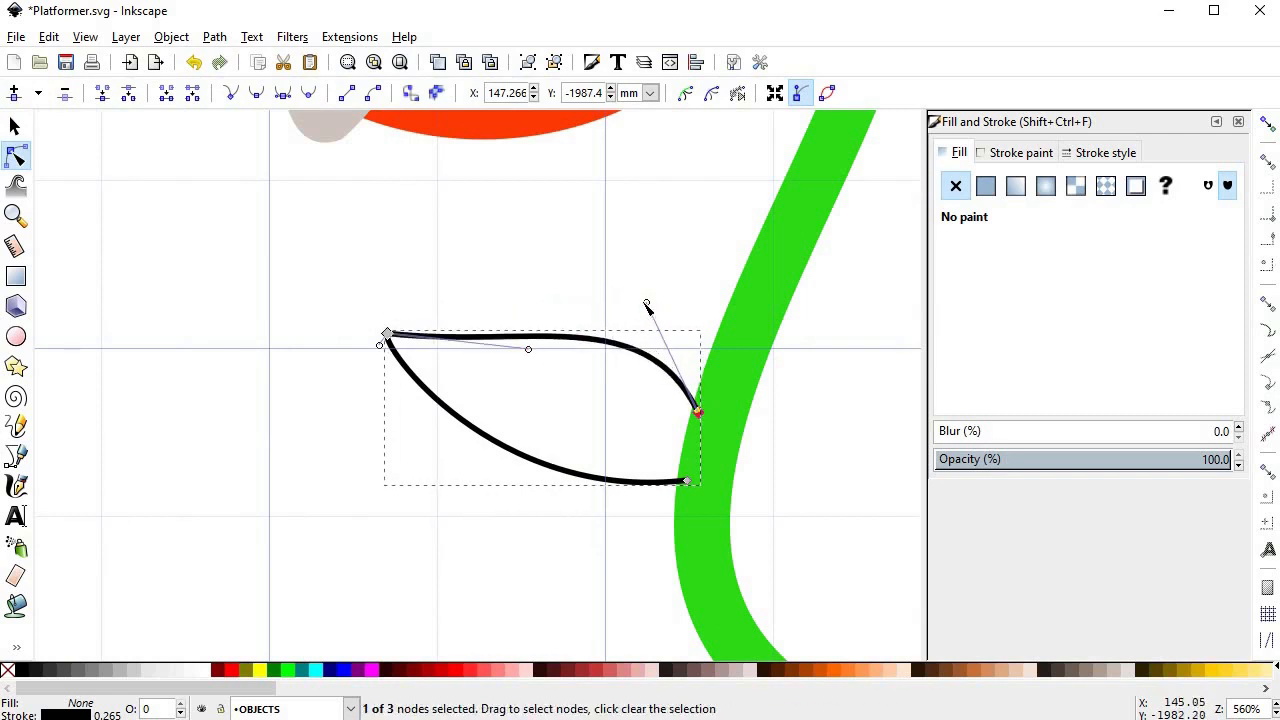
{"action": "left_click_drag", "start_coordinate": [647, 305], "coordinate": [660, 260]}
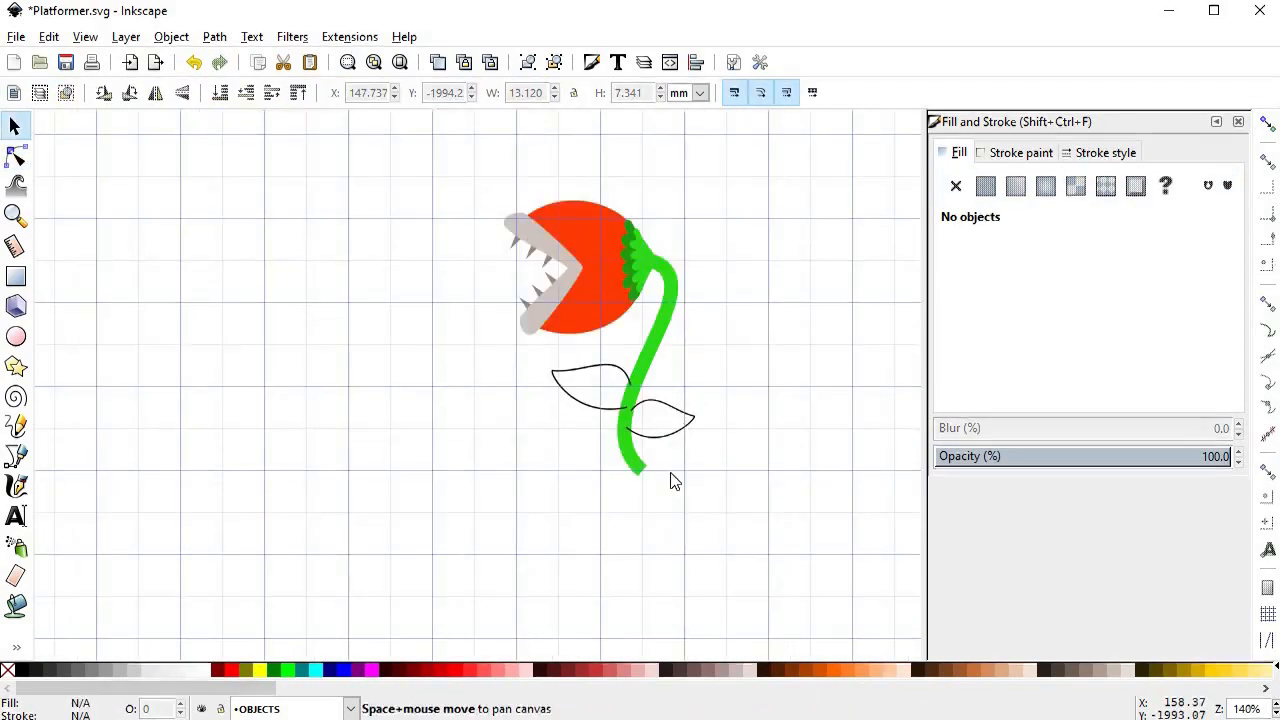
Draw a curved vein inside each leaf and darken the veins' stroke to deep green
{"action": "left_click", "coordinate": [555, 400]}
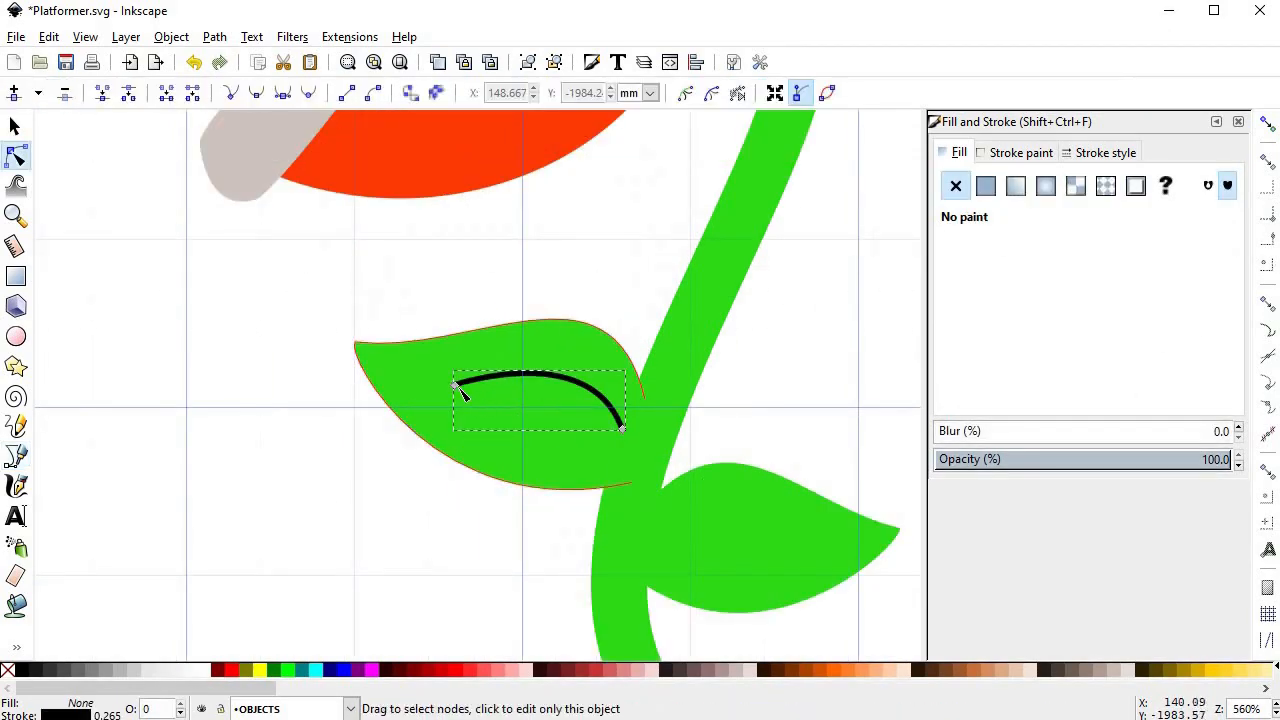
{"action": "left_click_drag", "start_coordinate": [458, 388], "coordinate": [445, 375]}
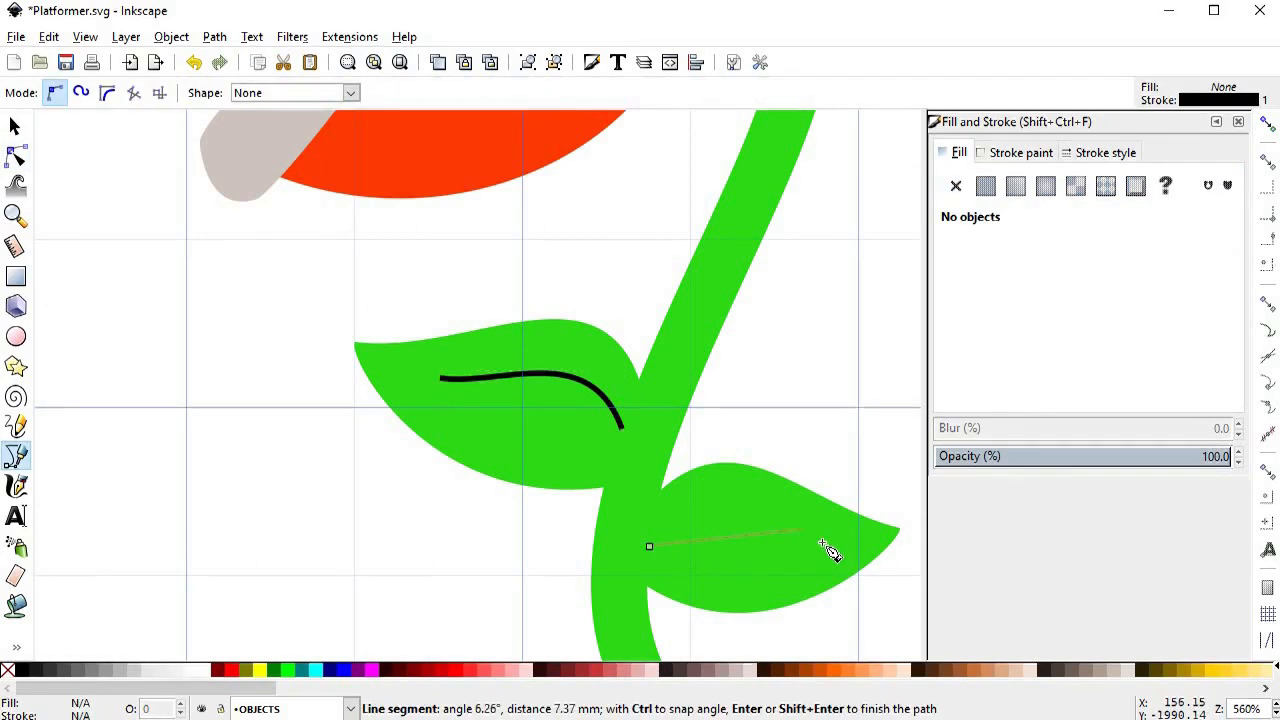
{"action": "key", "text": "Return"}
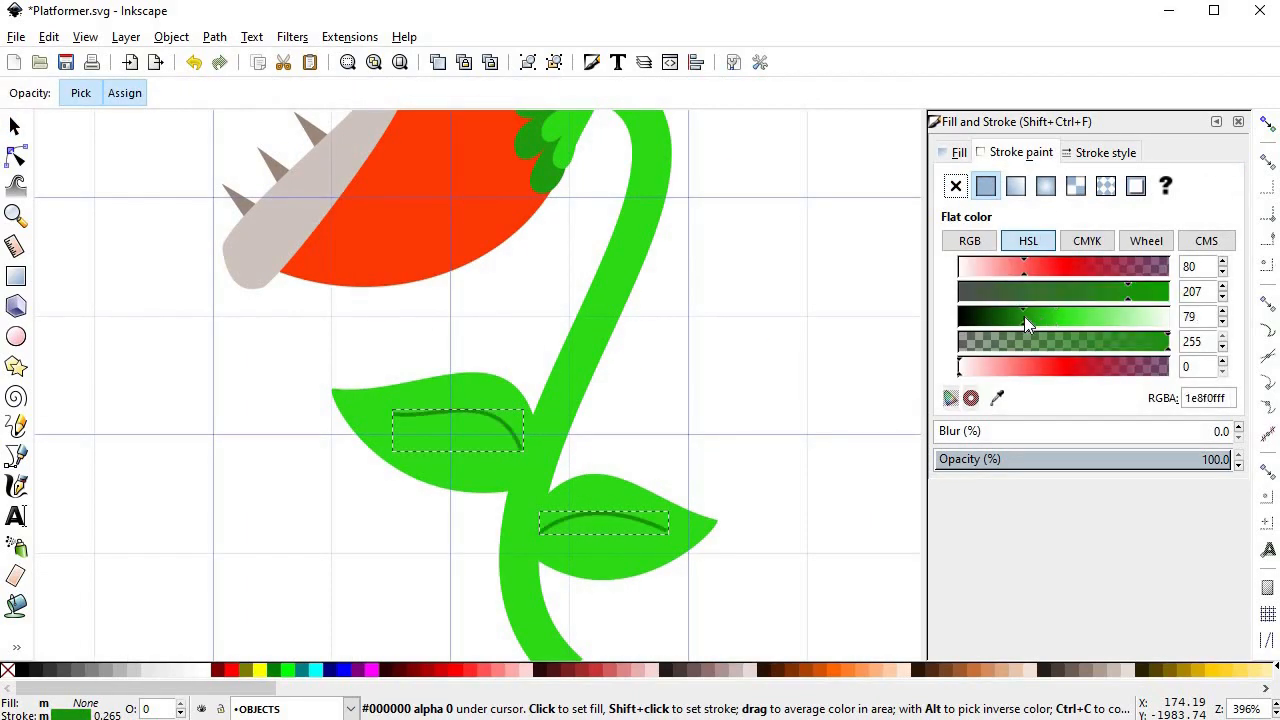
{"action": "left_click_drag", "start_coordinate": [1030, 316], "coordinate": [1008, 316]}
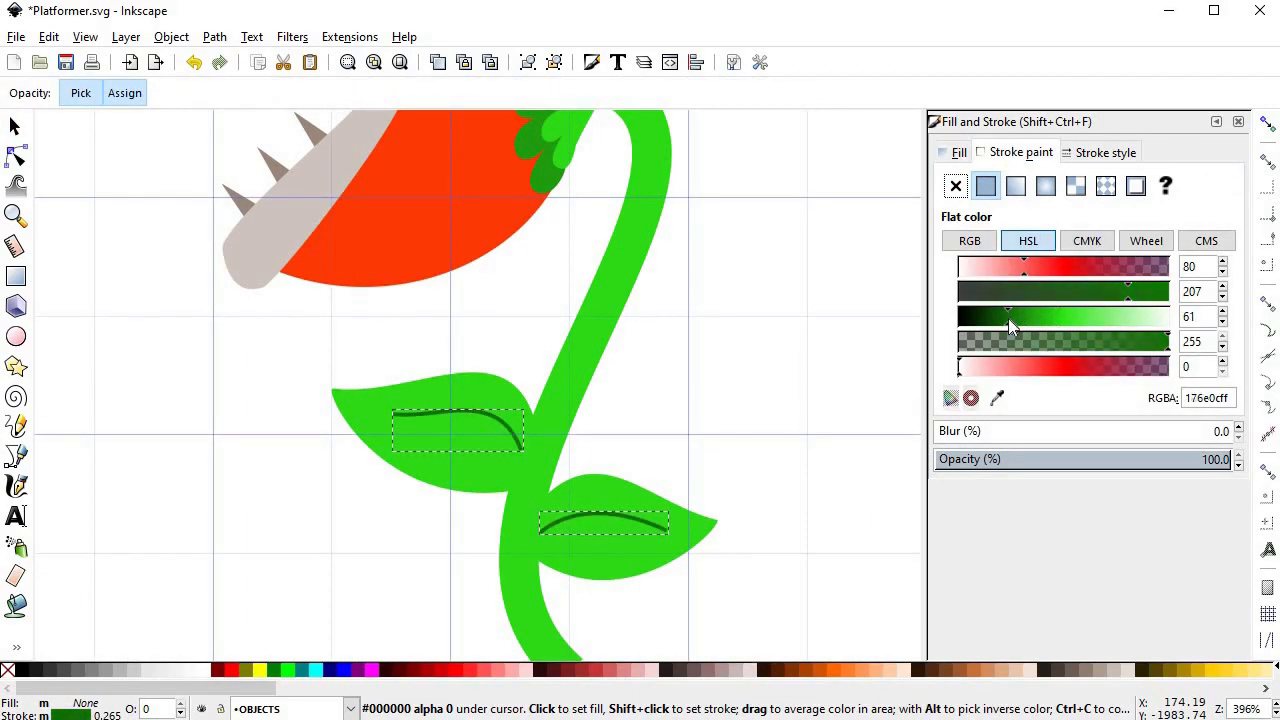
{"action": "left_click", "coordinate": [1104, 152]}
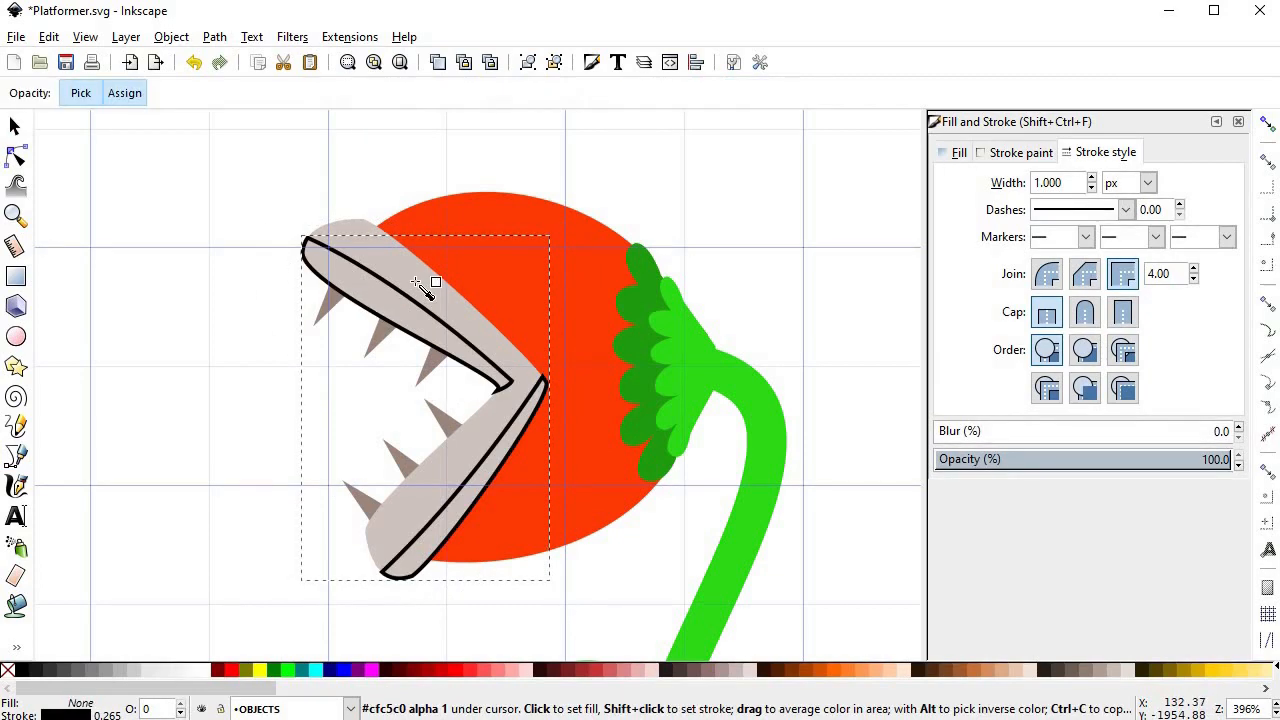
Sample the jaw's grey with the Dropper for the darker shading shape
{"action": "left_click", "coordinate": [958, 152]}
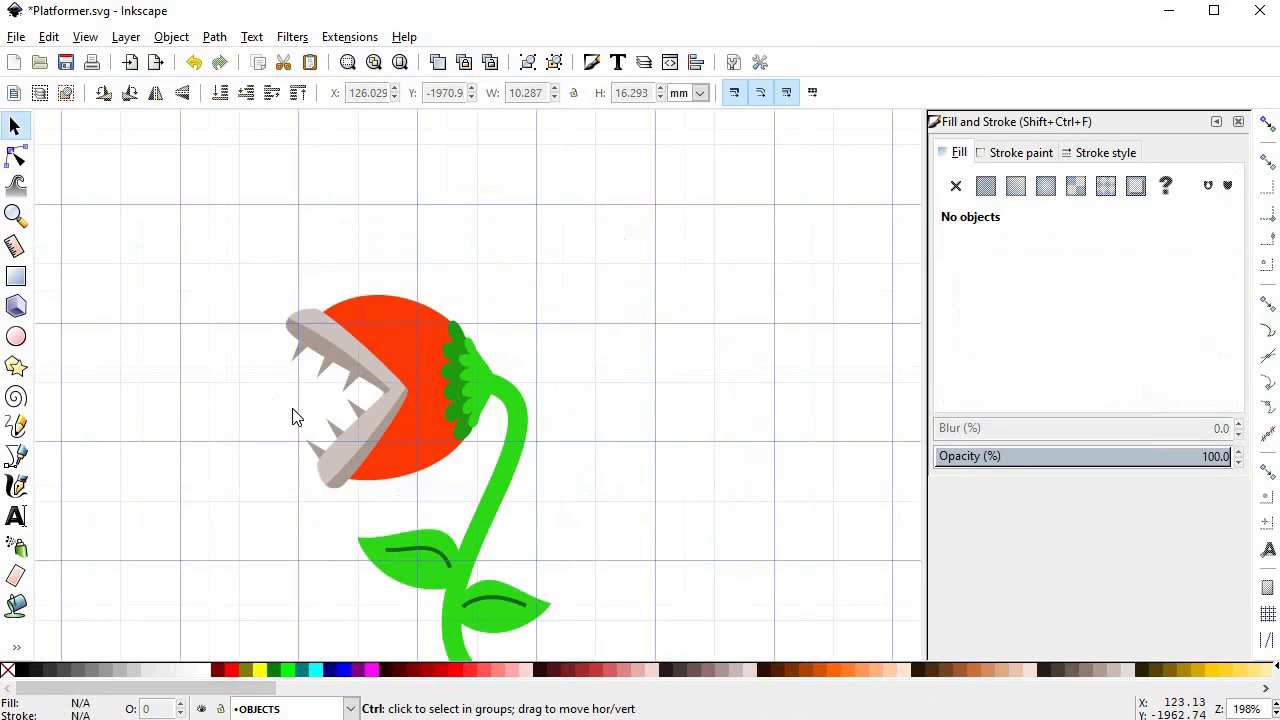
{"action": "mouse_move", "coordinate": [316, 403]}
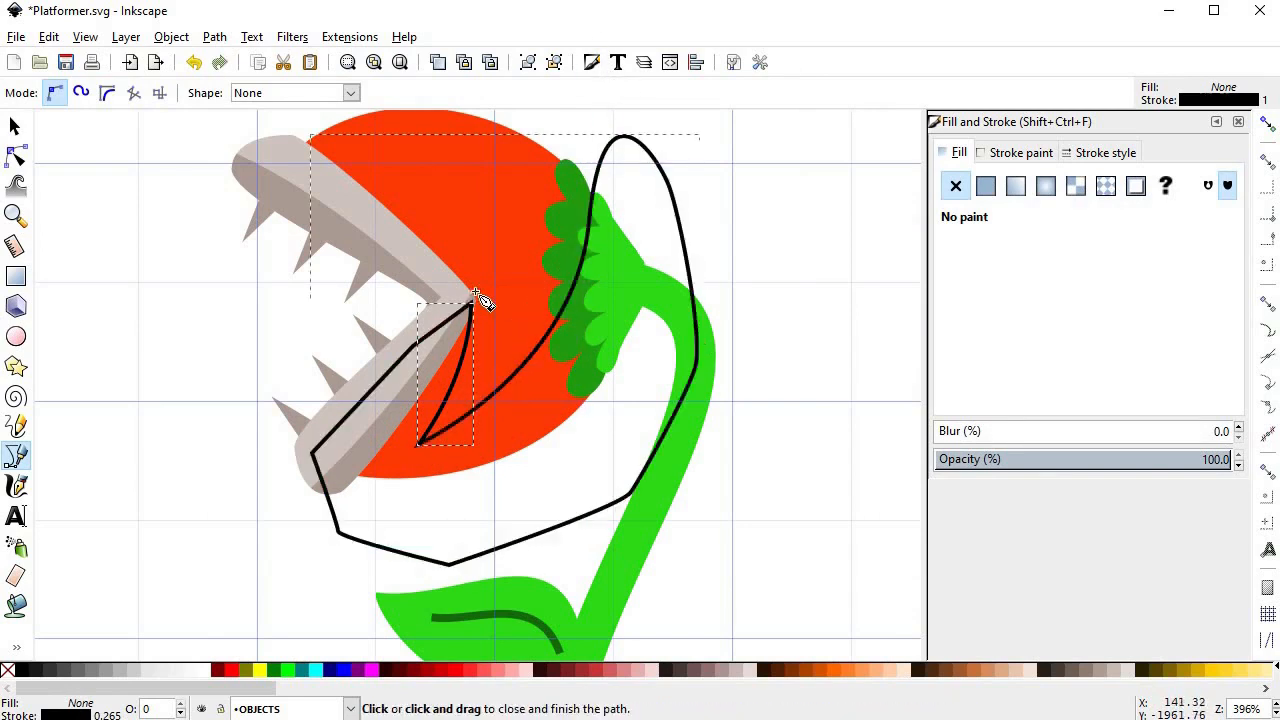
Fill the inner head shape with darker red cd2d02ff, then deselect
{"action": "left_click", "coordinate": [15, 126]}
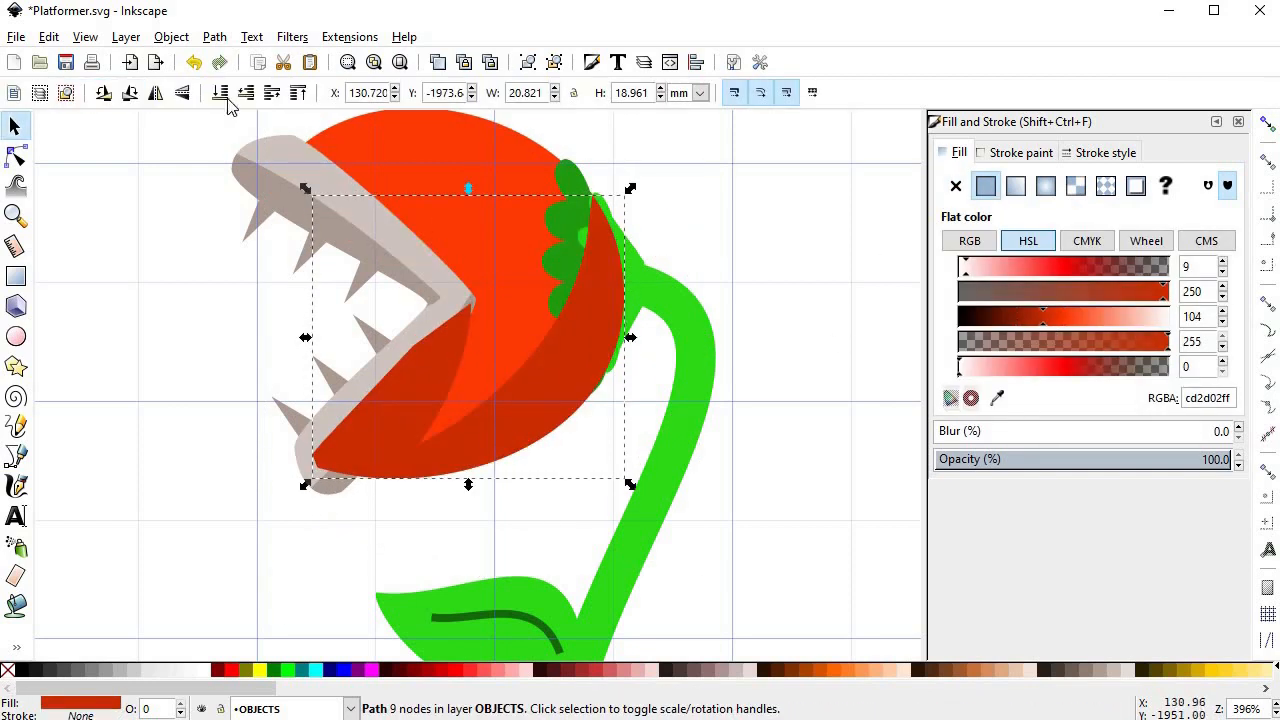
{"action": "left_click", "coordinate": [272, 92]}
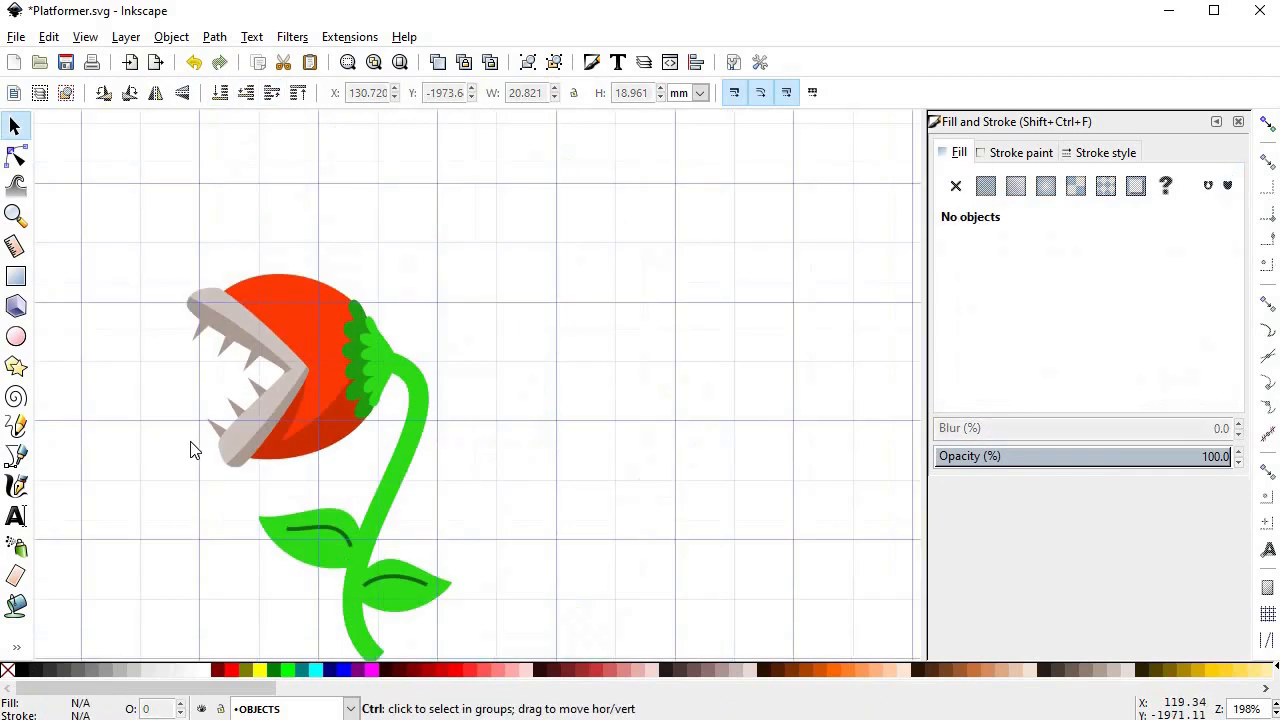
{"action": "left_click", "coordinate": [16, 157]}
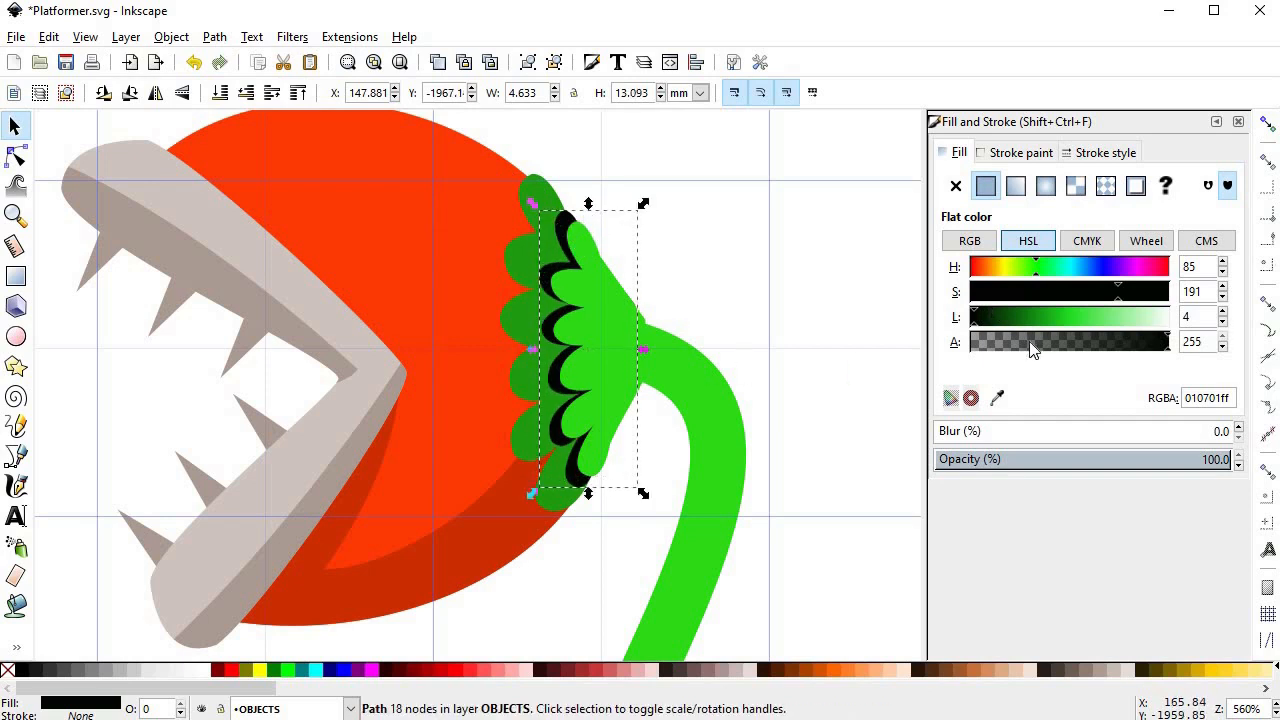
Darken the duplicated collar shape's fill toward near-black with the lightness slider
{"action": "left_click_drag", "start_coordinate": [1033, 341], "coordinate": [1015, 341]}
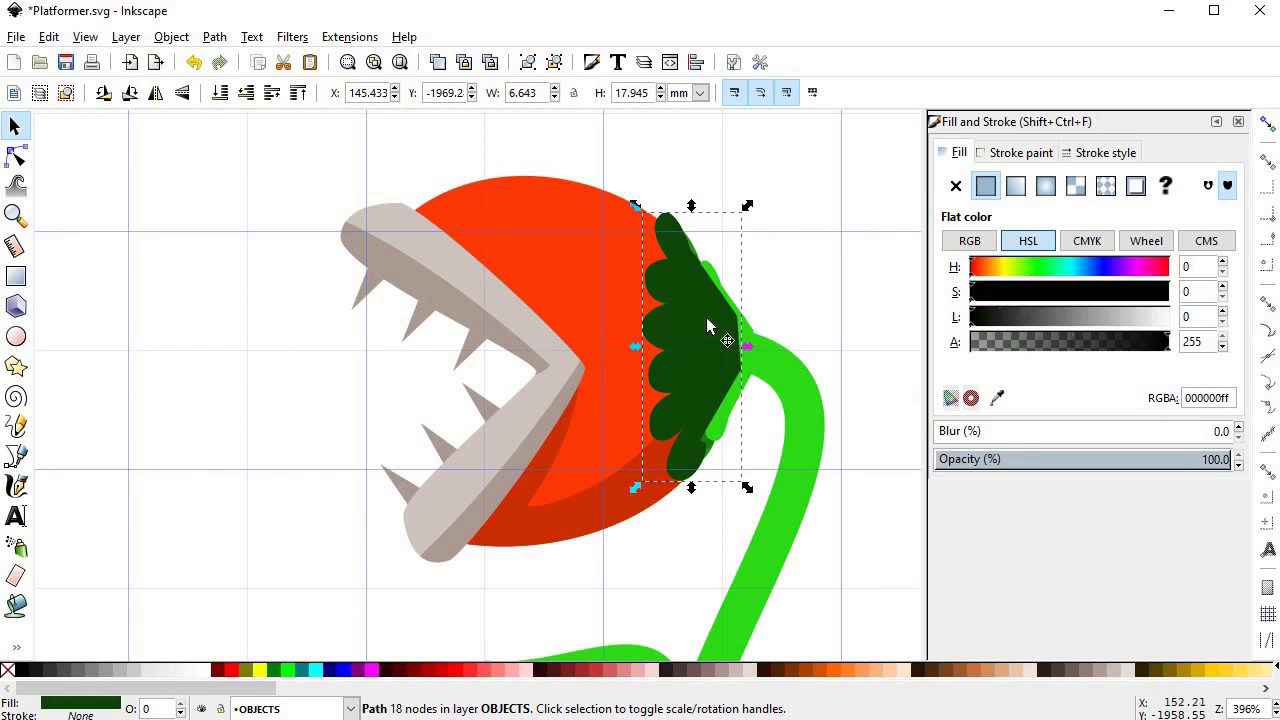
Lower the shadow shape's Alpha to about 18
{"action": "left_click_drag", "start_coordinate": [1180, 341], "coordinate": [1055, 341]}
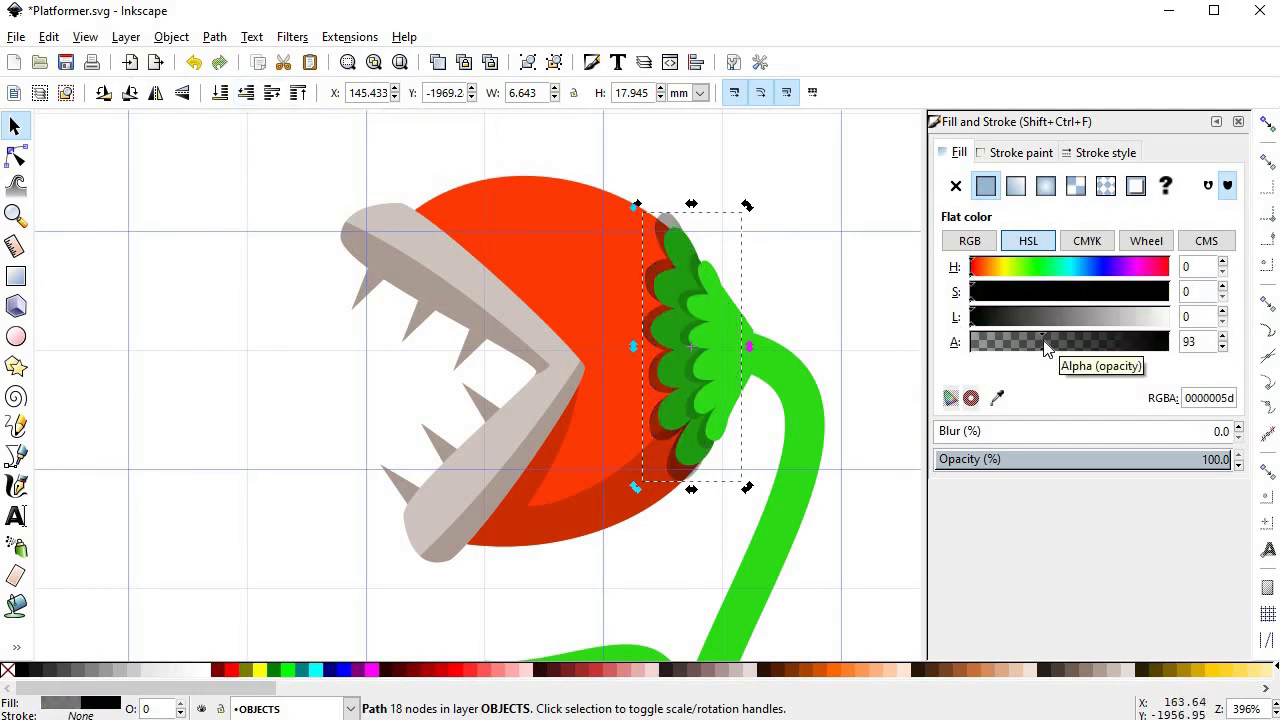
{"action": "left_click_drag", "start_coordinate": [1050, 341], "coordinate": [1030, 341]}
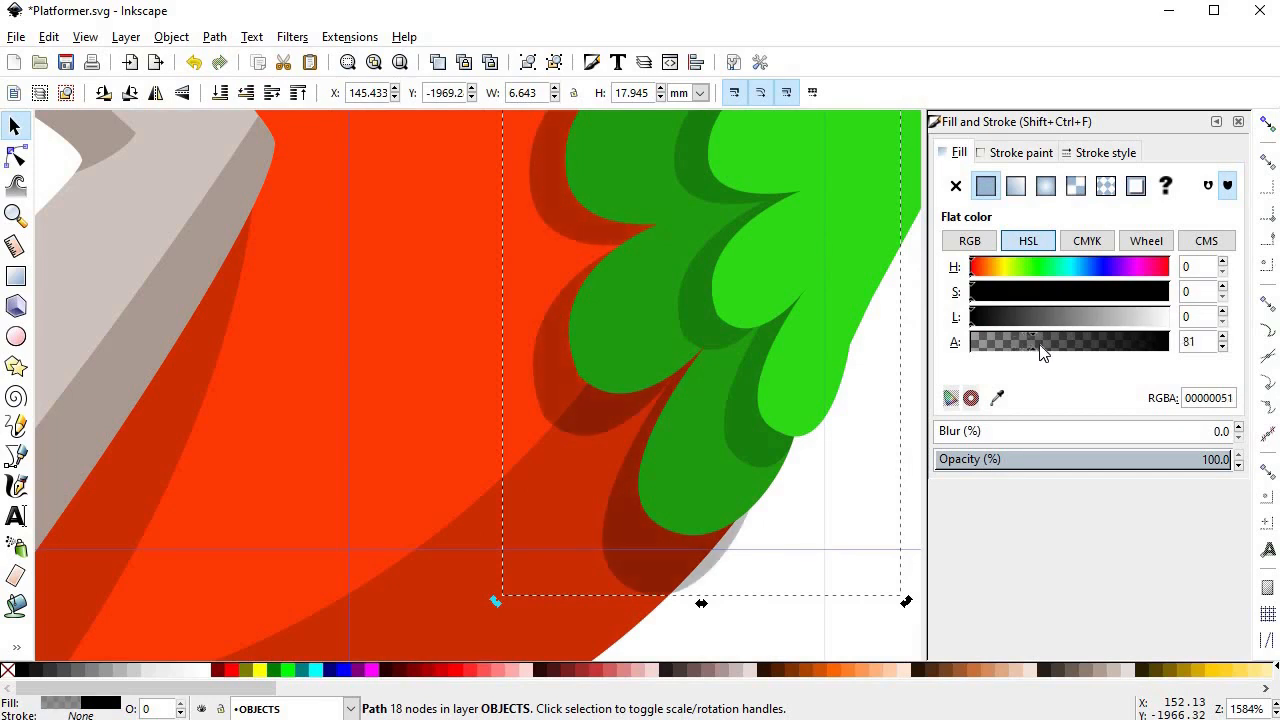
{"action": "left_click_drag", "start_coordinate": [1030, 341], "coordinate": [985, 341]}
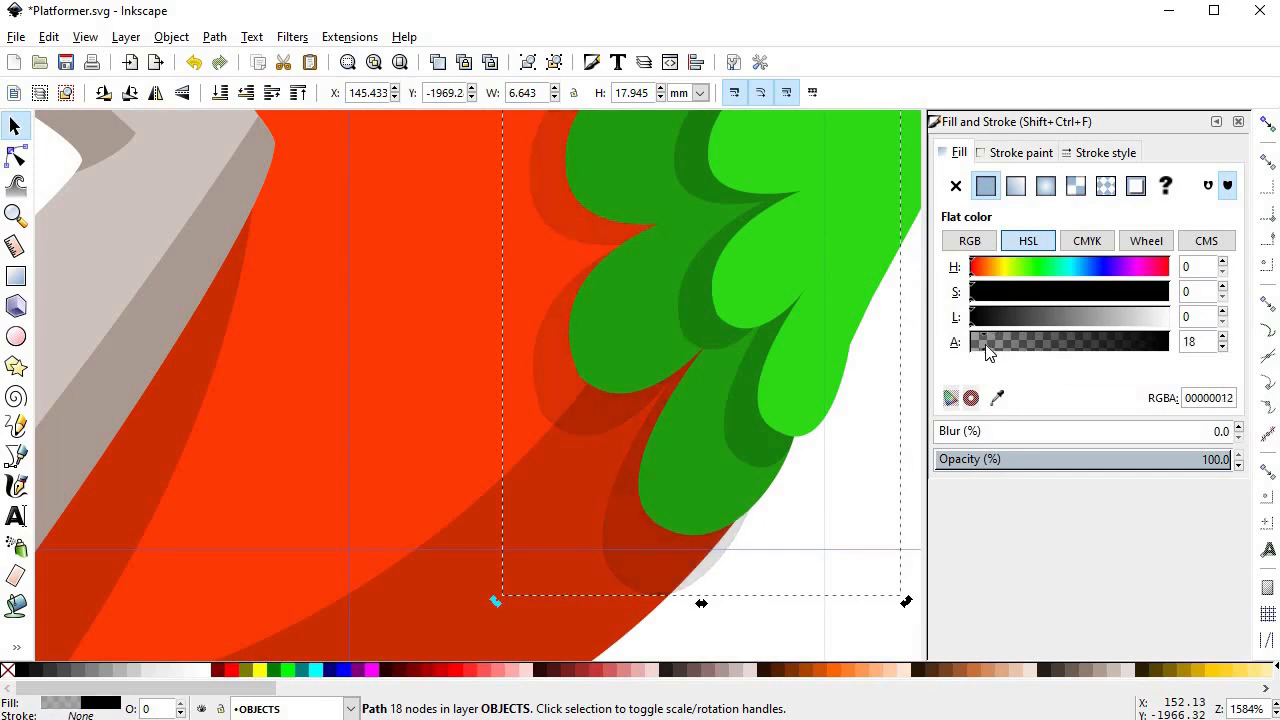
{"action": "left_click_drag", "start_coordinate": [987, 341], "coordinate": [1023, 341]}
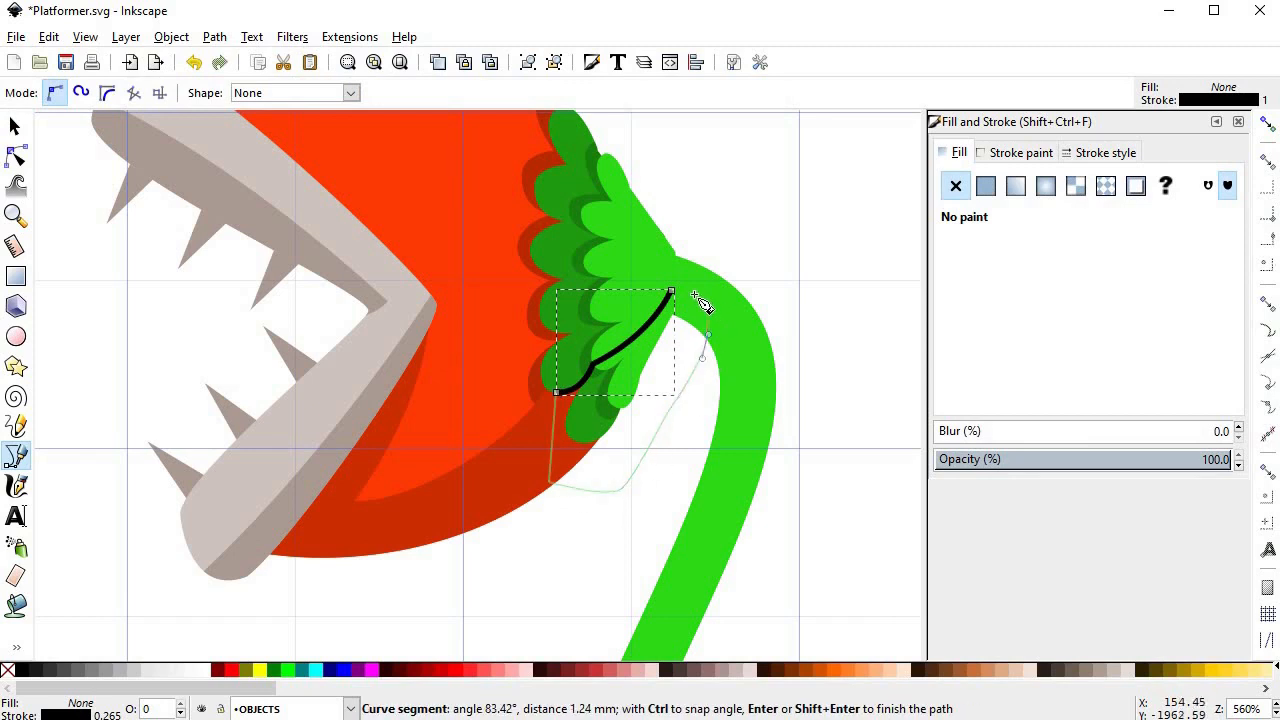
Draw a pointed dark green leaf and move it beneath the collar leaves
{"action": "left_click", "coordinate": [745, 430]}
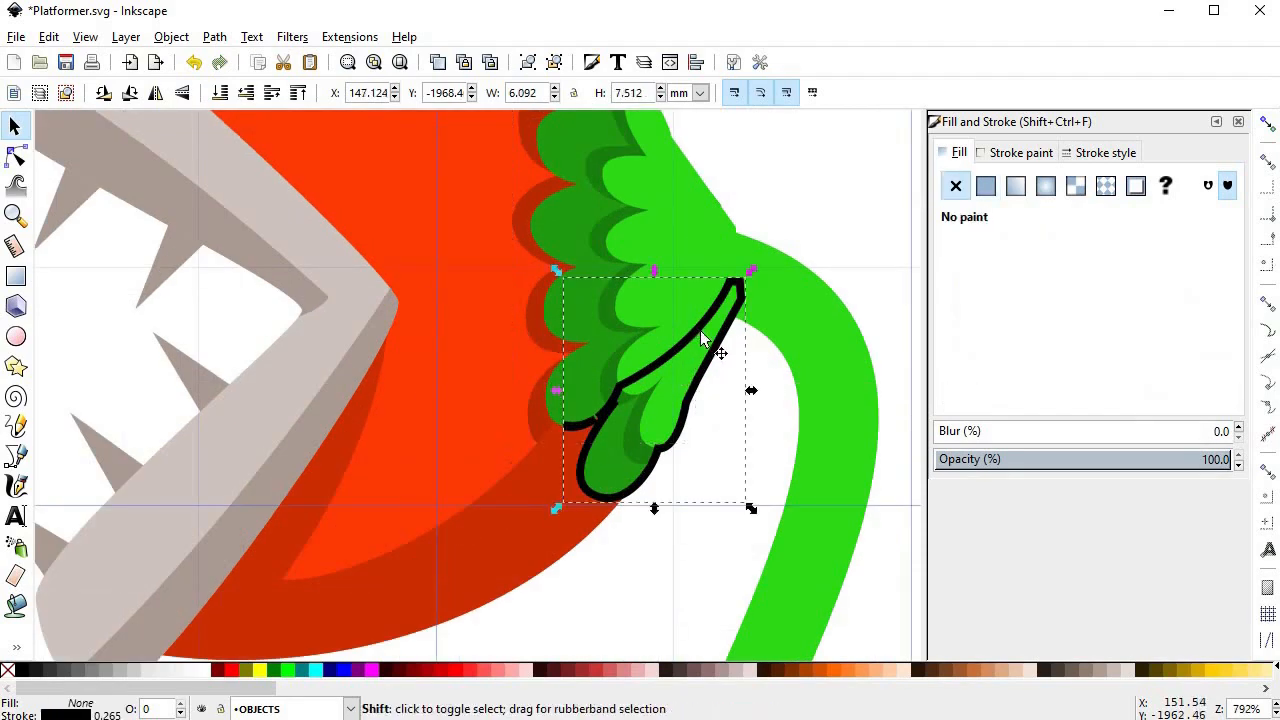
{"action": "key", "text": "Delete"}
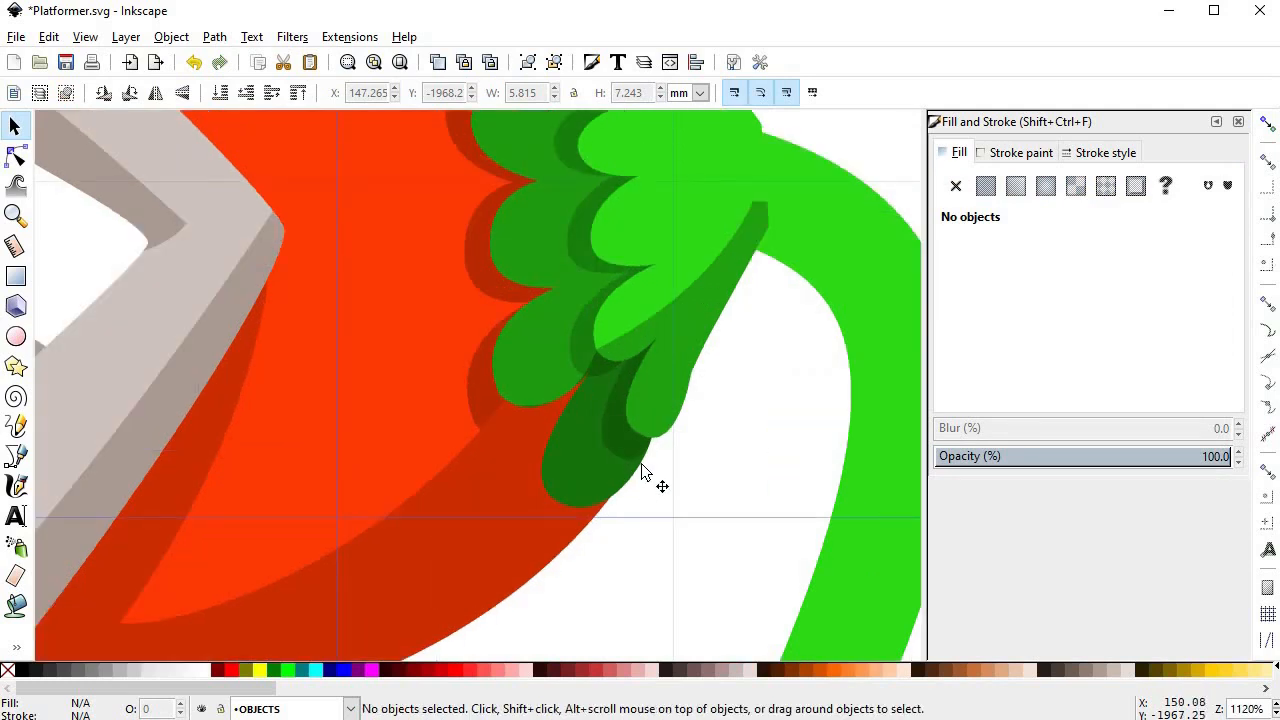
{"action": "scroll", "scroll_direction": "down", "scroll_amount": 3}
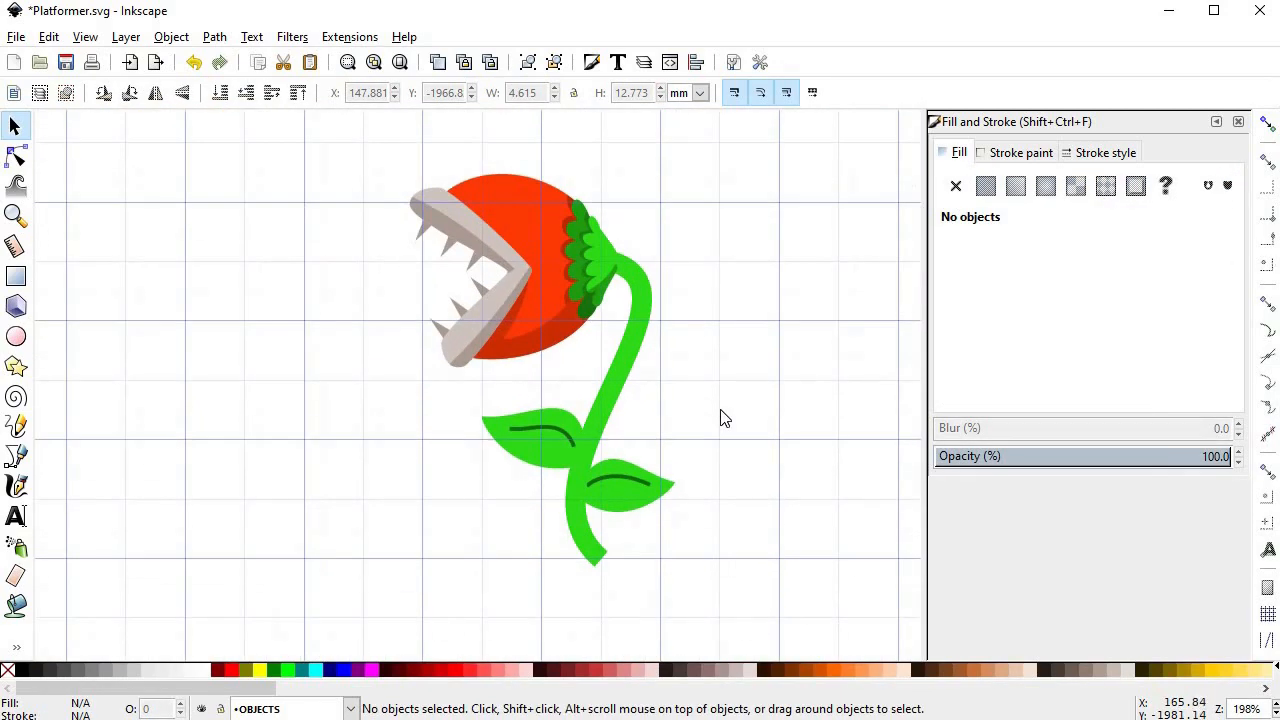
{"action": "mouse_move", "coordinate": [719, 418]}
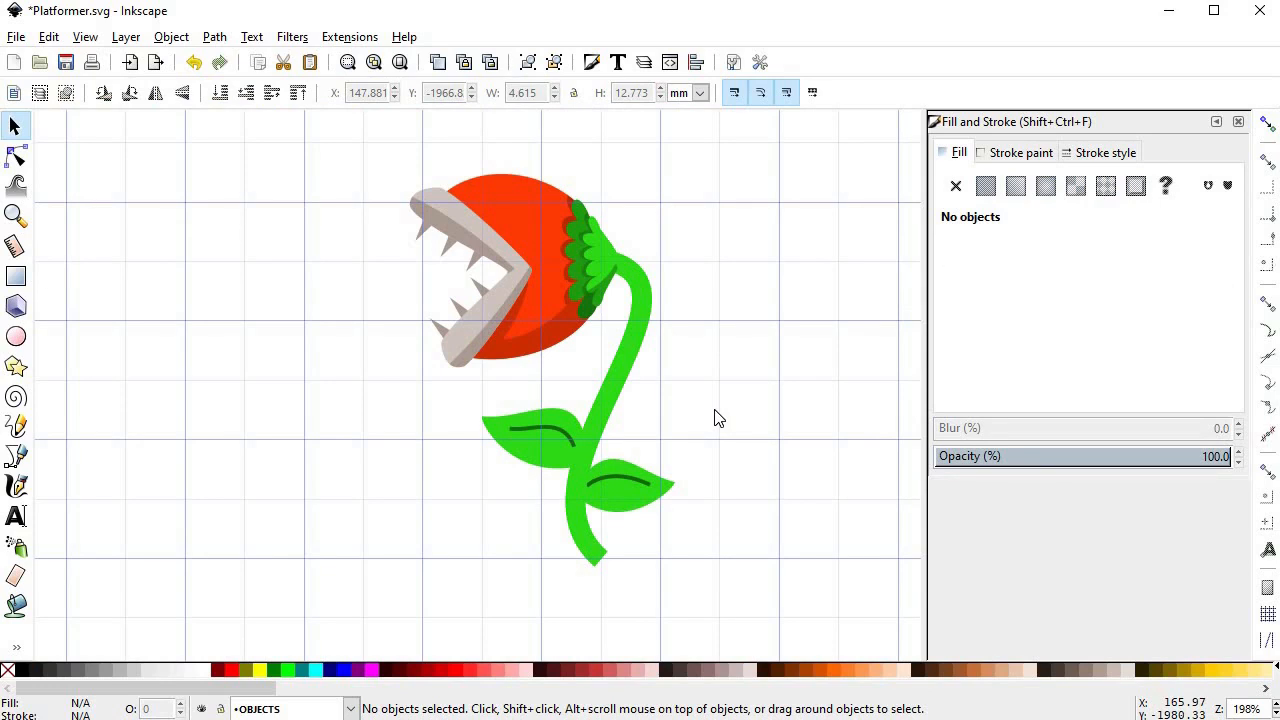
{"action": "mouse_move", "coordinate": [635, 362]}
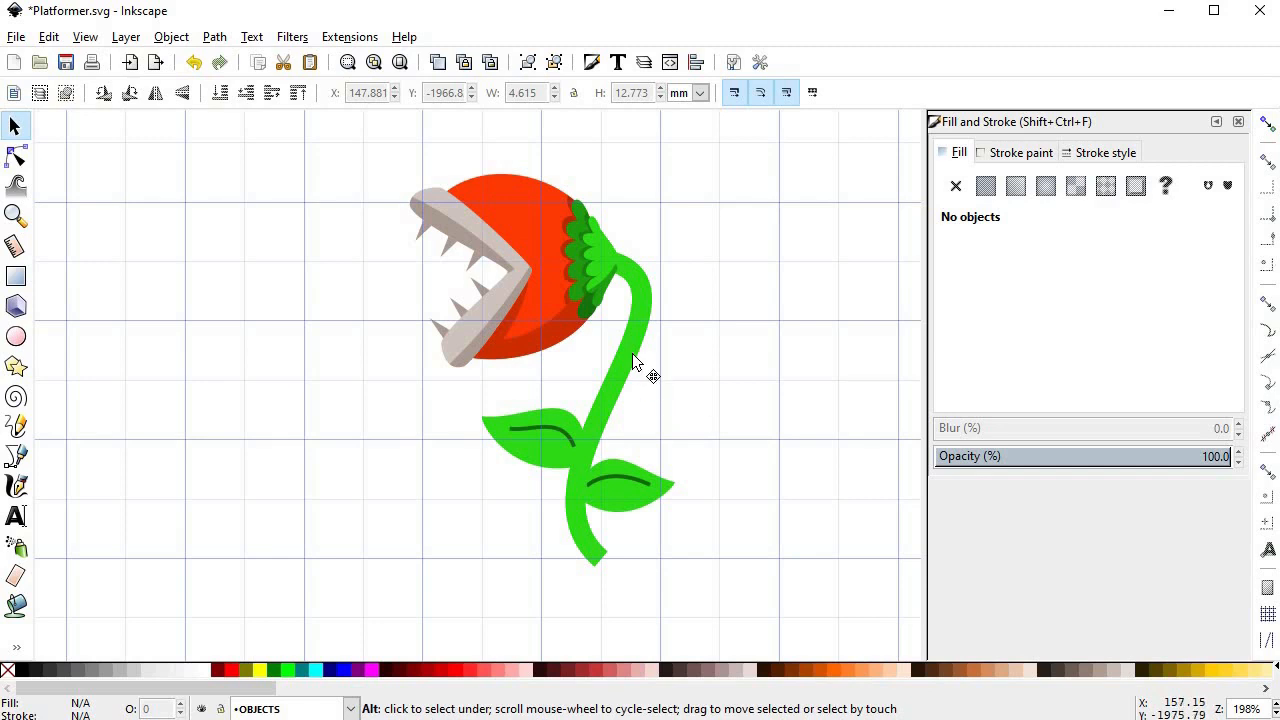
Select the green stem and open the Path menu
{"action": "left_click", "coordinate": [632, 360]}
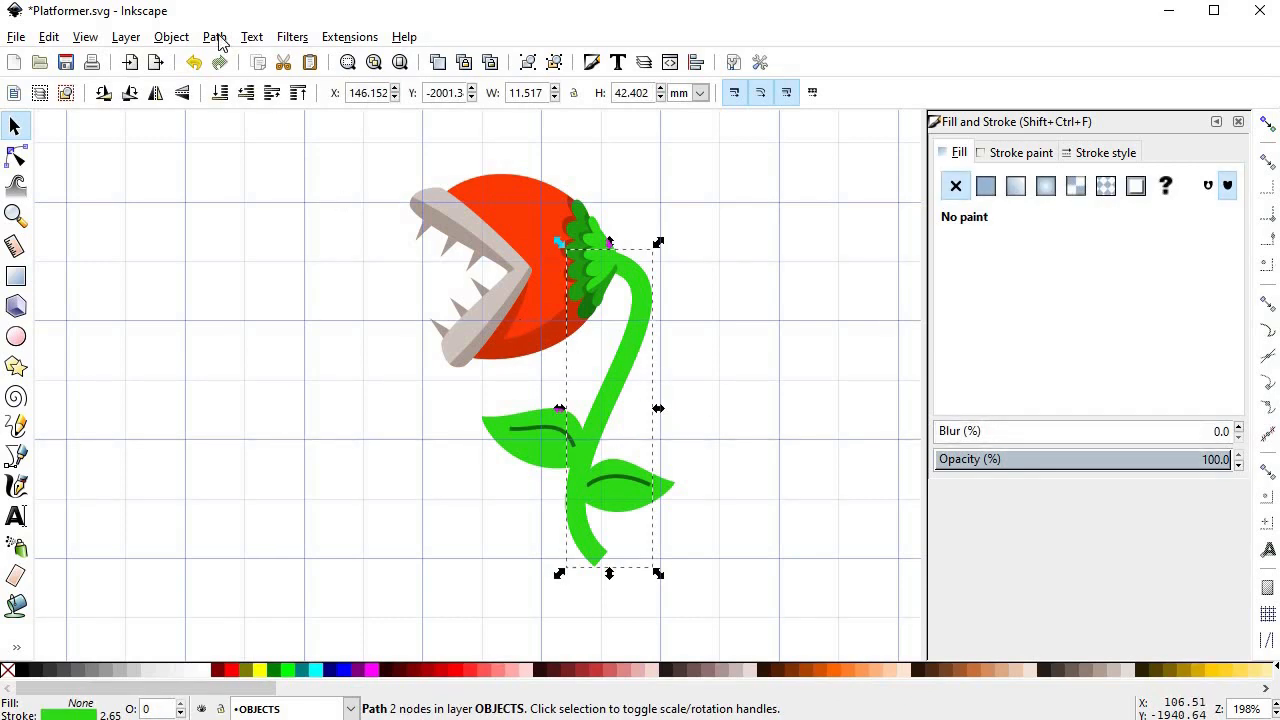
{"action": "left_click", "coordinate": [214, 37]}
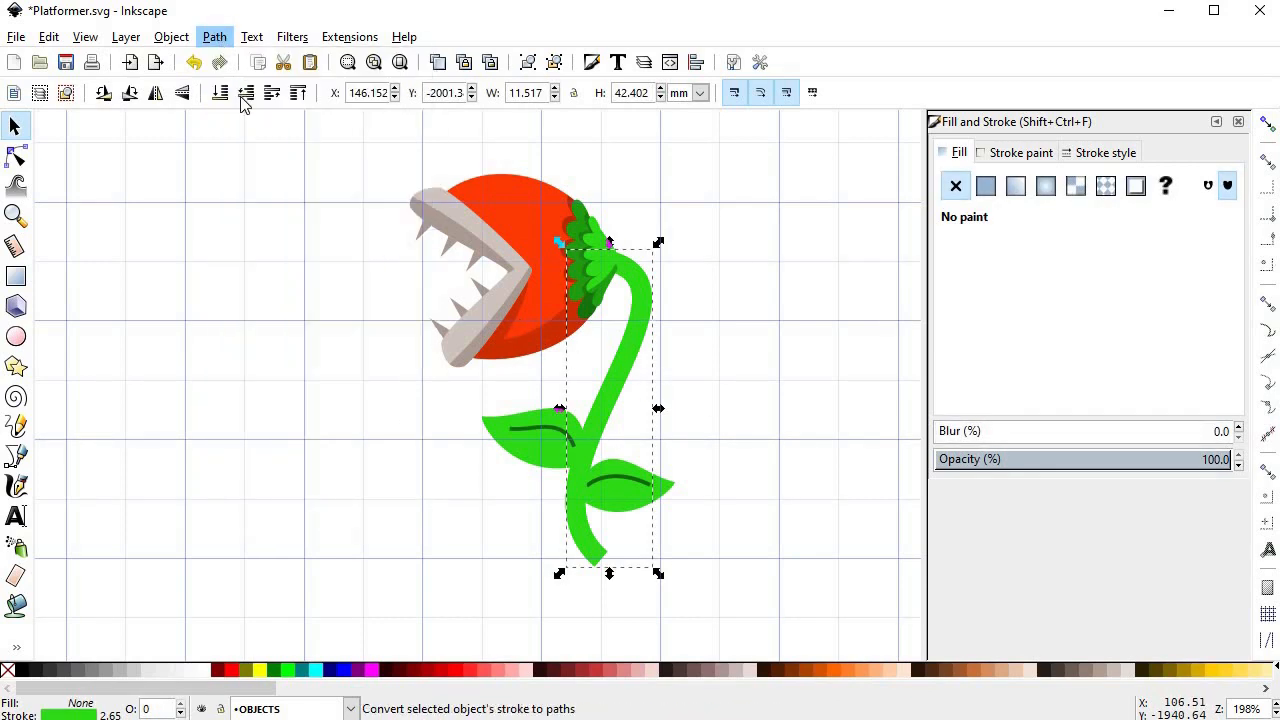
Convert the stem's stroke to a path and draw a dark green shadow strip along it
{"action": "left_click", "coordinate": [16, 457]}
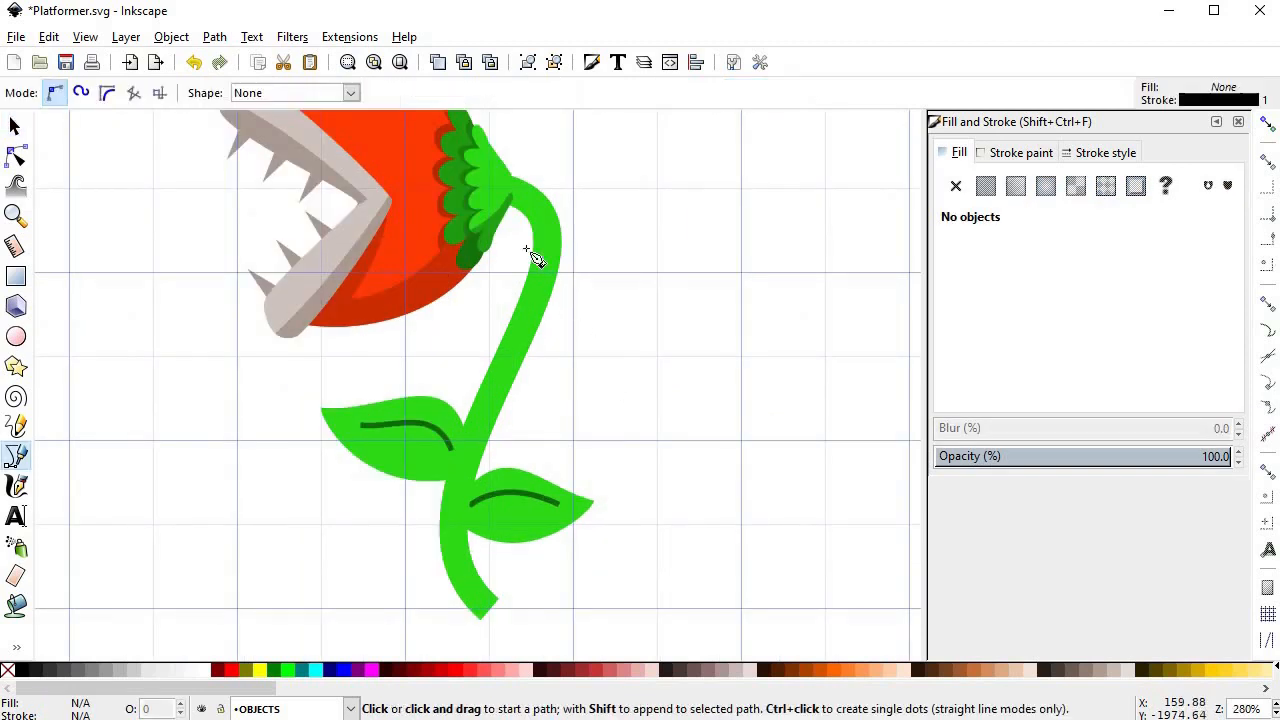
{"action": "left_click", "coordinate": [511, 197]}
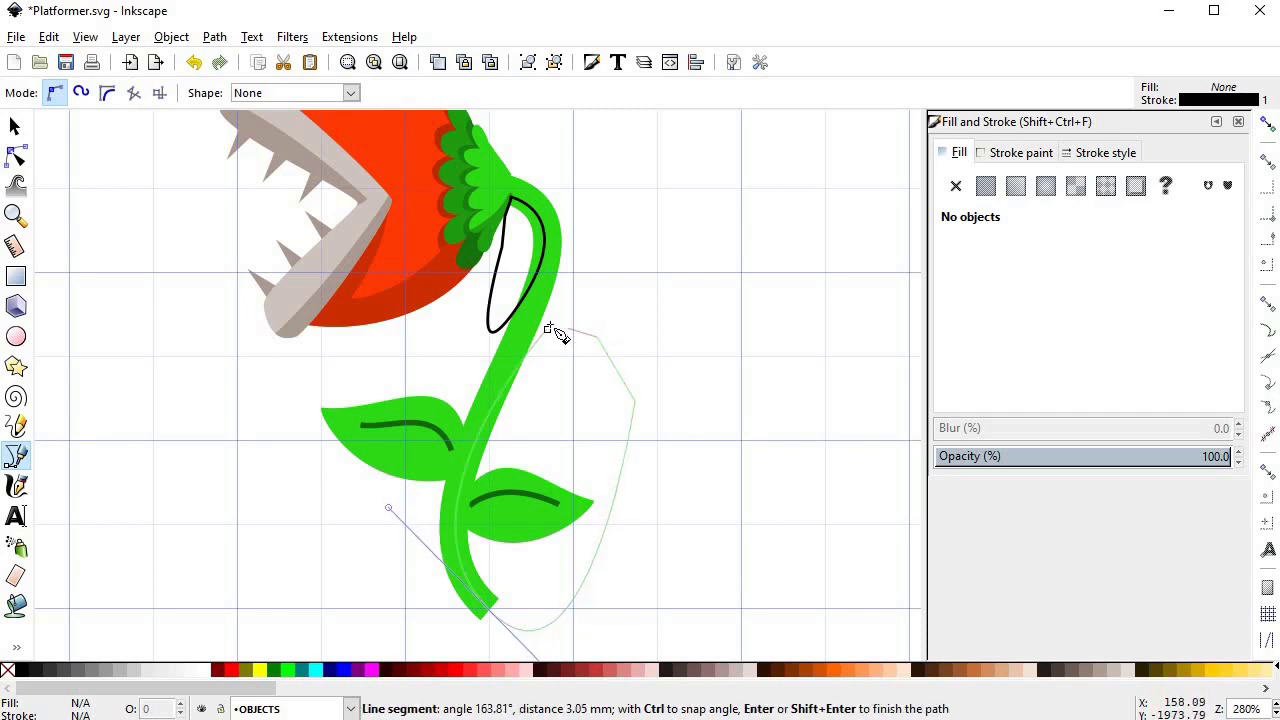
{"action": "left_click", "coordinate": [460, 470]}
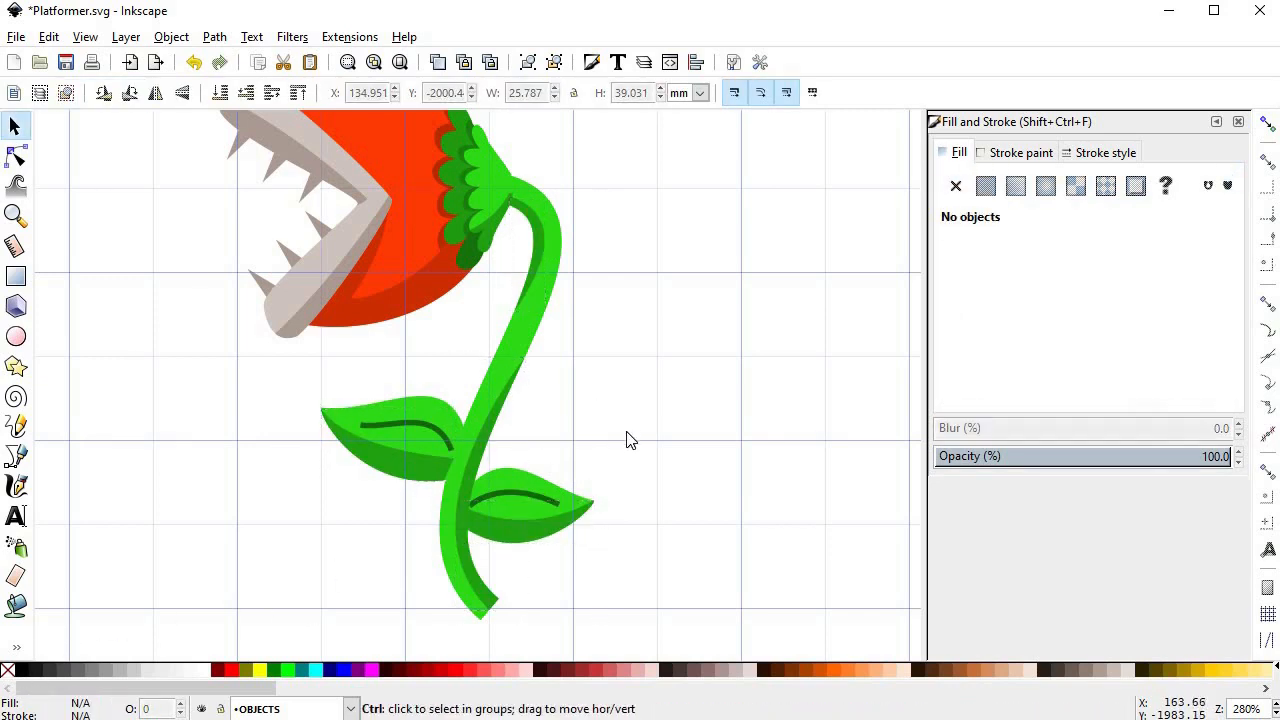
{"action": "scroll", "scroll_direction": "down", "scroll_amount": 3}
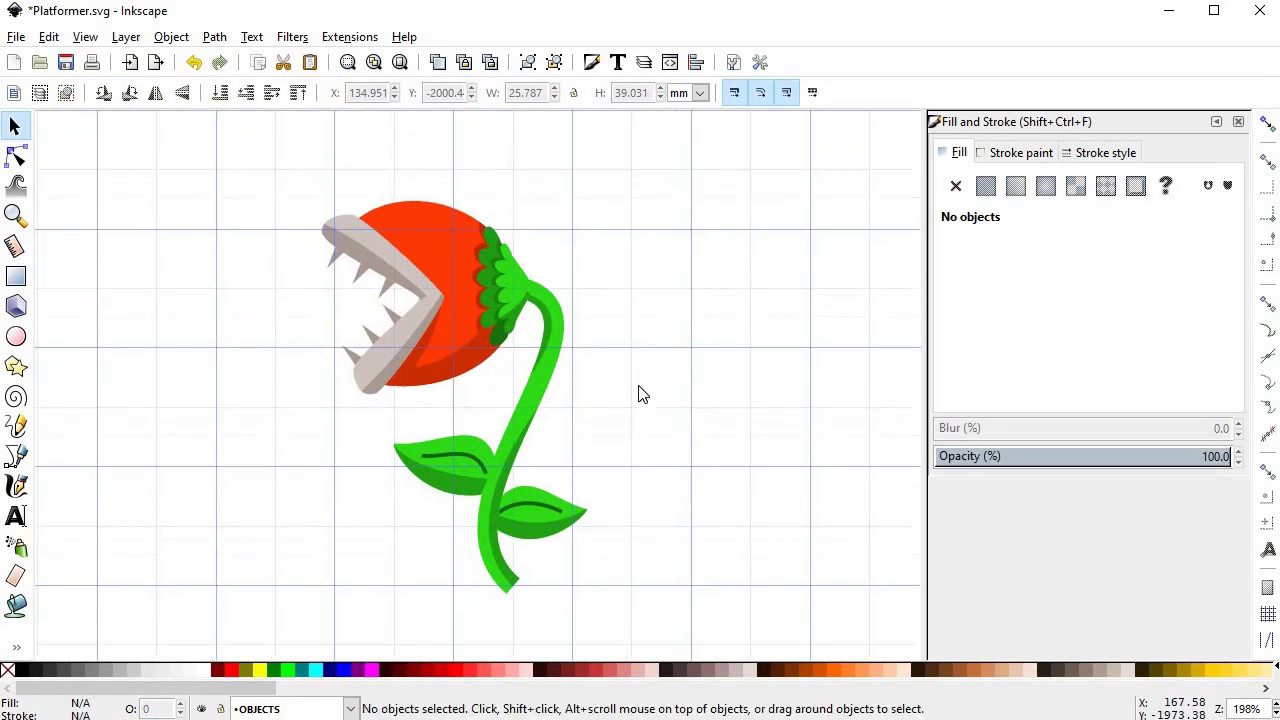
Give the stem and both leaves a dark green stroke 4 px wide
{"action": "left_click", "coordinate": [1105, 152]}
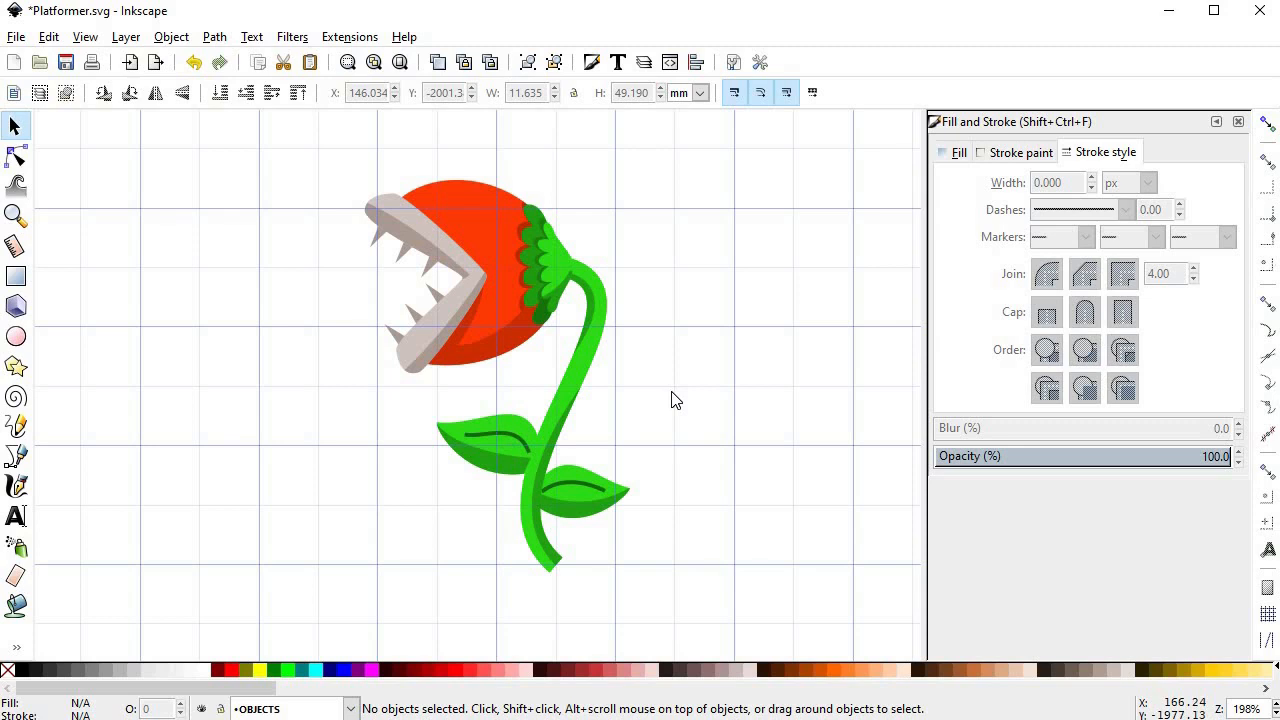
{"action": "mouse_move", "coordinate": [535, 215]}
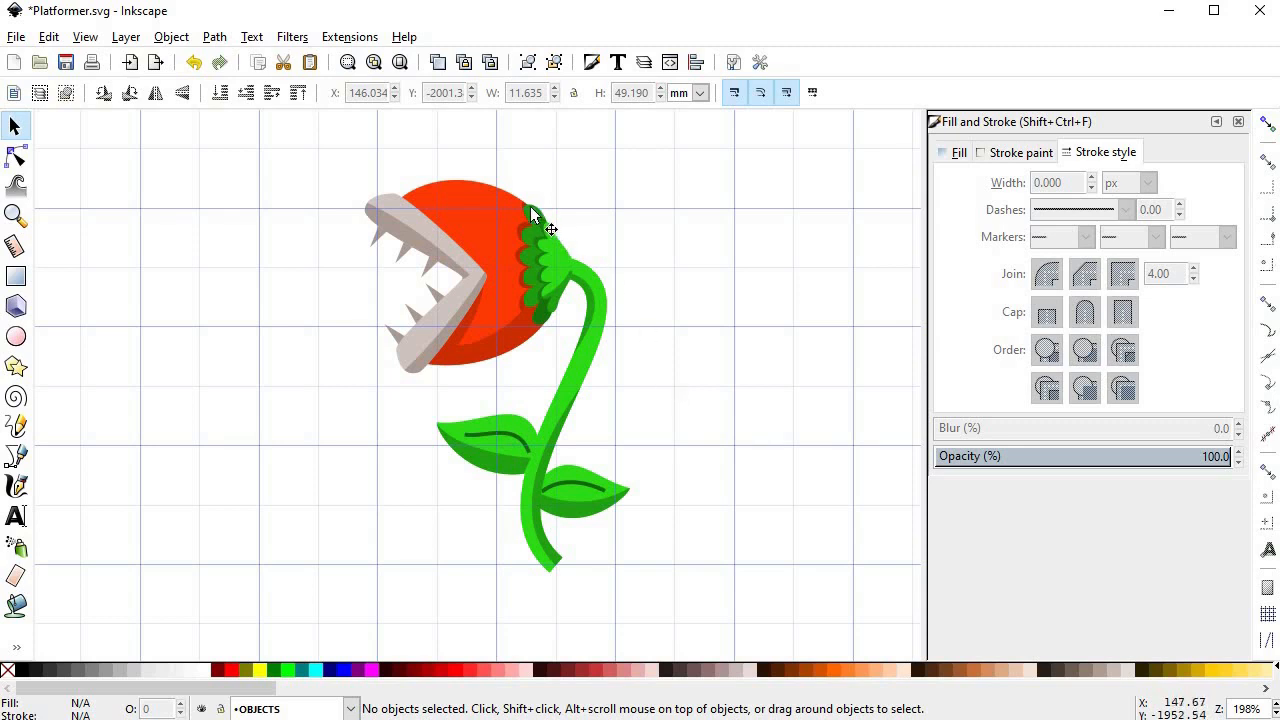
{"action": "left_click", "coordinate": [545, 235]}
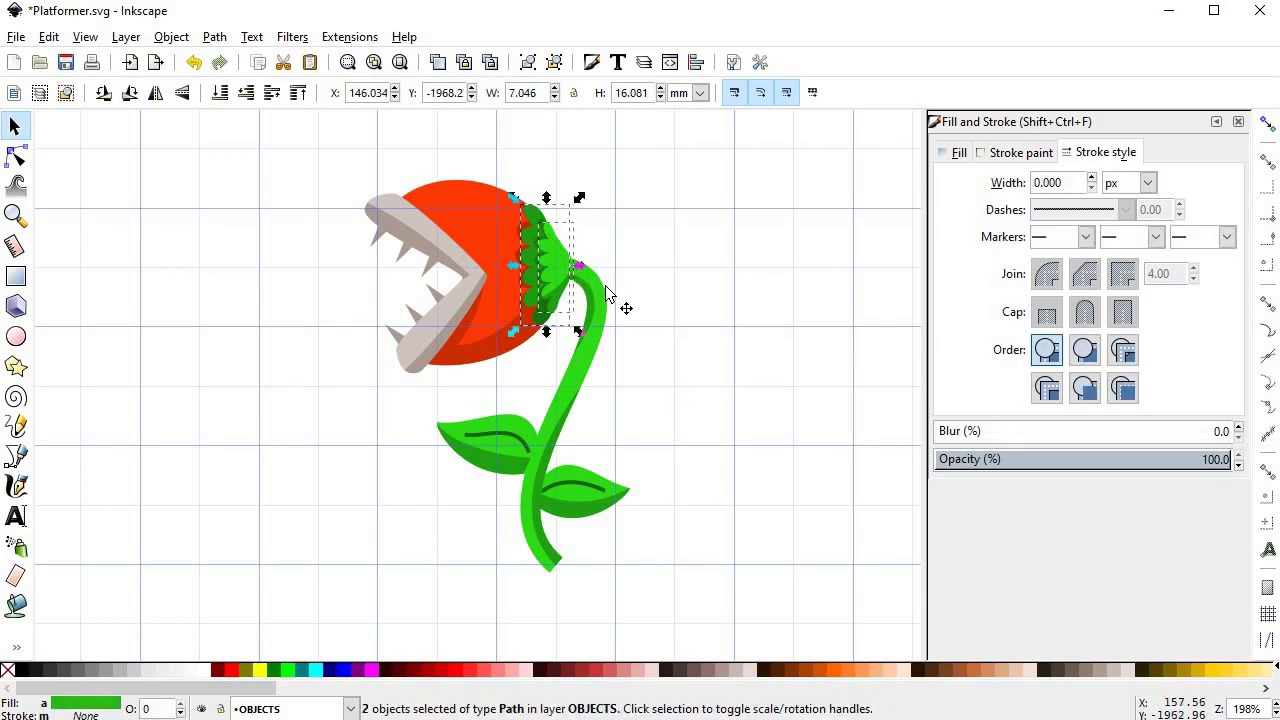
{"action": "left_click", "coordinate": [580, 478]}
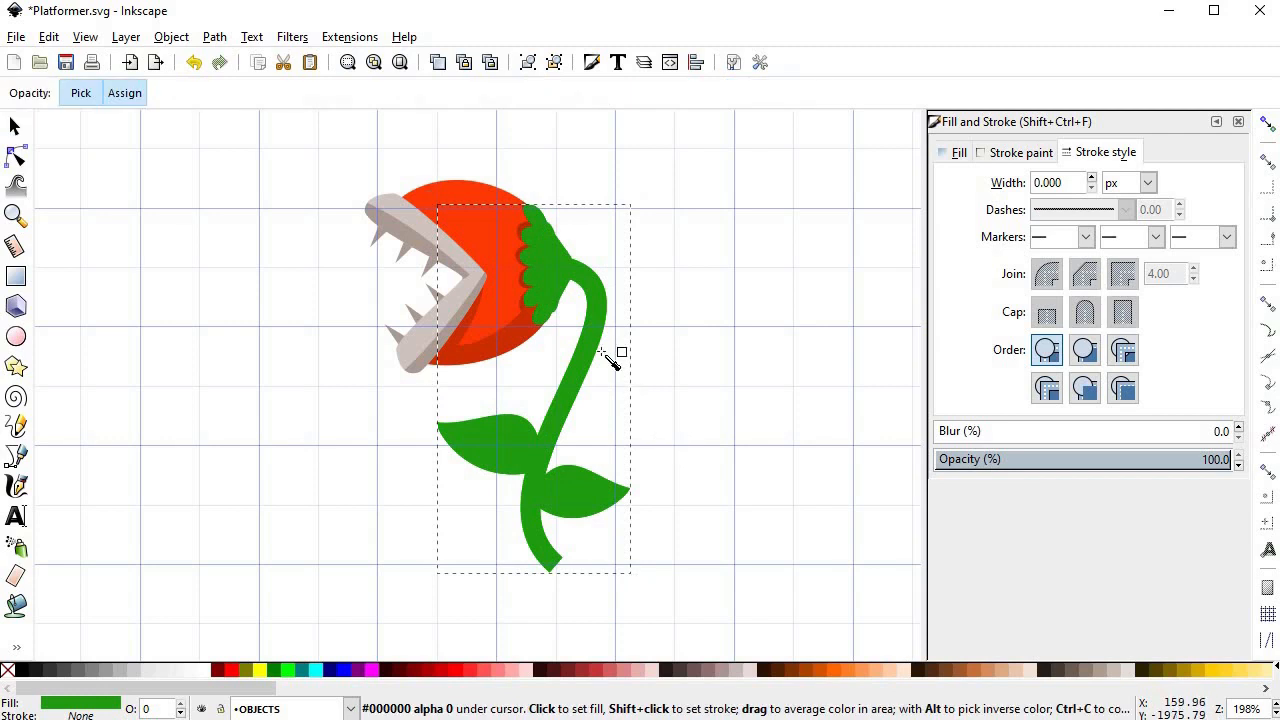
{"action": "left_click", "coordinate": [1019, 152]}
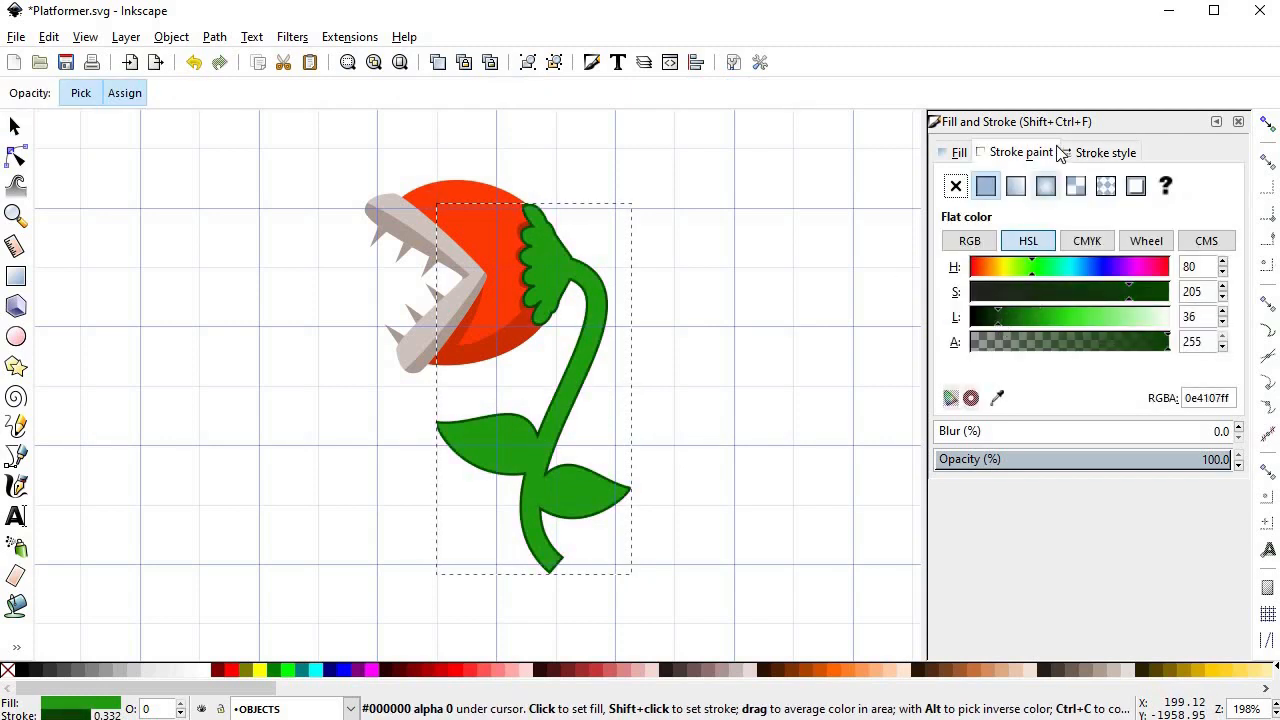
{"action": "left_click", "coordinate": [1106, 152]}
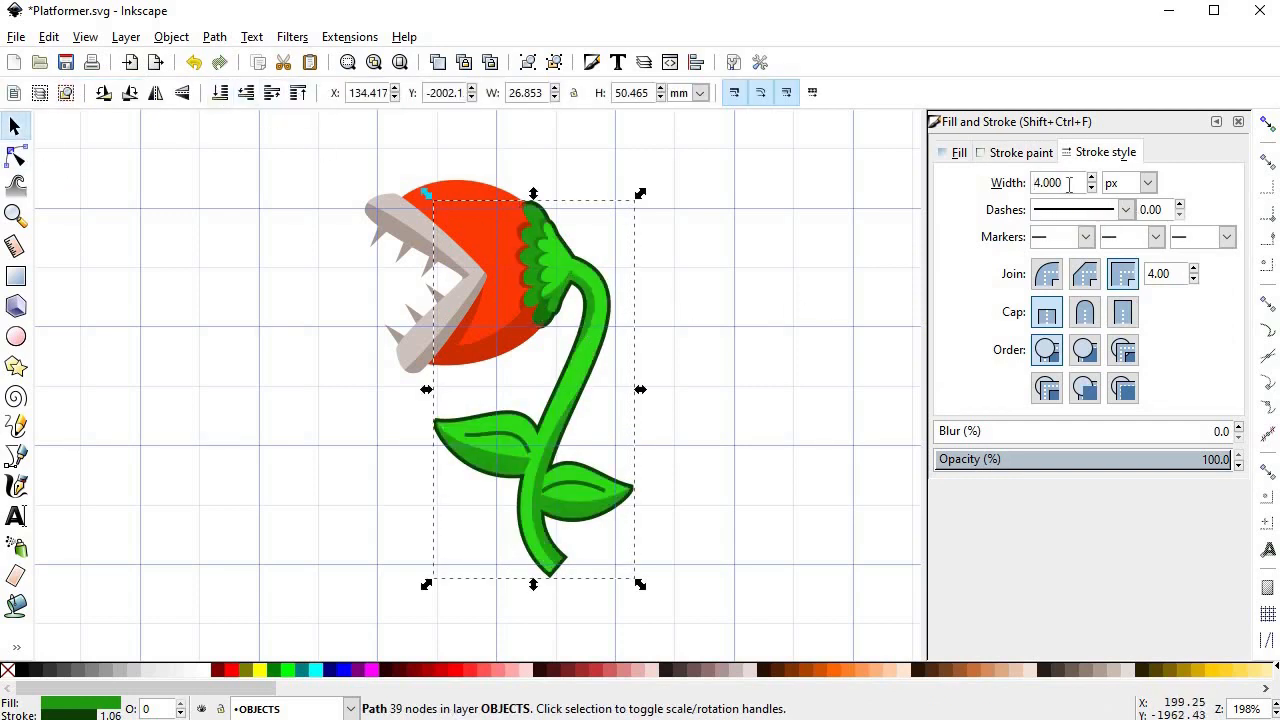
{"action": "left_click", "coordinate": [1091, 178]}
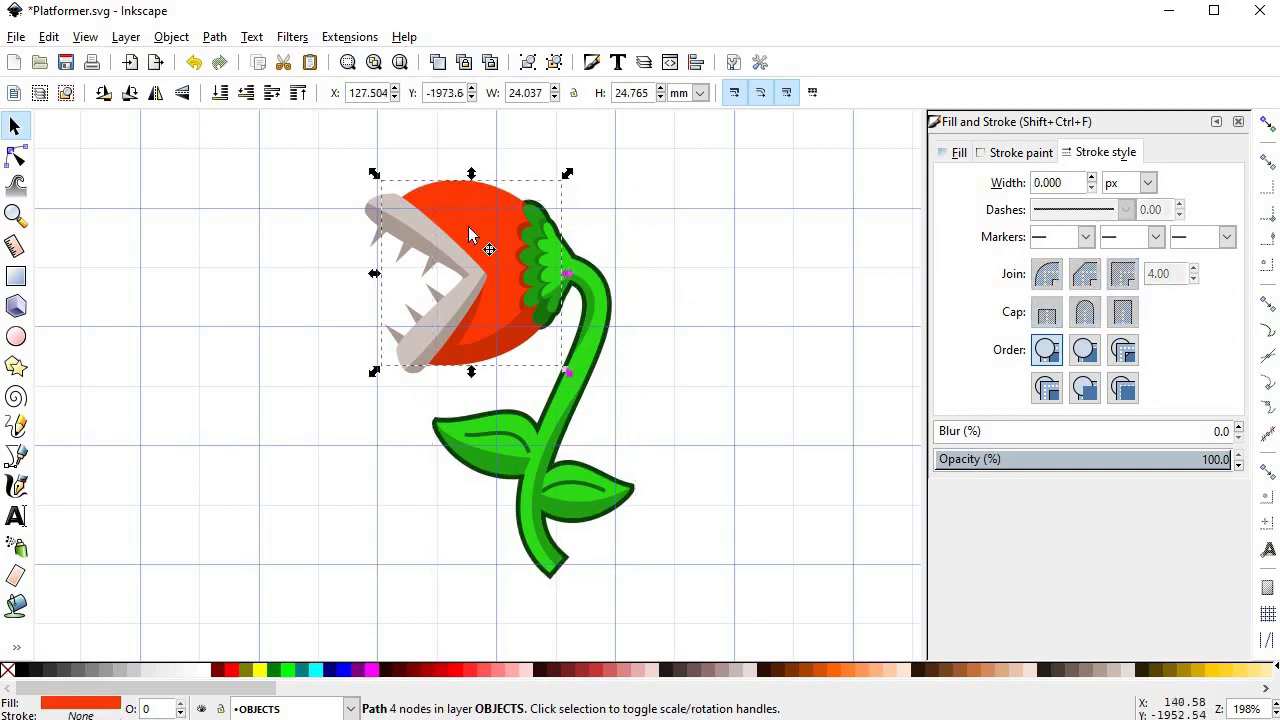
Select all head parts and give them a red stroke 5 px wide
{"action": "left_click", "coordinate": [16, 156]}
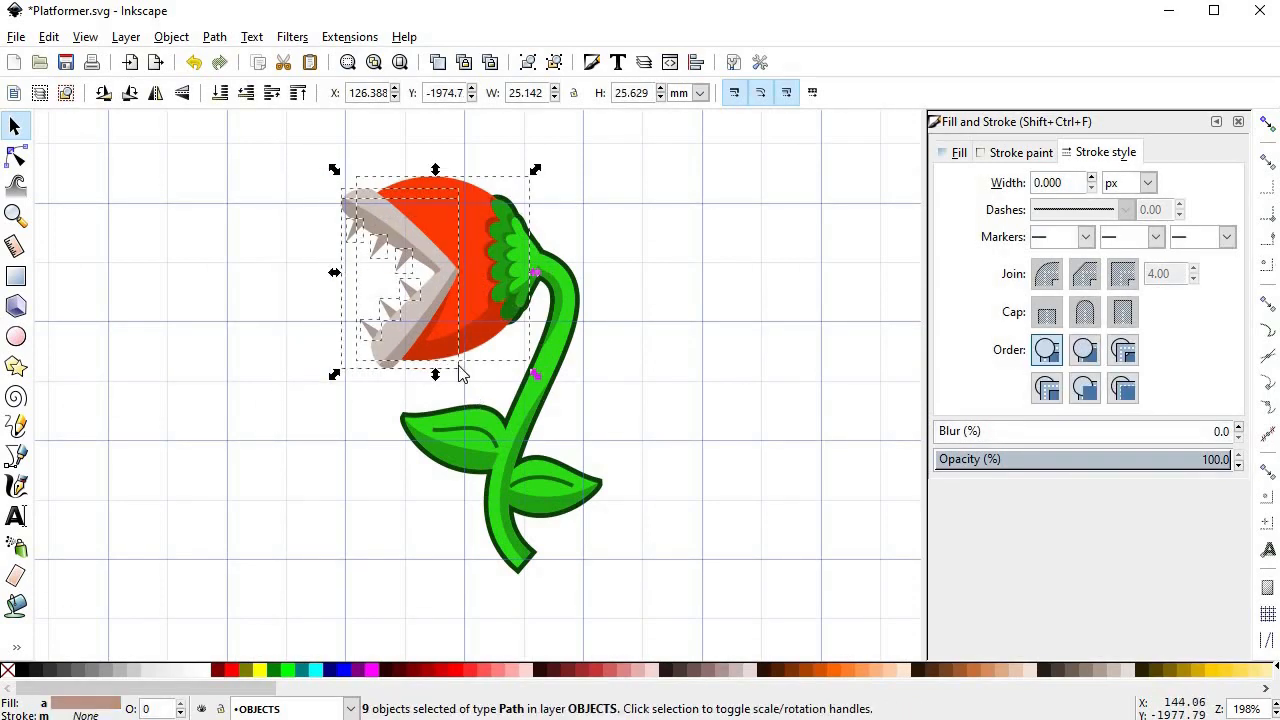
{"action": "mouse_move", "coordinate": [647, 388]}
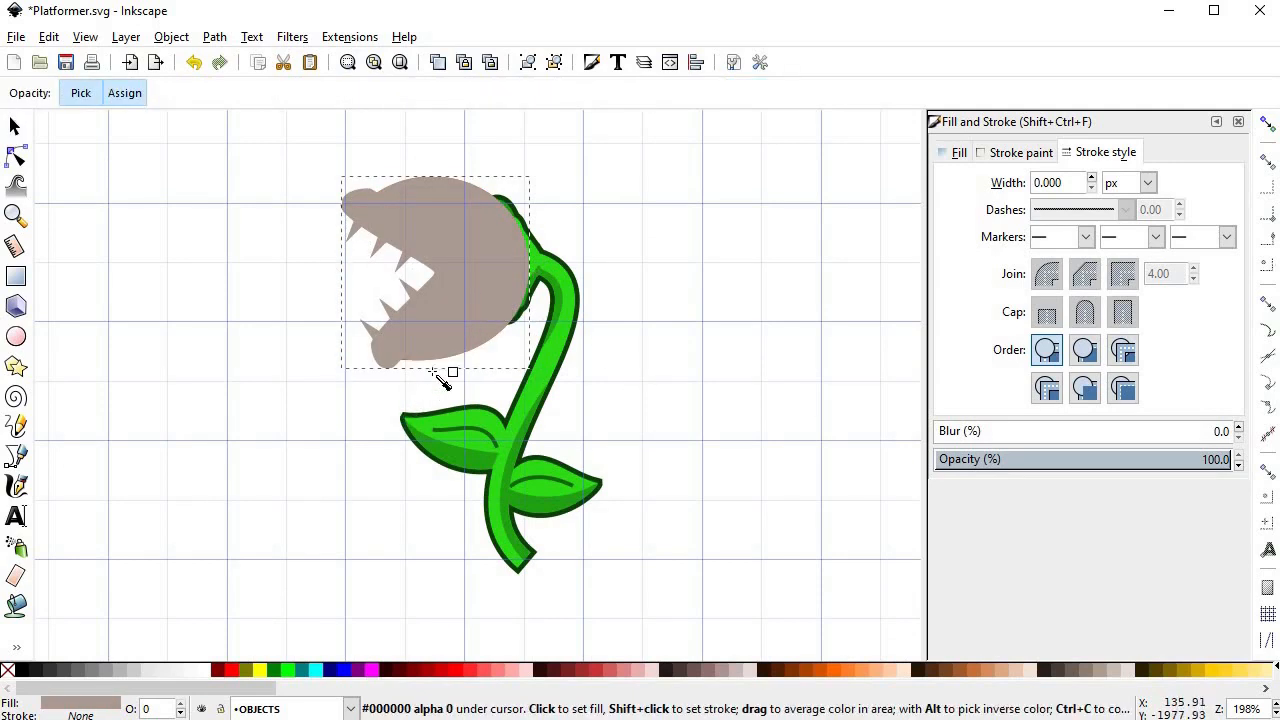
{"action": "left_click", "coordinate": [455, 218]}
{"action": "type", "text": "4"}
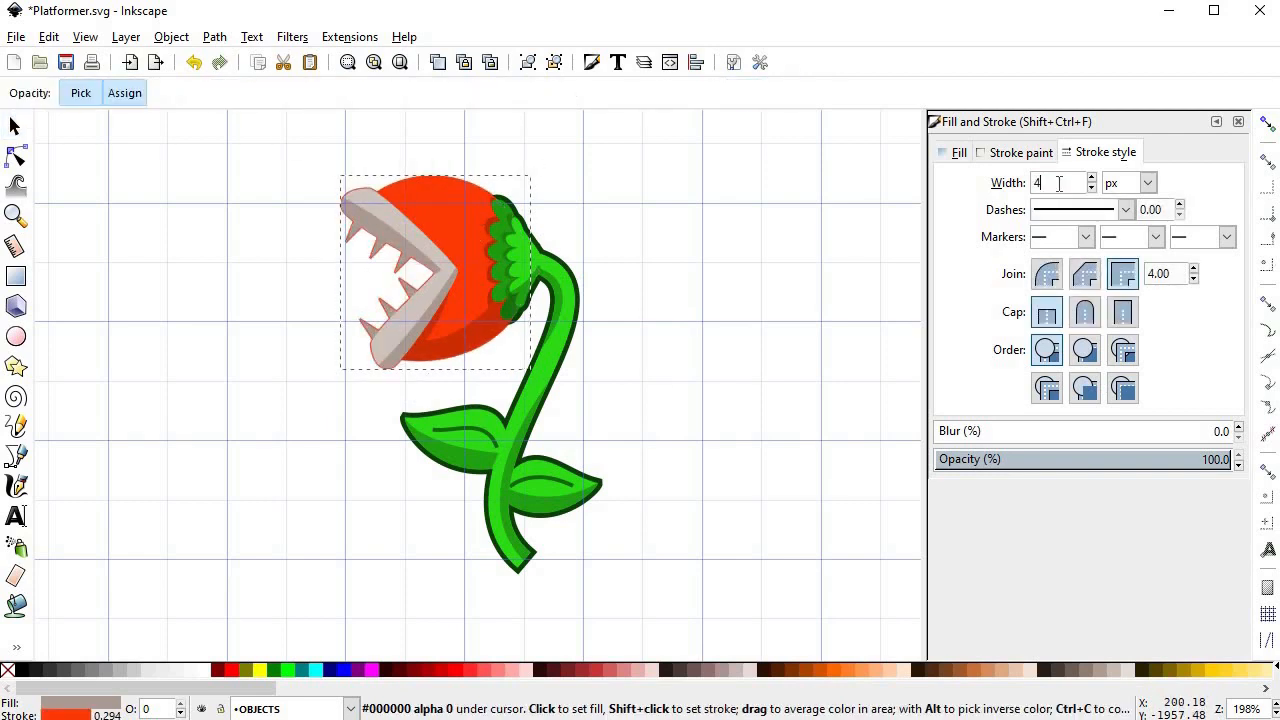
{"action": "left_click", "coordinate": [1091, 177]}
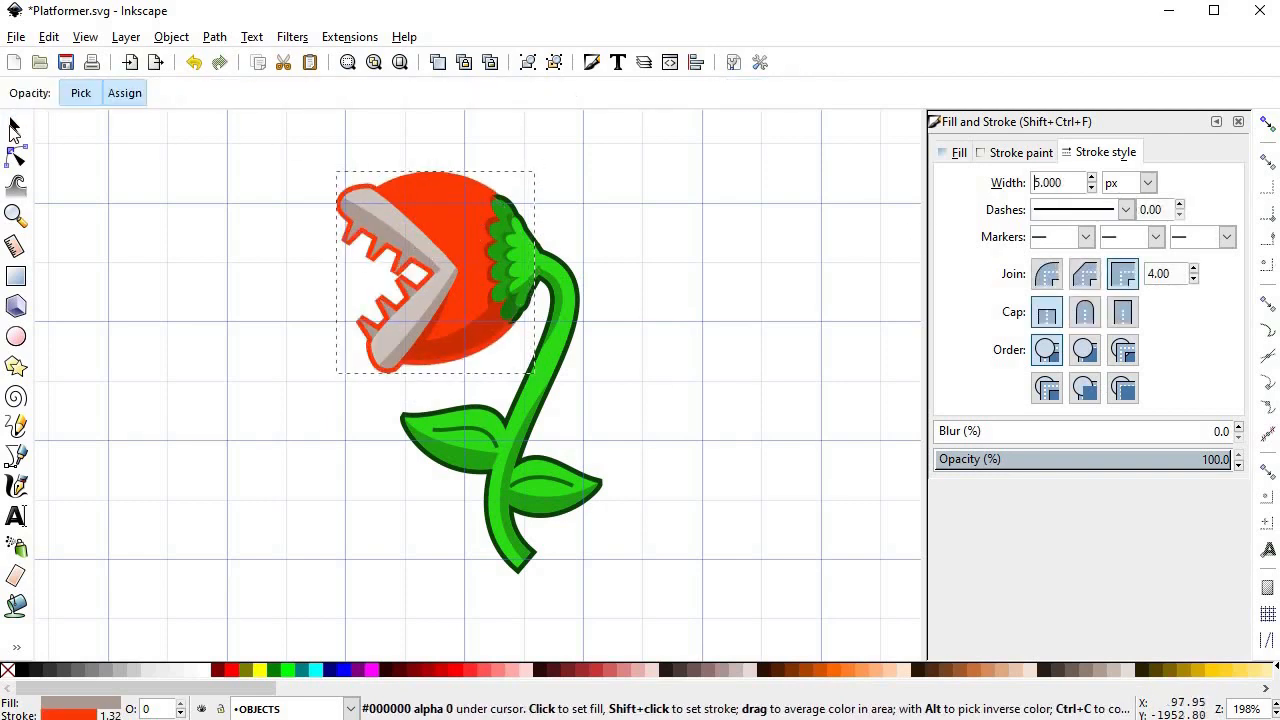
{"action": "left_click", "coordinate": [1019, 152]}
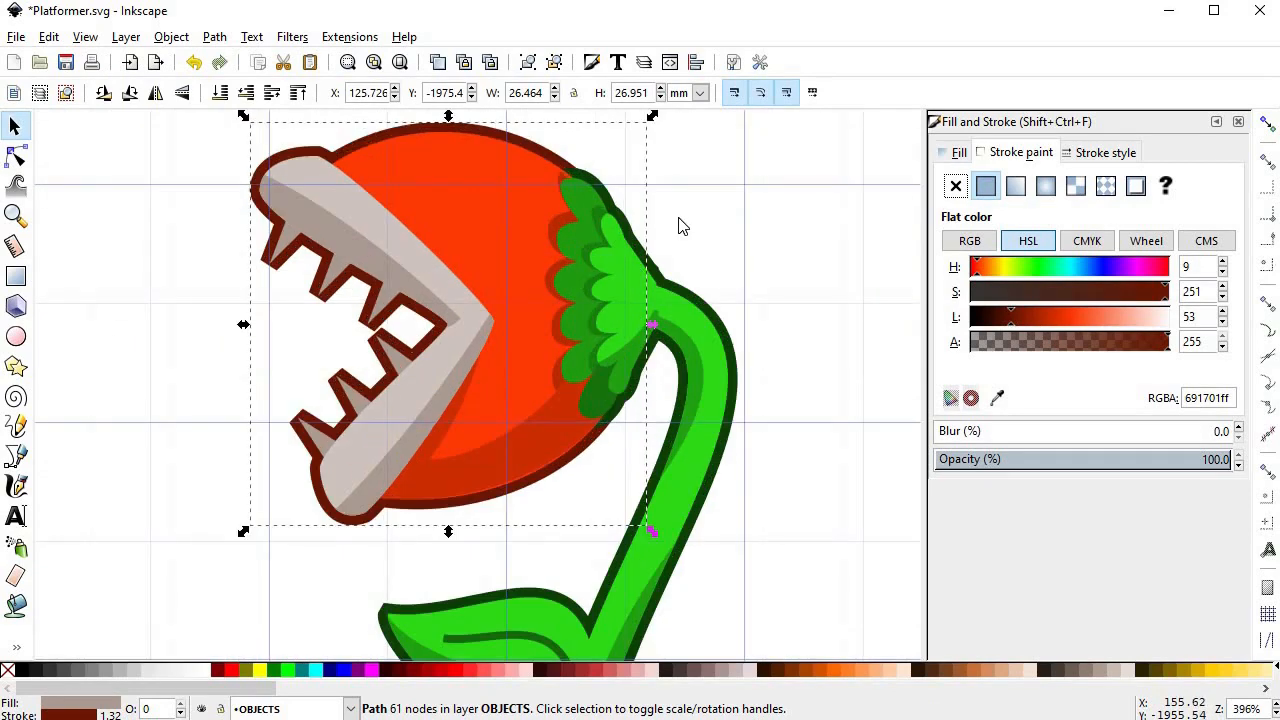
Set the head stroke to flat colour 691701ff and confirm its 5 px width
{"action": "left_click", "coordinate": [955, 186]}
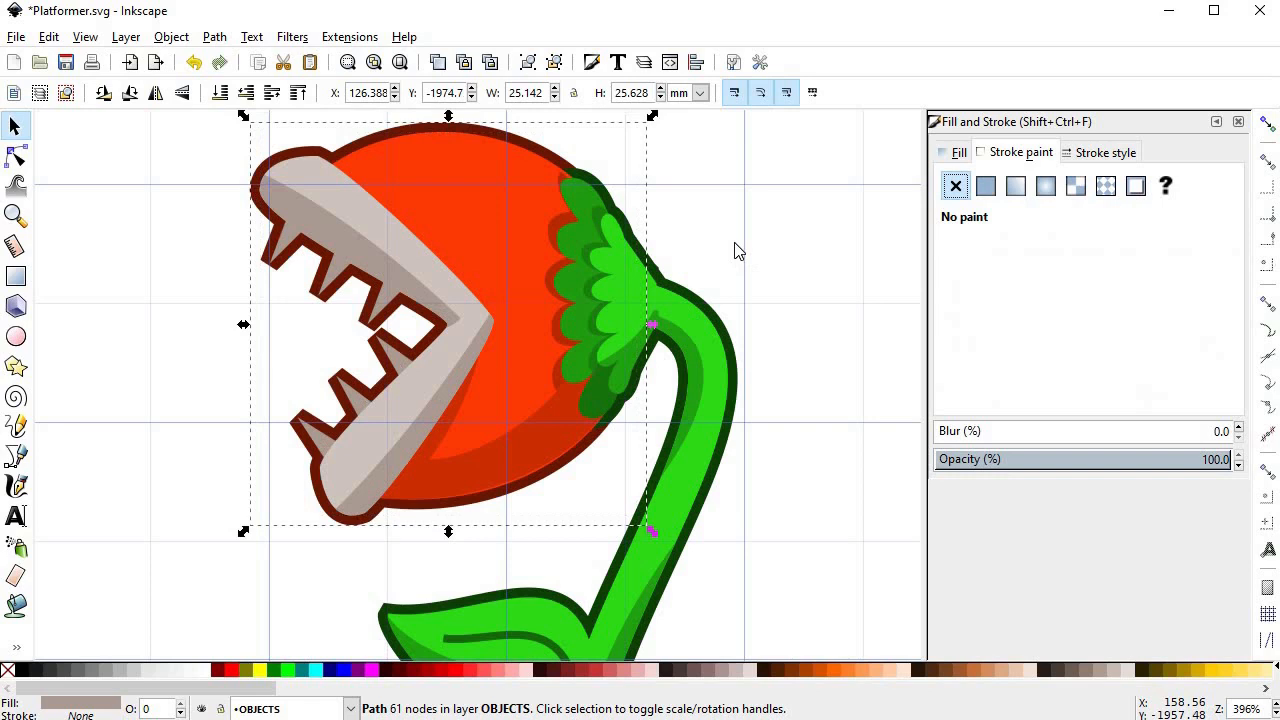
{"action": "left_click", "coordinate": [985, 186]}
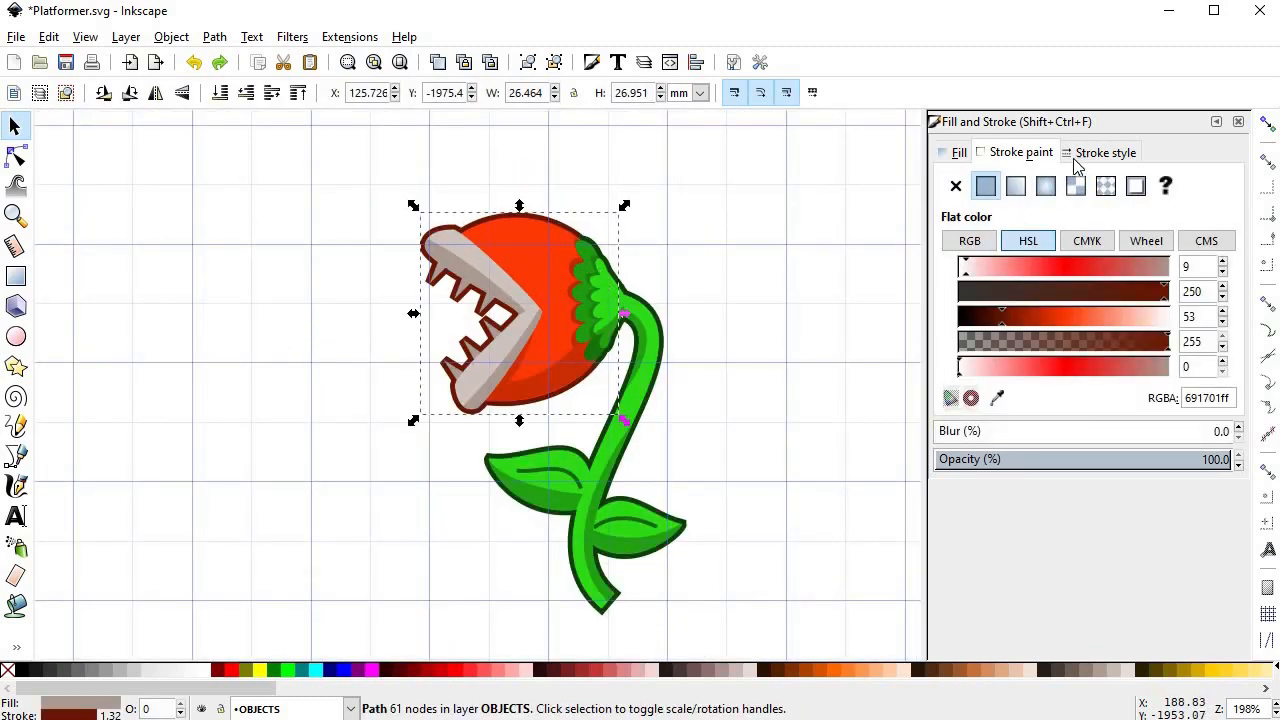
{"action": "left_click", "coordinate": [1105, 152]}
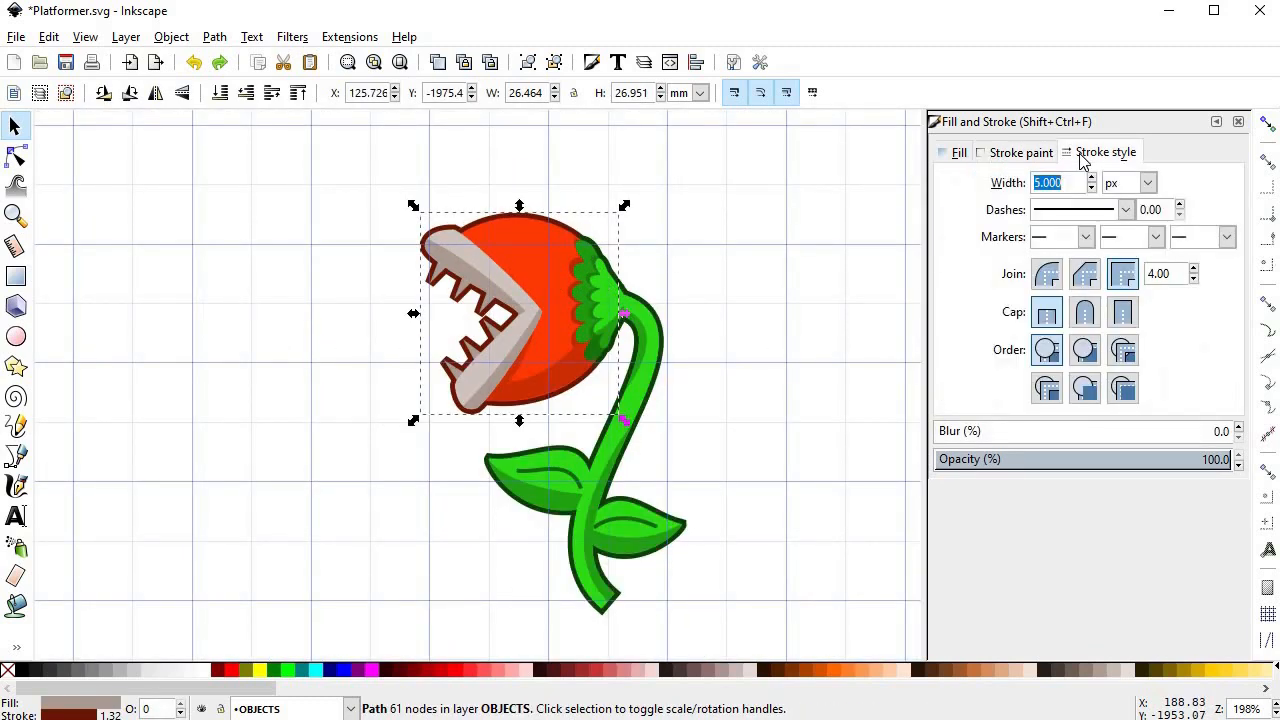
{"action": "left_click", "coordinate": [1122, 273]}
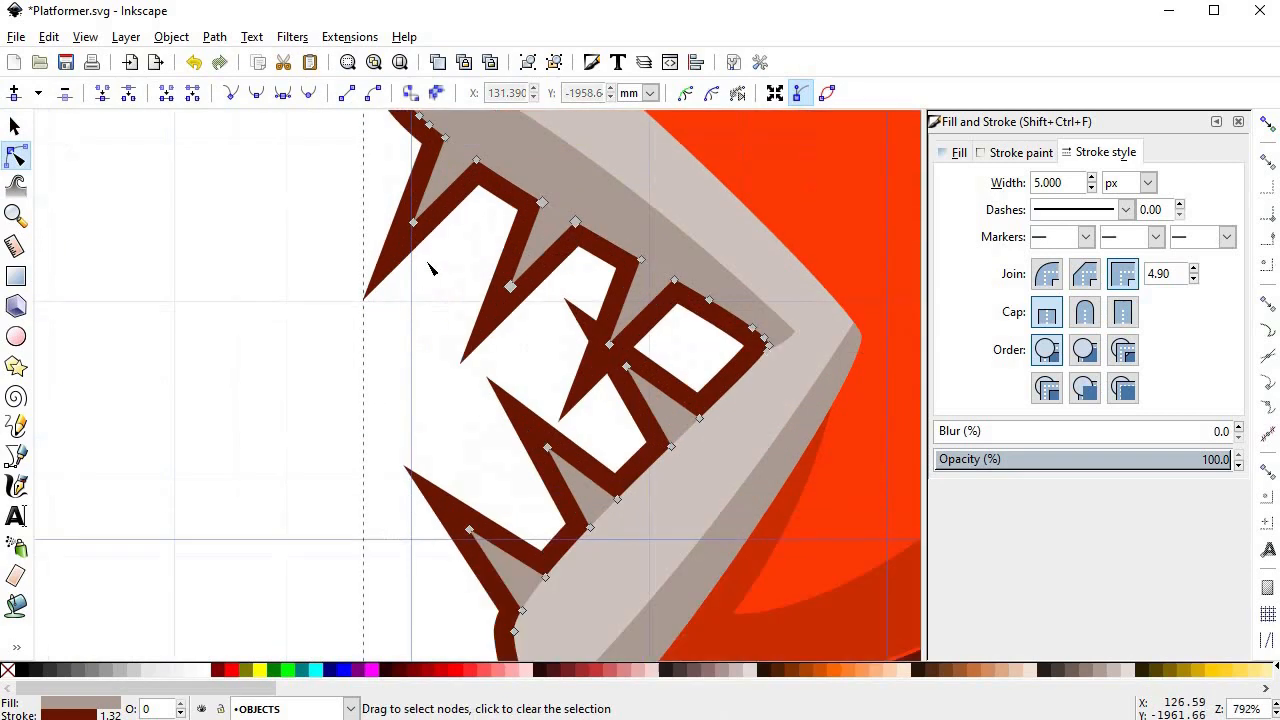
Drag teeth-outline nodes so the dark red stroke fits the upper and lower teeth
{"action": "left_click_drag", "start_coordinate": [412, 222], "coordinate": [430, 205]}
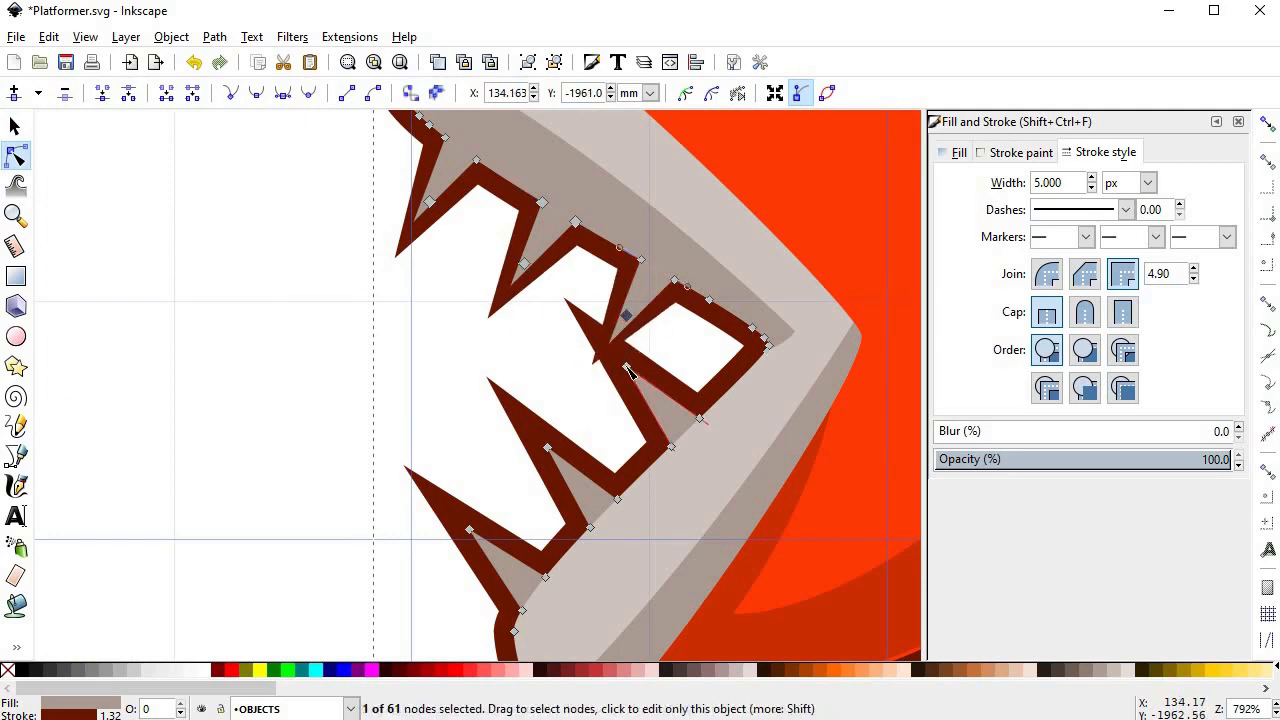
{"action": "left_click_drag", "start_coordinate": [625, 315], "coordinate": [650, 390]}
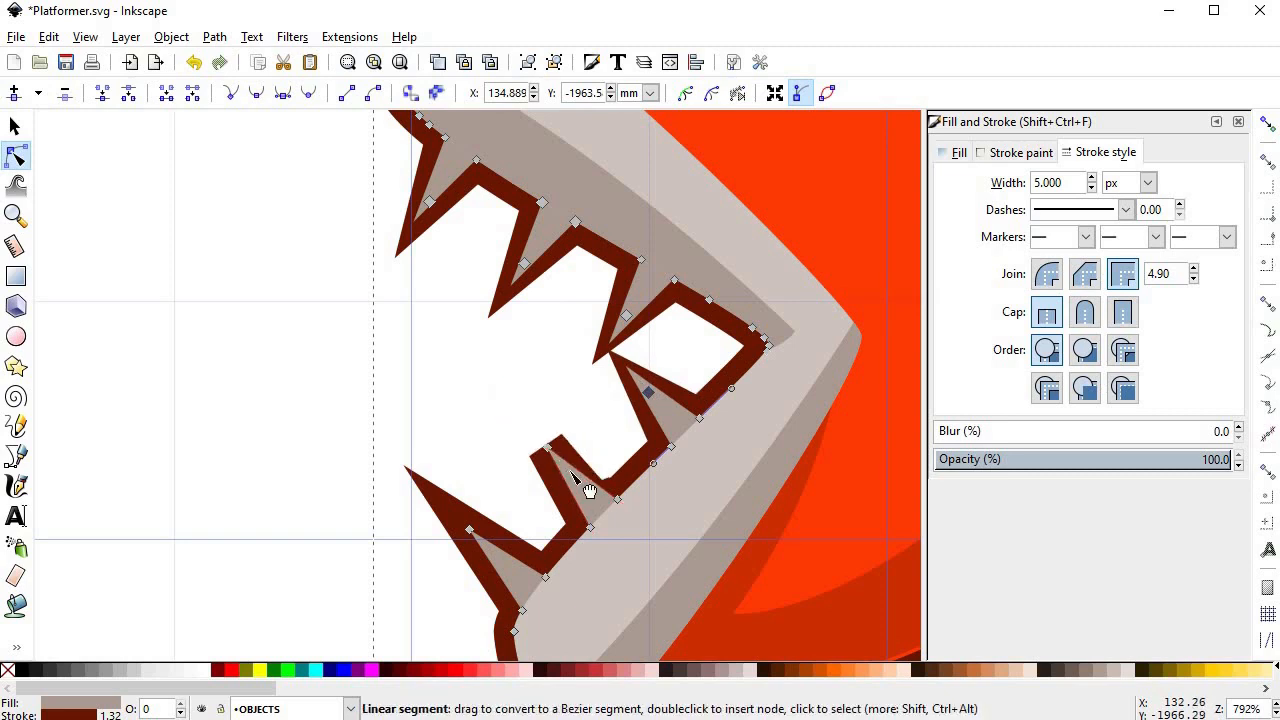
{"action": "left_click_drag", "start_coordinate": [575, 480], "coordinate": [552, 456]}
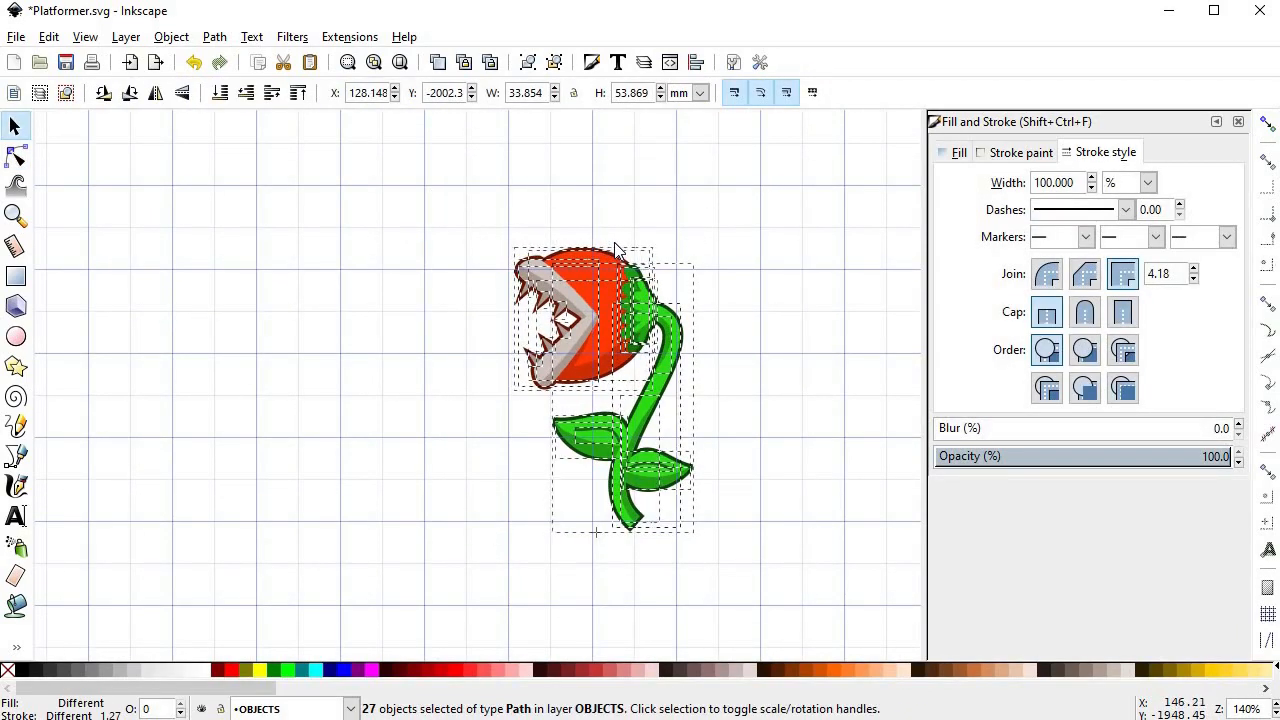
{"action": "left_click", "coordinate": [765, 465]}
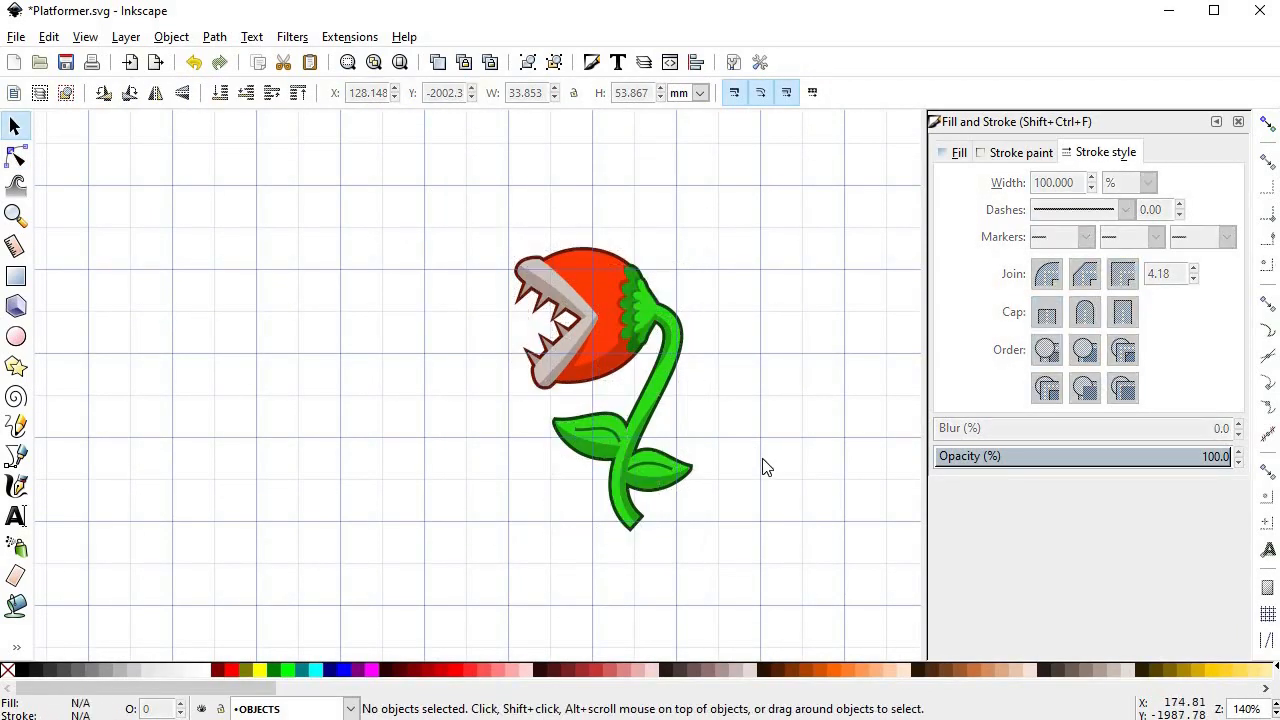